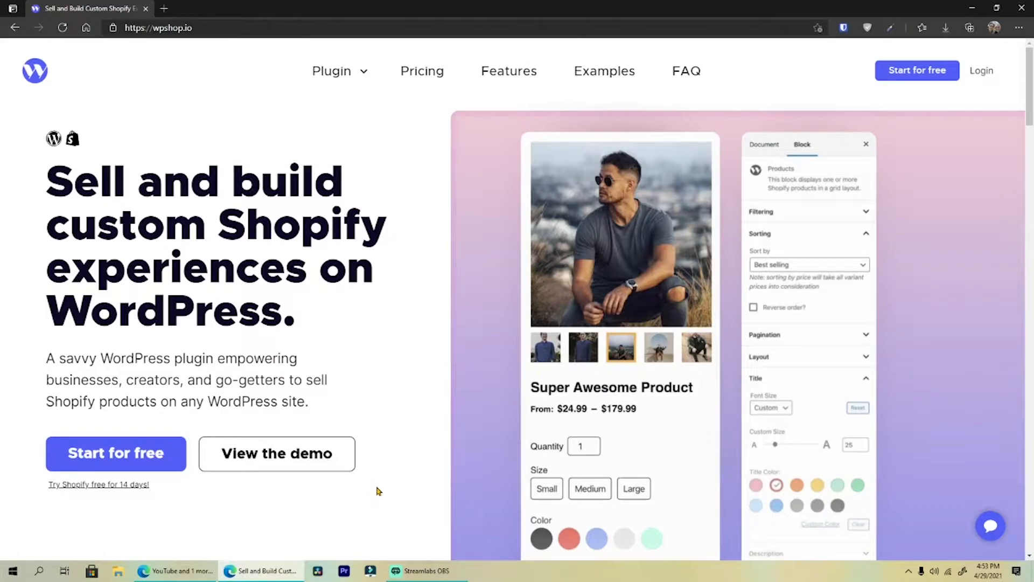
mouse_move(395, 479)
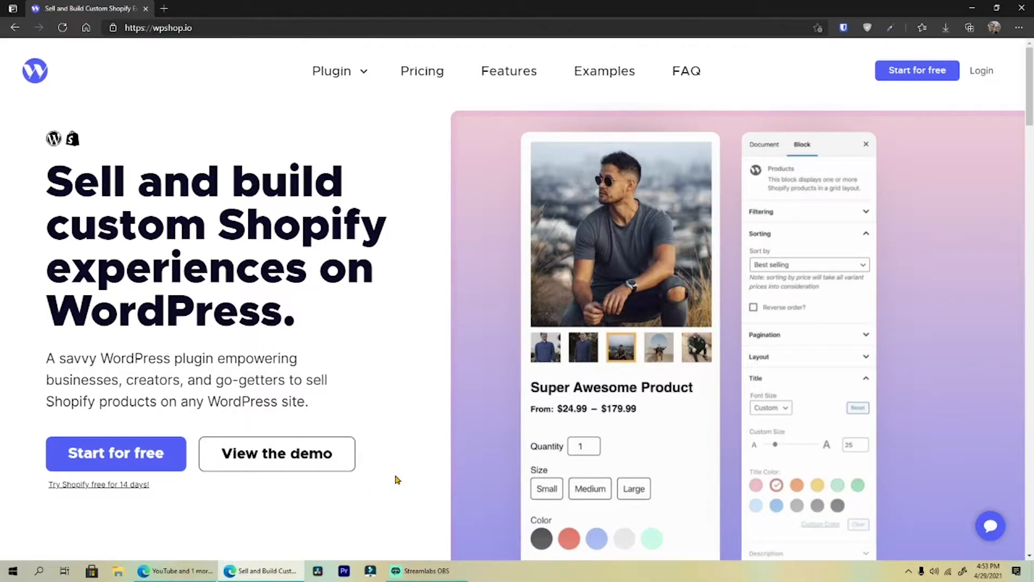
From the wpshop.io Plugin menu, reach the Try WP Shopify for Free page.
click(164, 8)
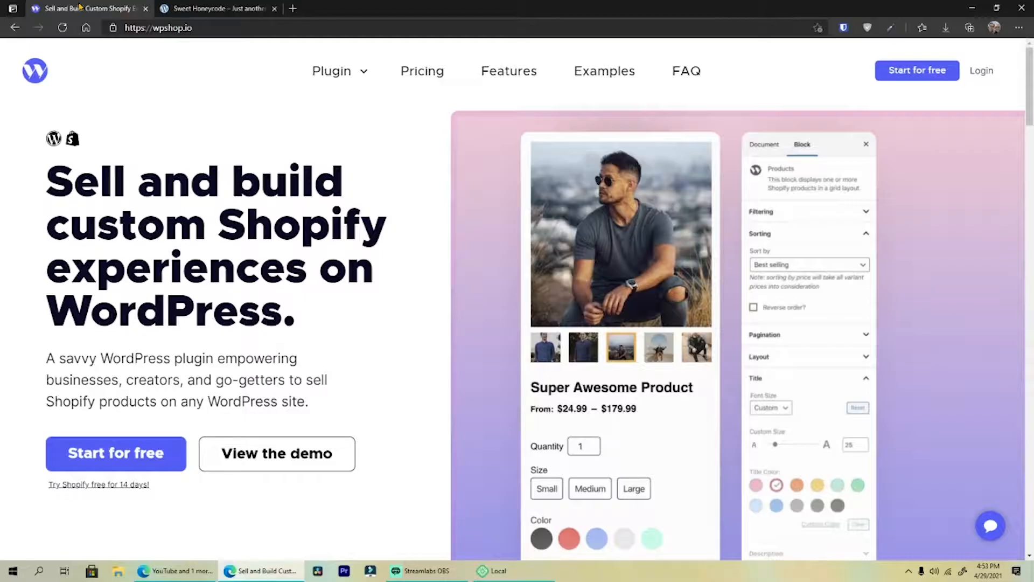
click(331, 71)
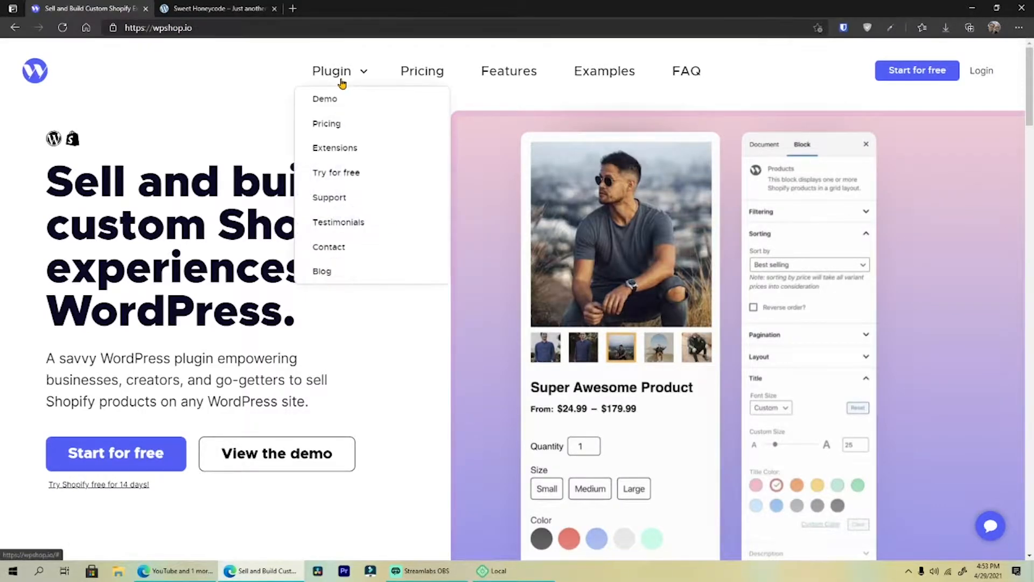
mouse_move(336, 172)
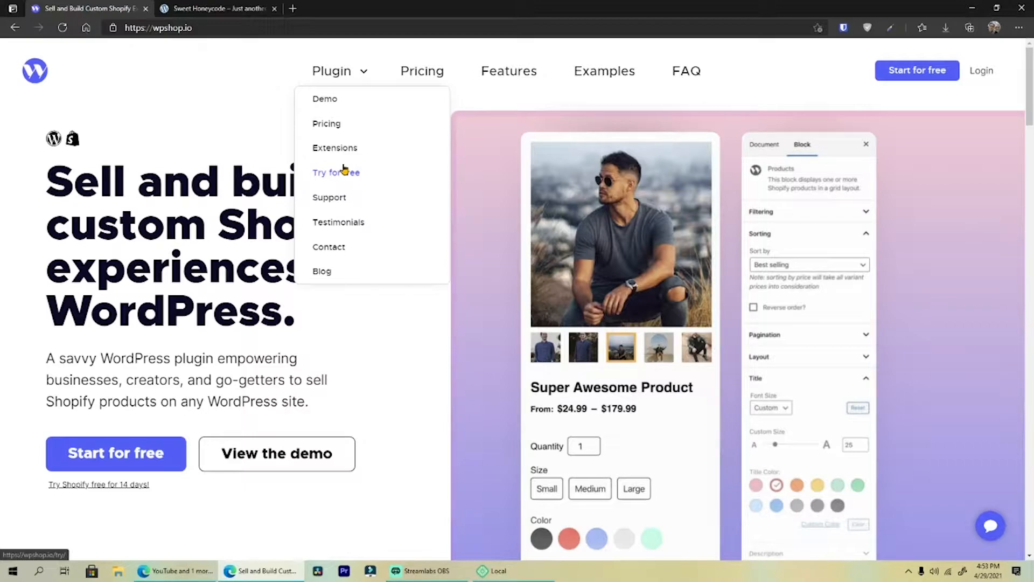
click(336, 173)
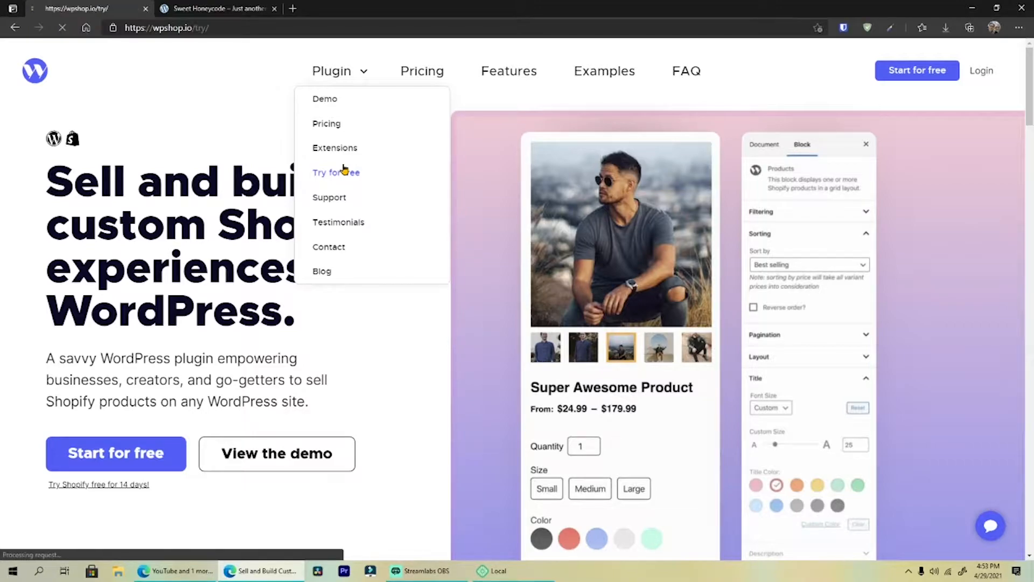
click(336, 172)
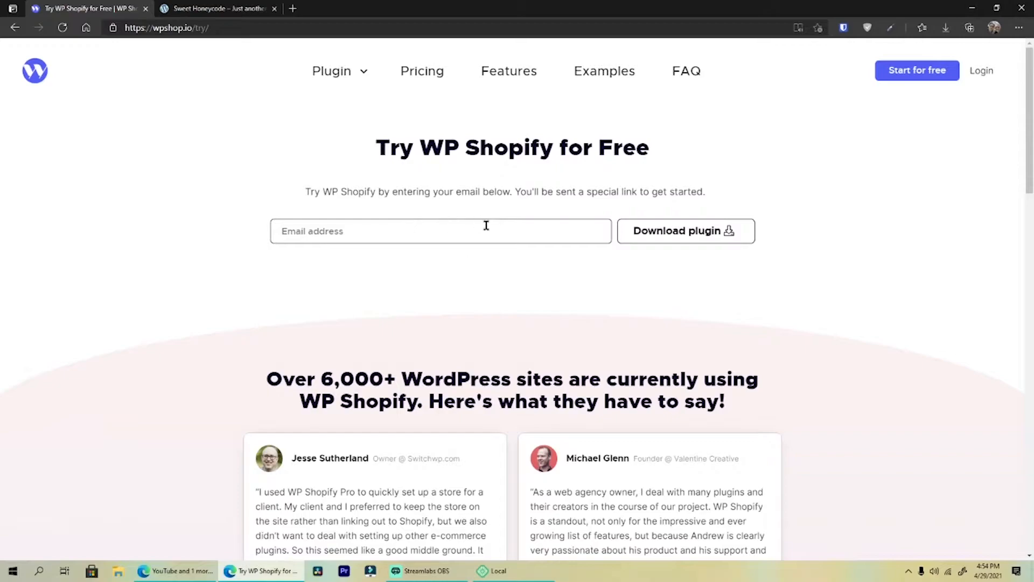
mouse_move(854, 245)
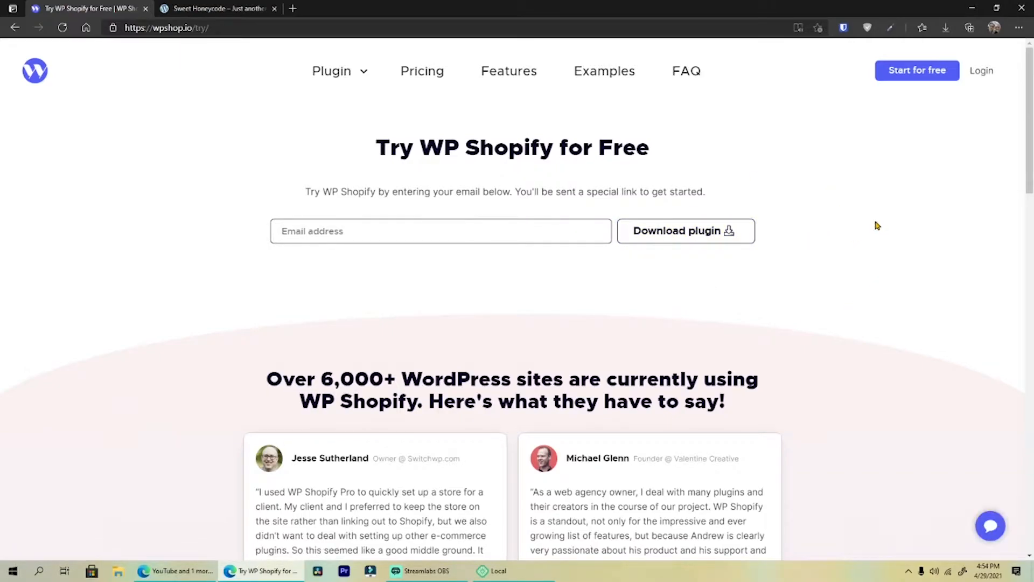
click(218, 7)
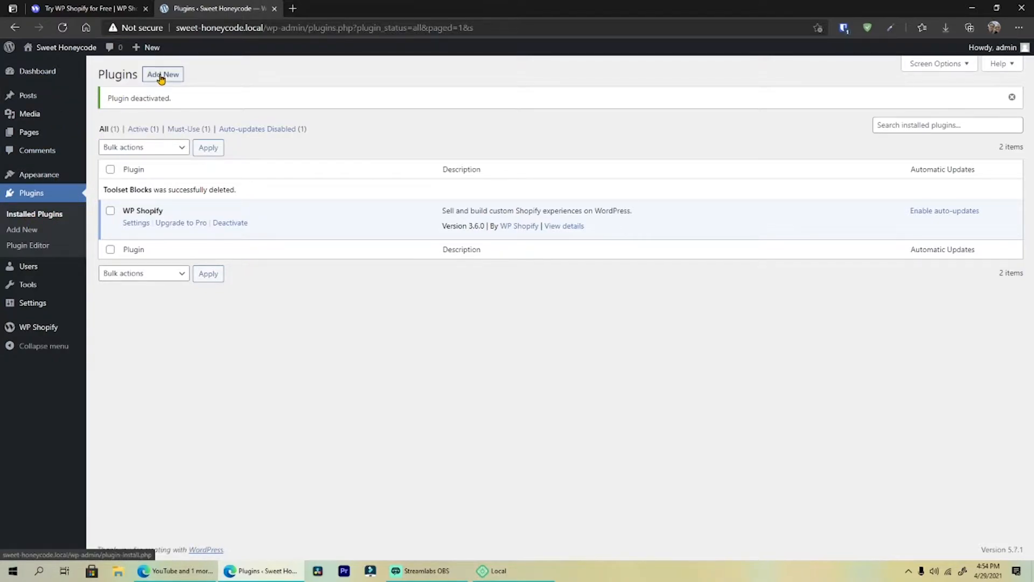
Go from the Plugins list to Add New and start uploading a plugin file.
click(163, 75)
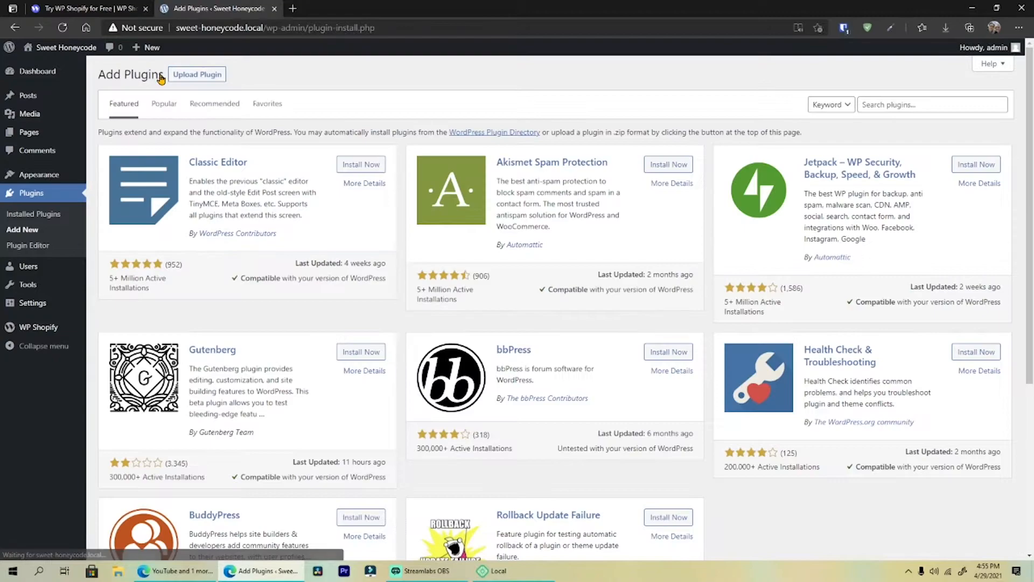
click(196, 74)
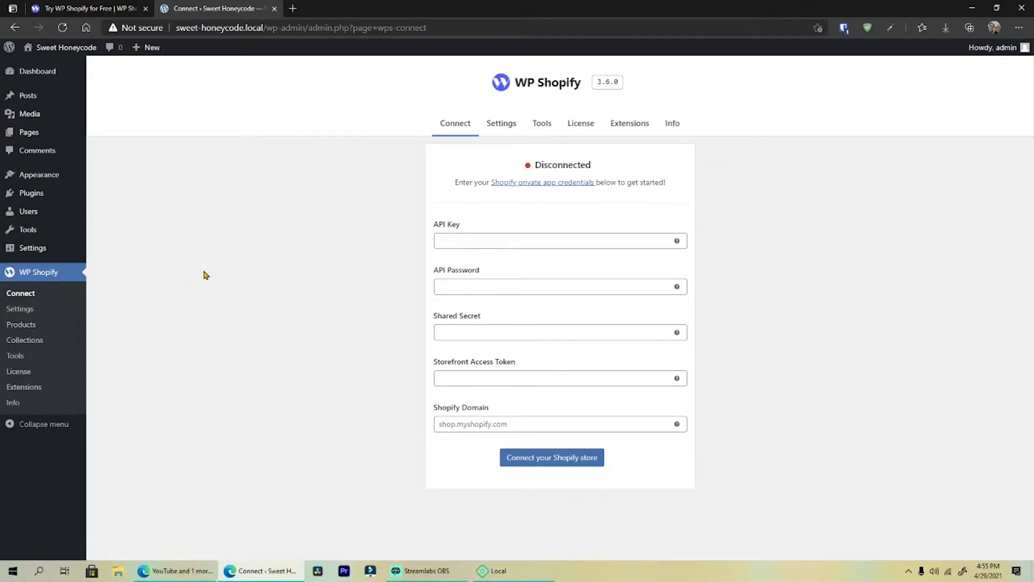
click(552, 457)
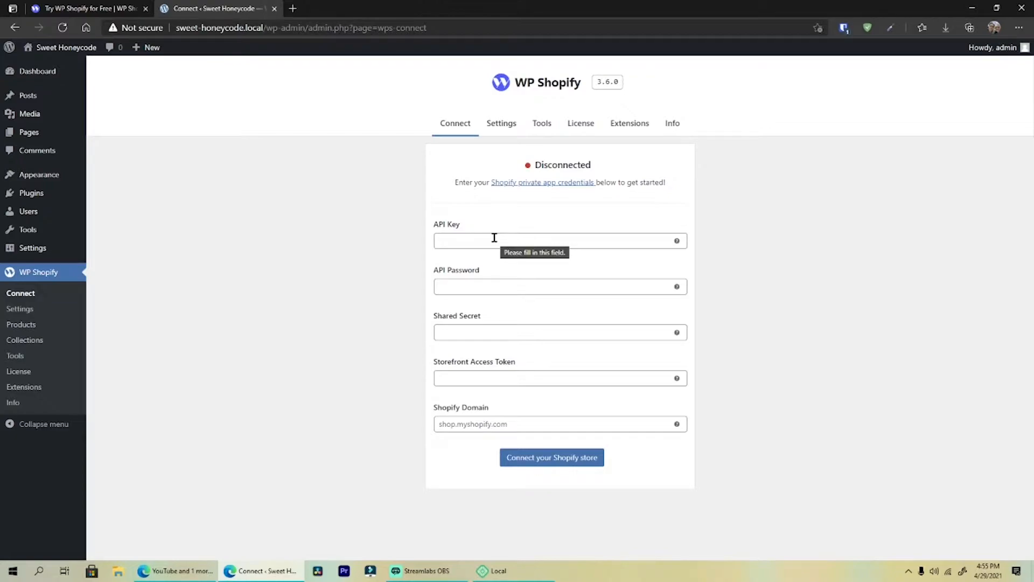
mouse_move(761, 248)
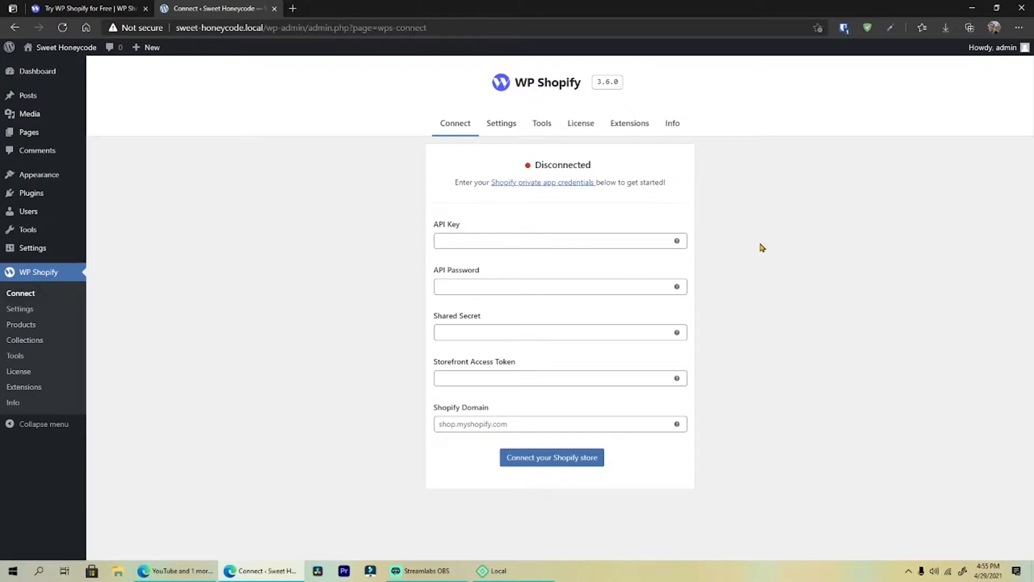
mouse_move(547, 484)
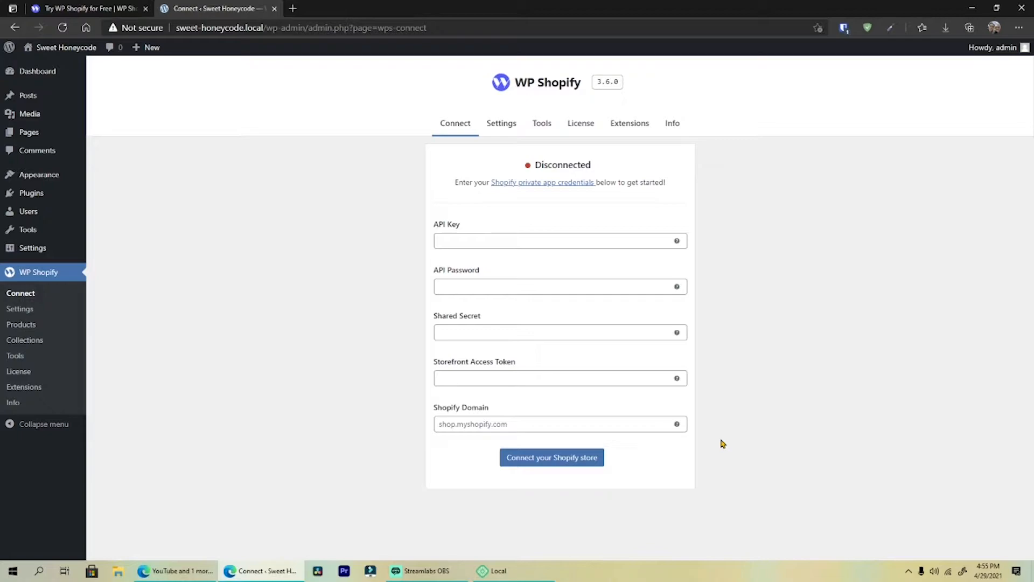
mouse_move(725, 404)
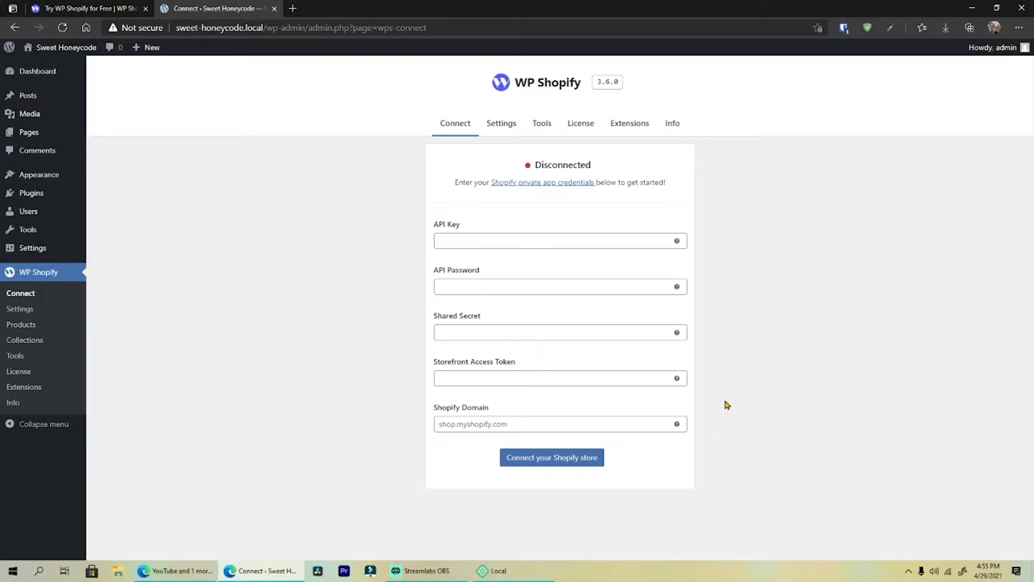
mouse_move(712, 380)
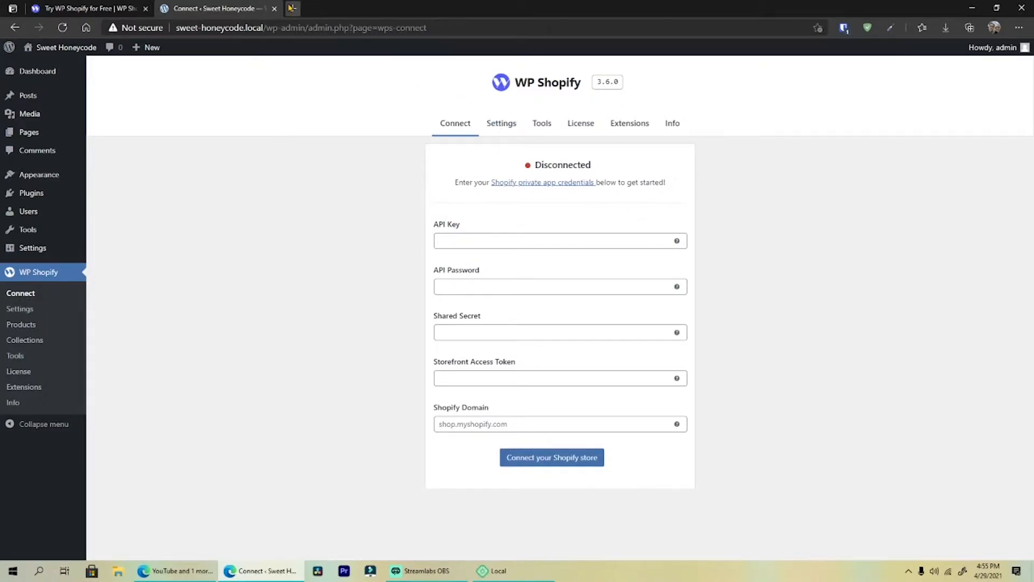
click(421, 8)
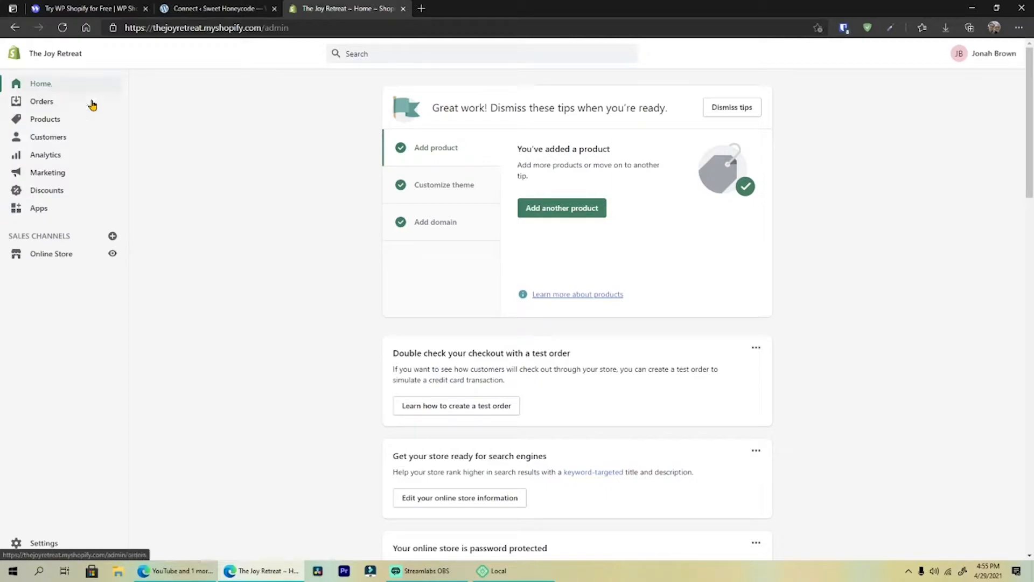
mouse_move(170, 166)
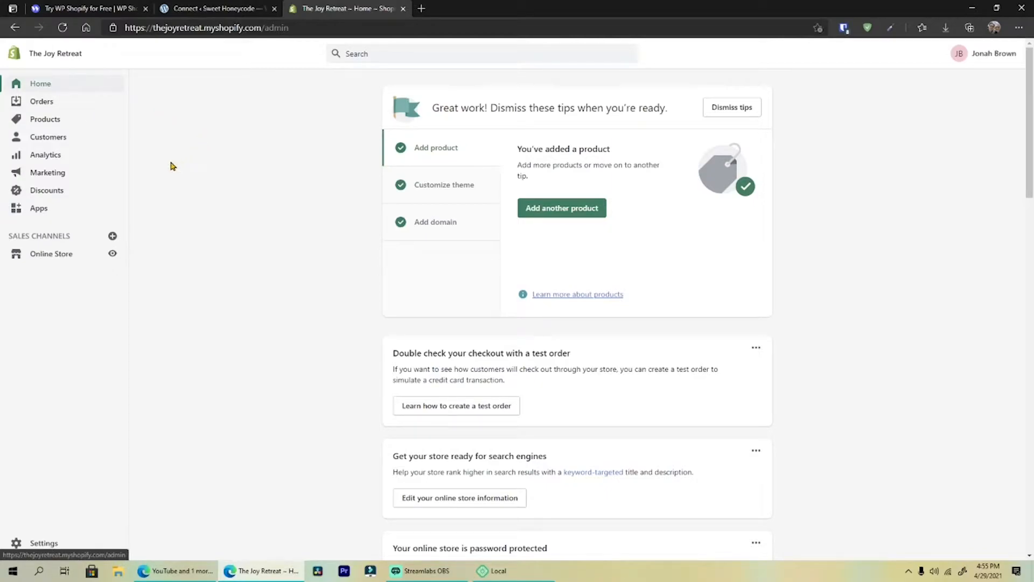
mouse_move(148, 161)
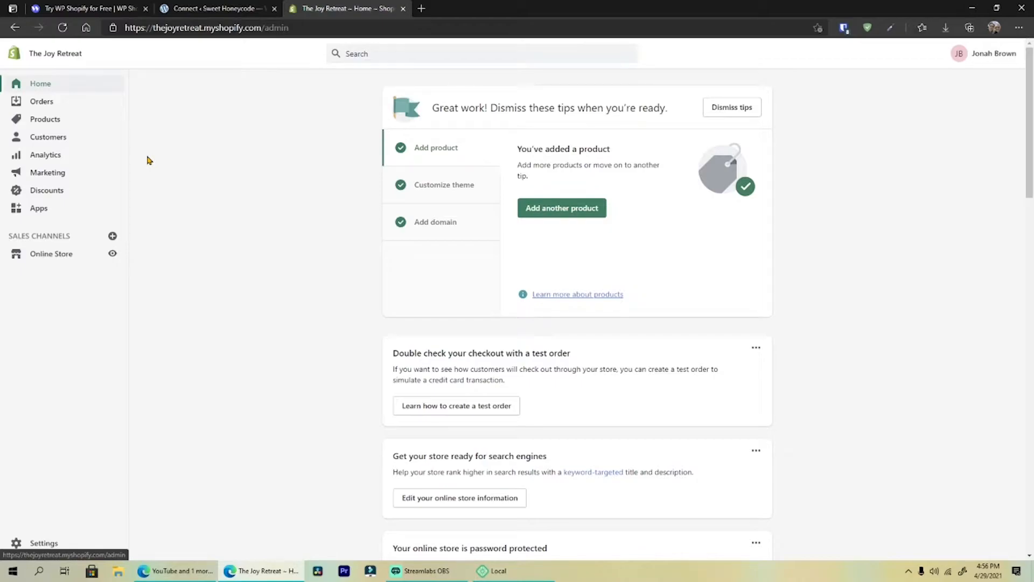
Show The Joy Retreat store's Apps overview with its four installed apps.
click(39, 208)
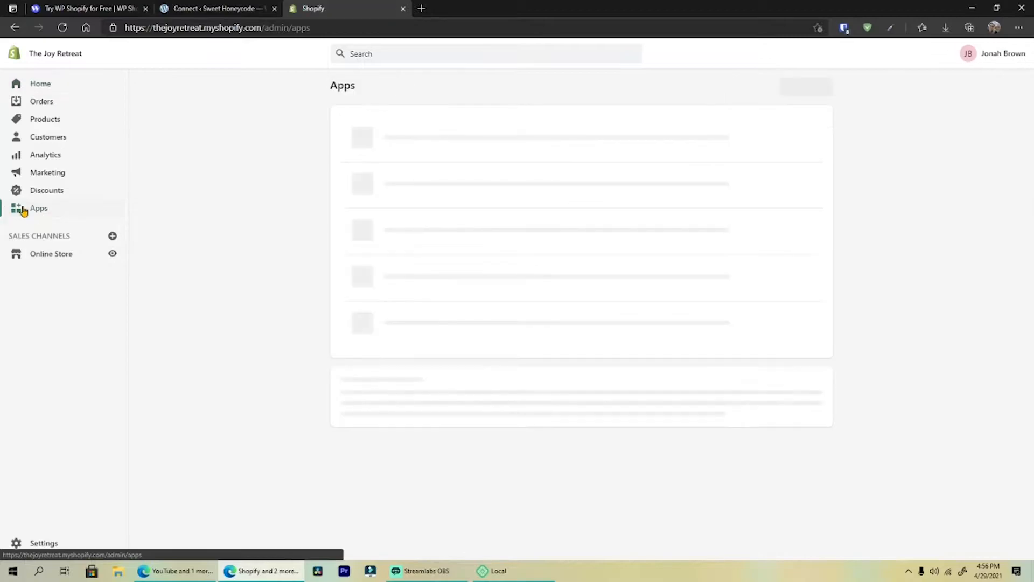
click(38, 207)
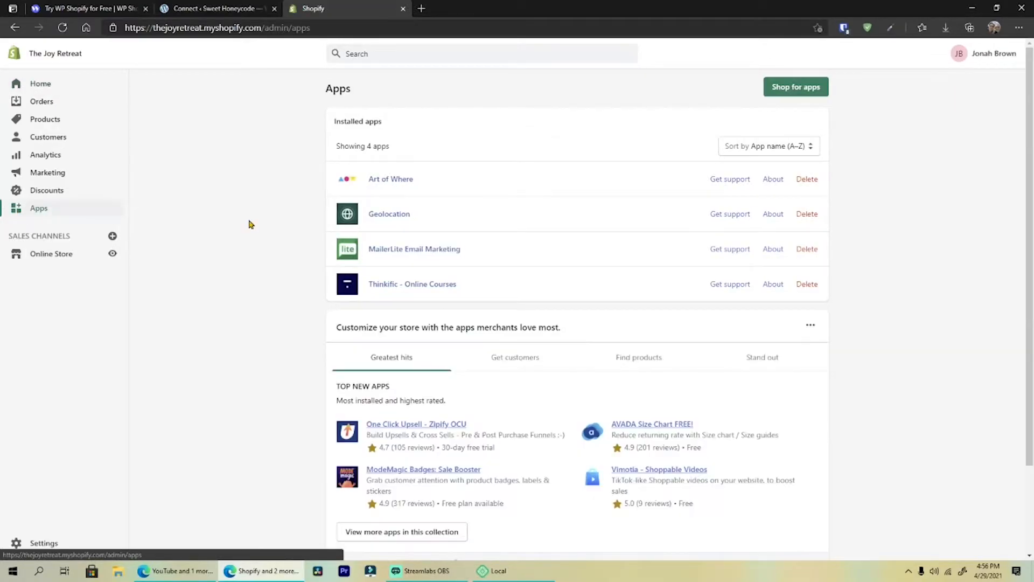
scroll(down, 3)
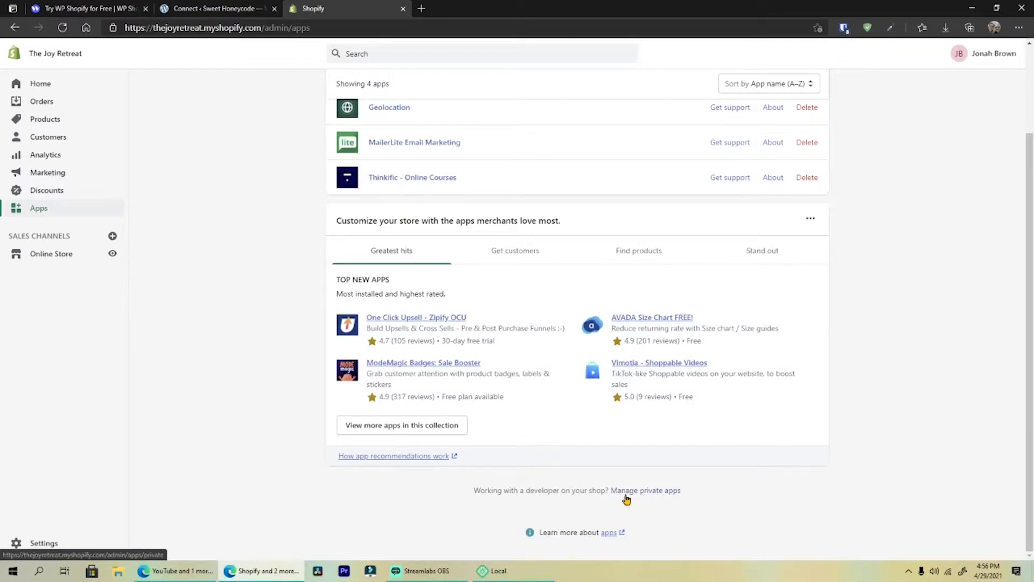
Reach Manage private apps and begin creating a new private app.
click(645, 490)
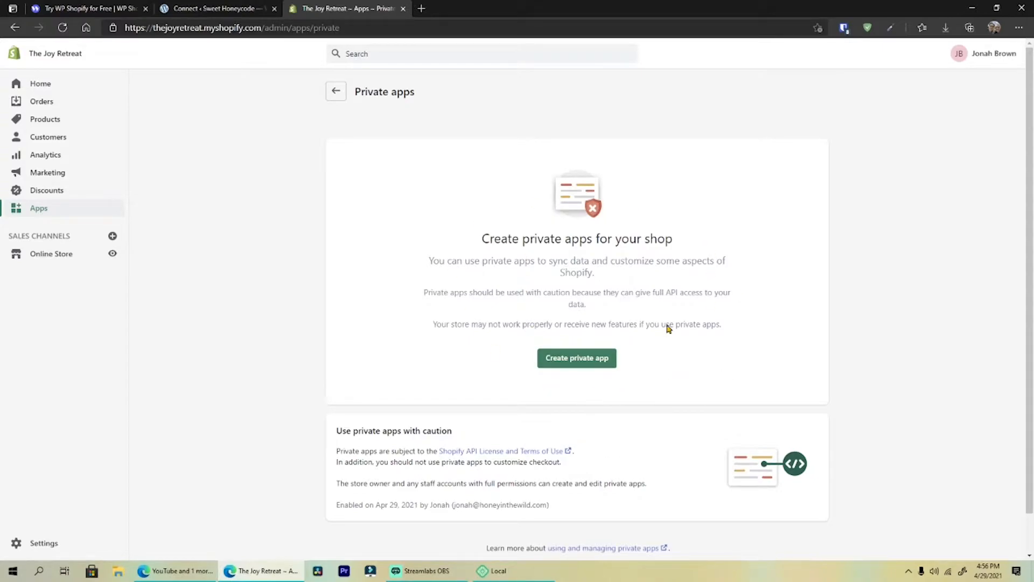
mouse_move(657, 358)
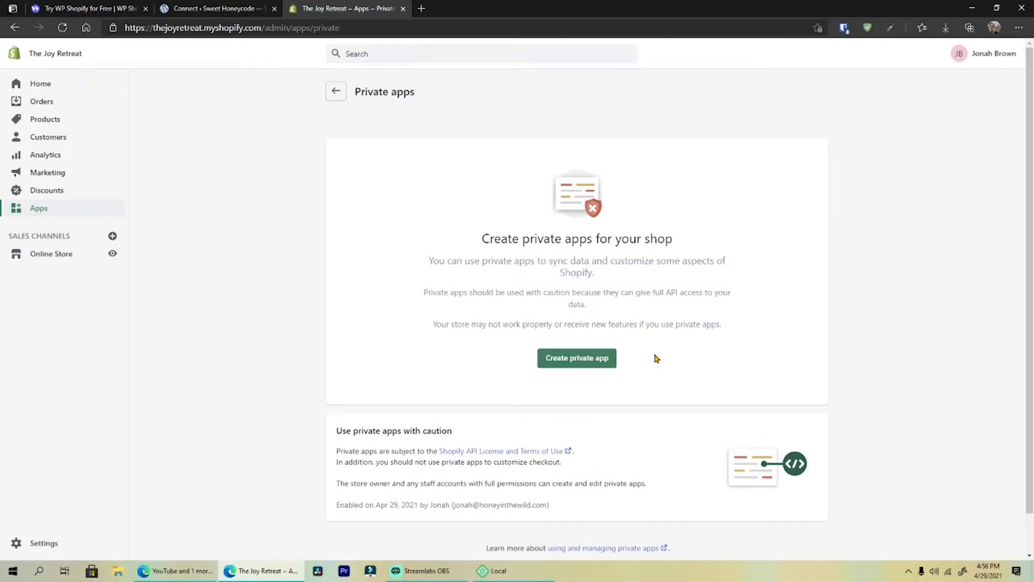
mouse_move(577, 395)
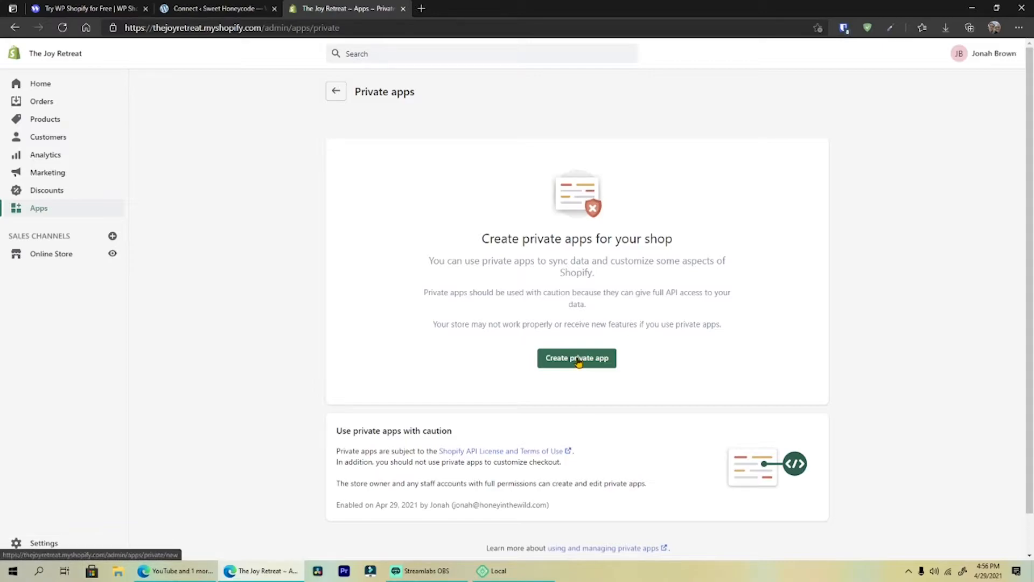
click(575, 357)
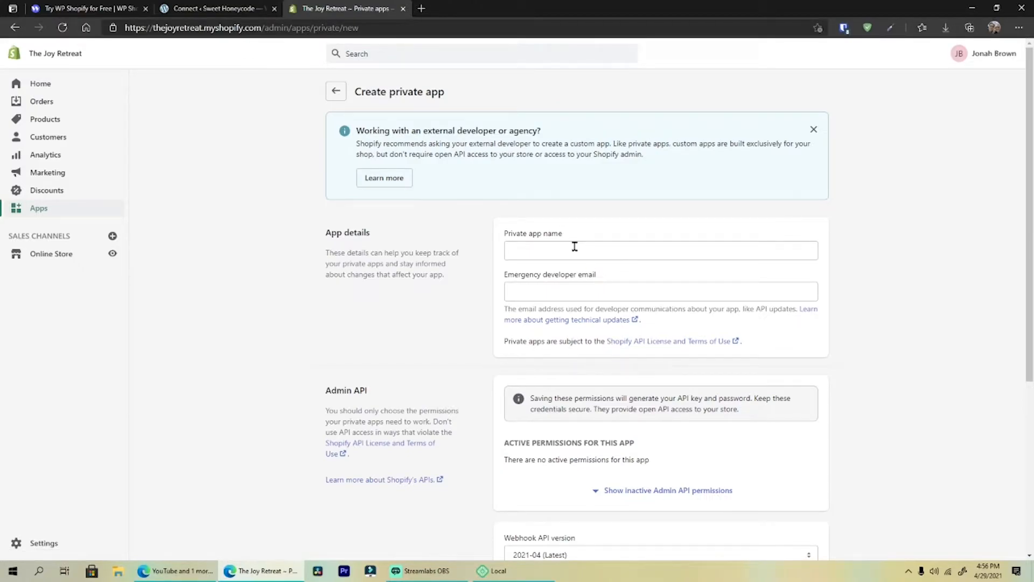
click(659, 250)
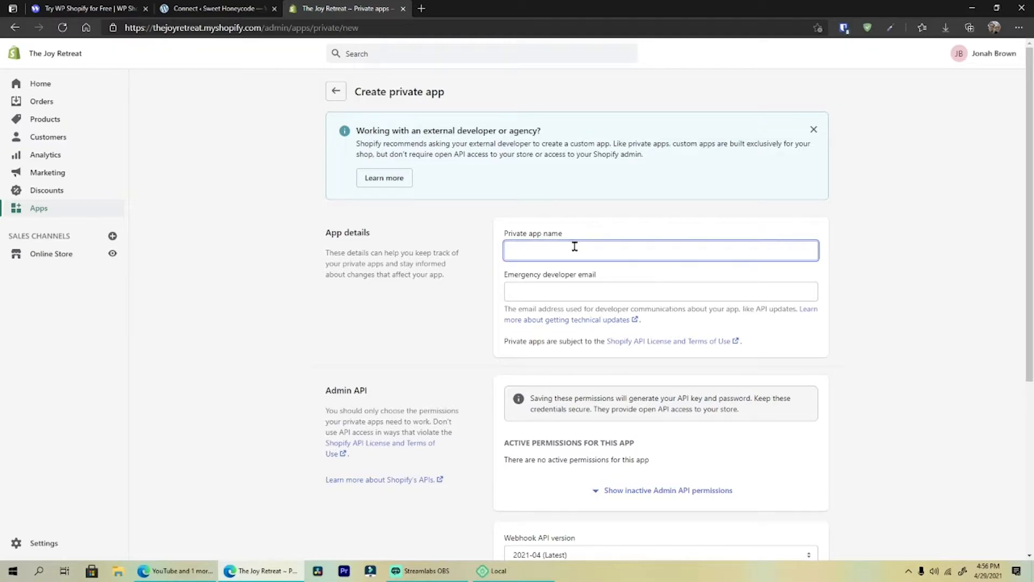
text(WordPres)
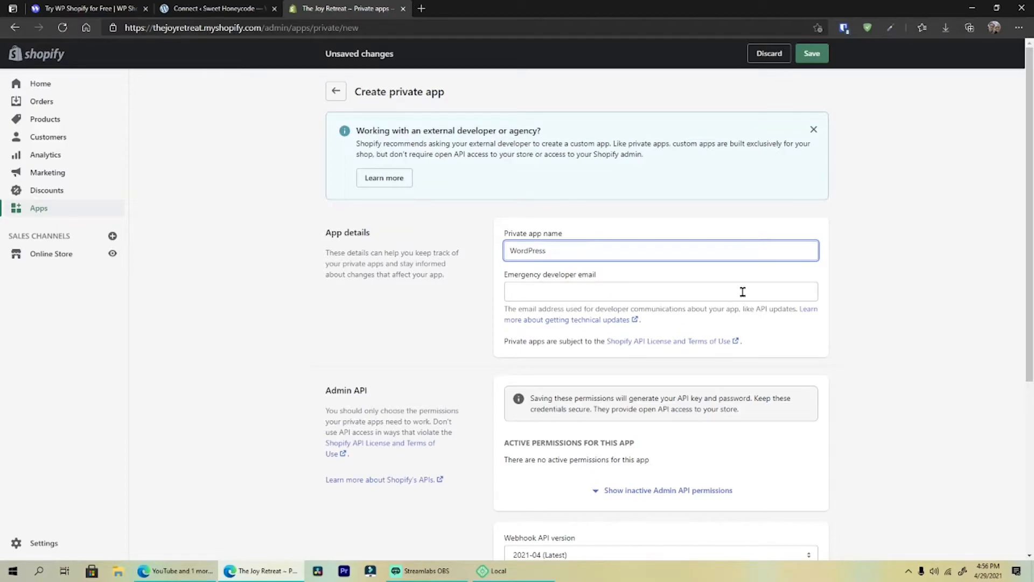
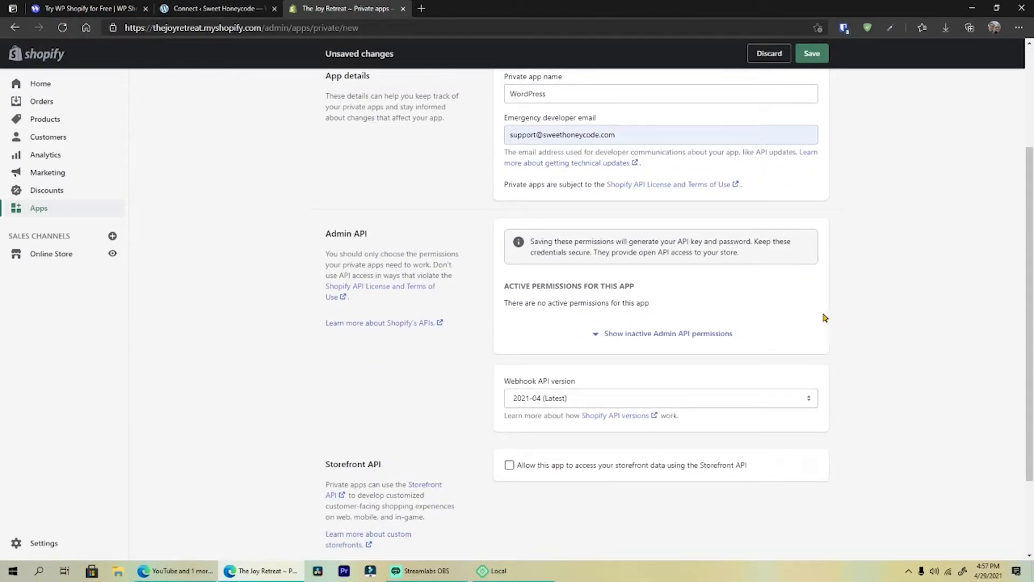
mouse_move(667, 333)
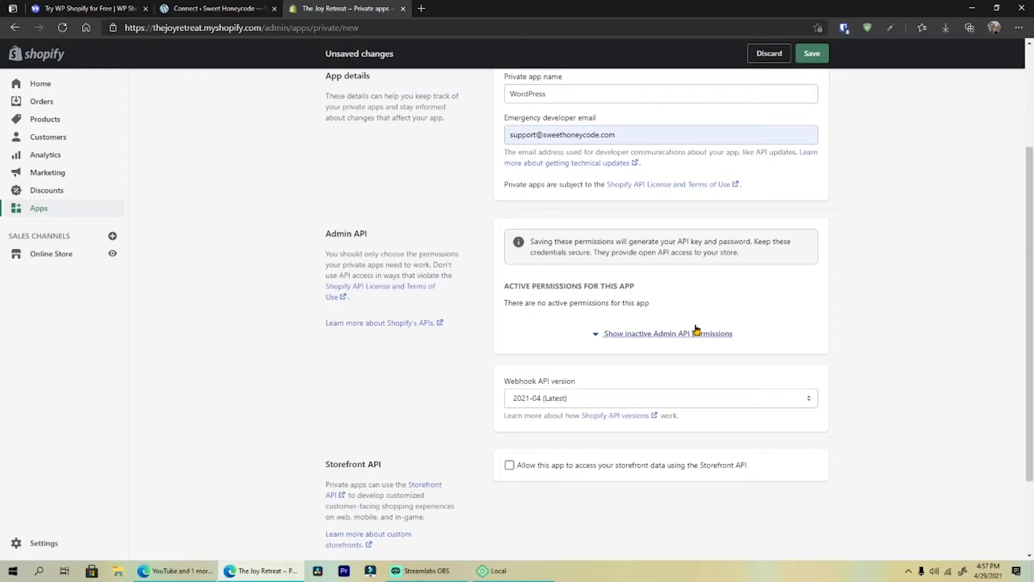
Reveal inactive Admin API permissions and set Customers, Orders and Products to Read and write.
click(667, 332)
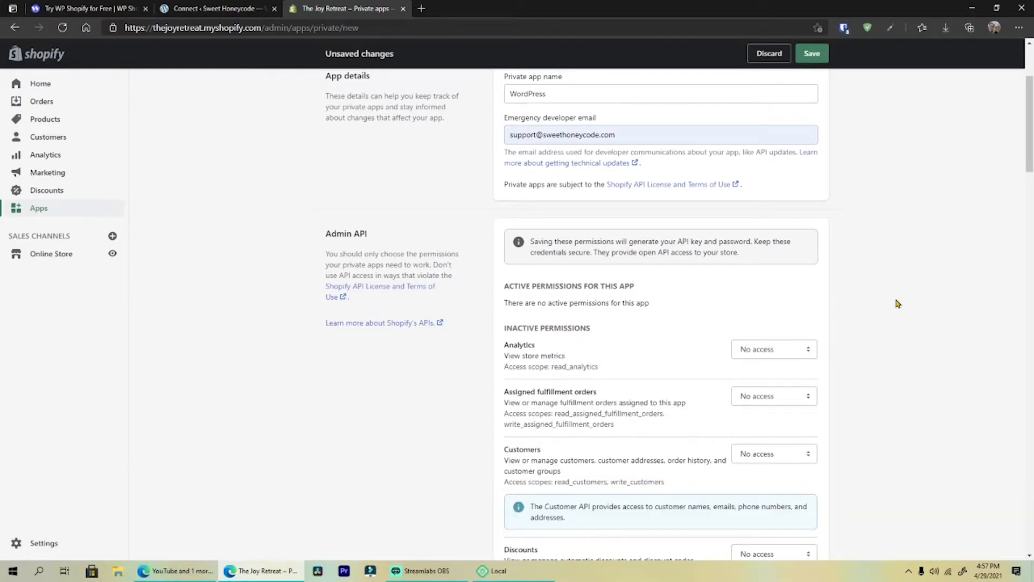
scroll(down, 3)
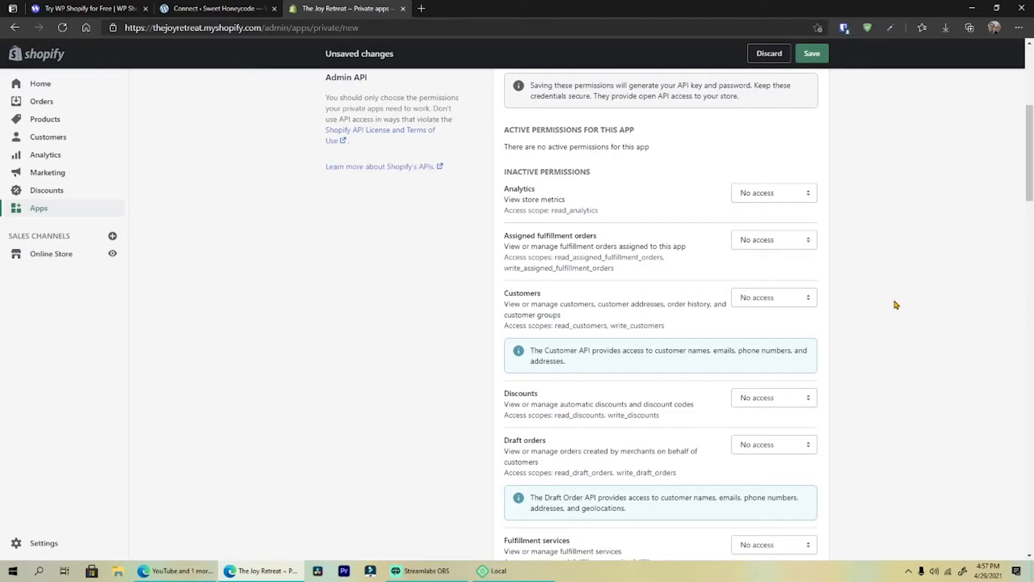
mouse_move(906, 327)
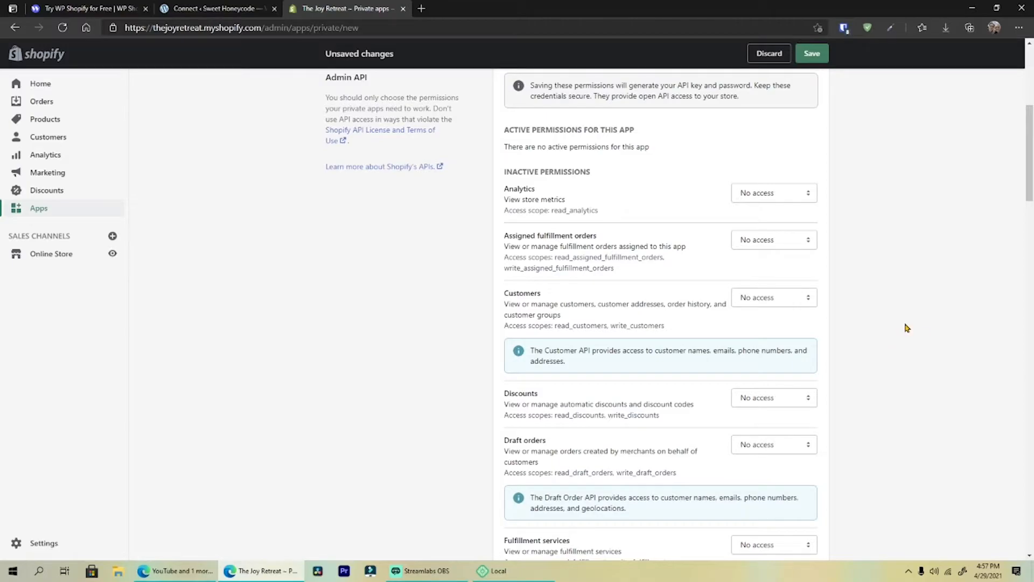
mouse_move(883, 302)
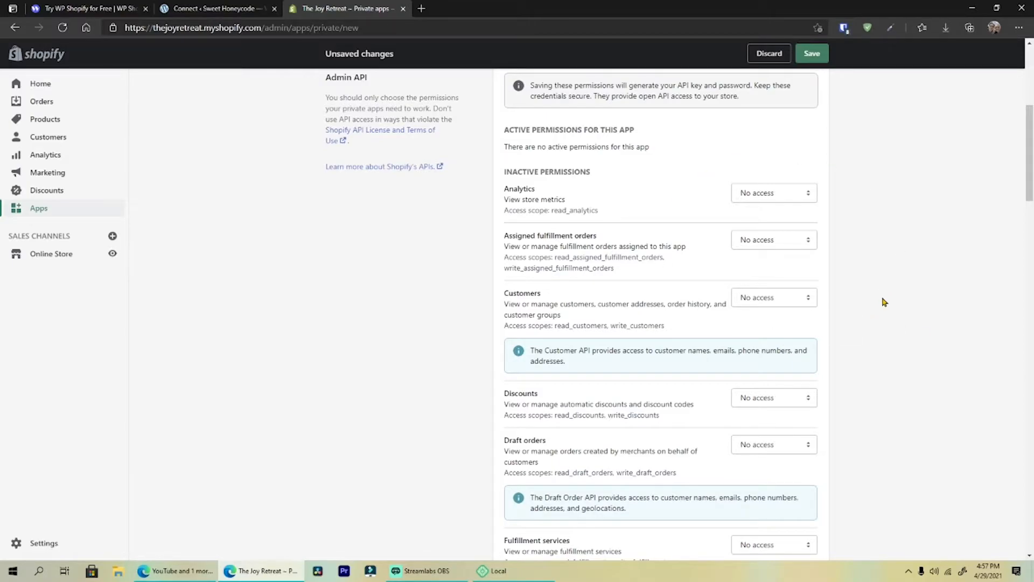
mouse_move(856, 292)
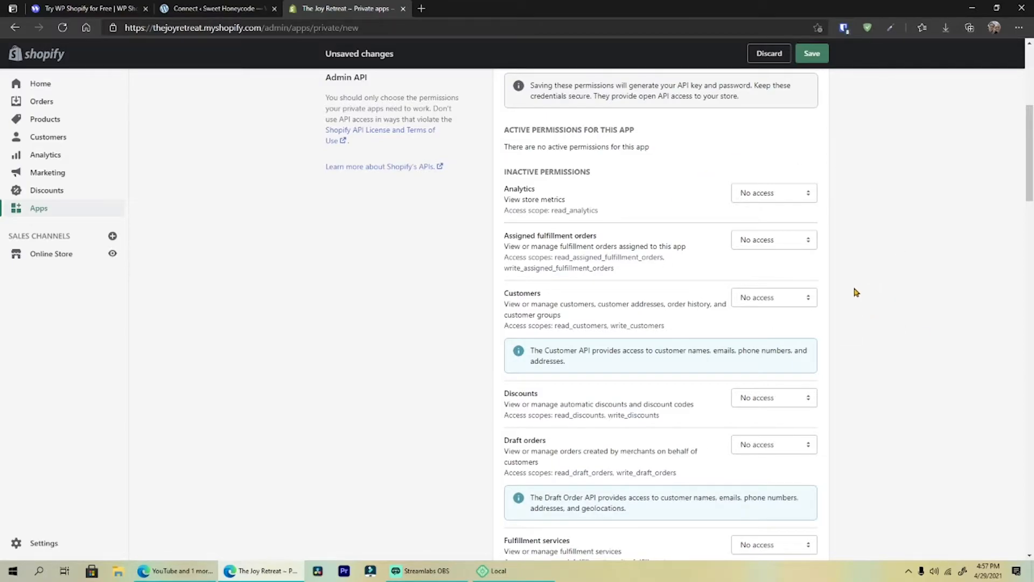
mouse_move(851, 293)
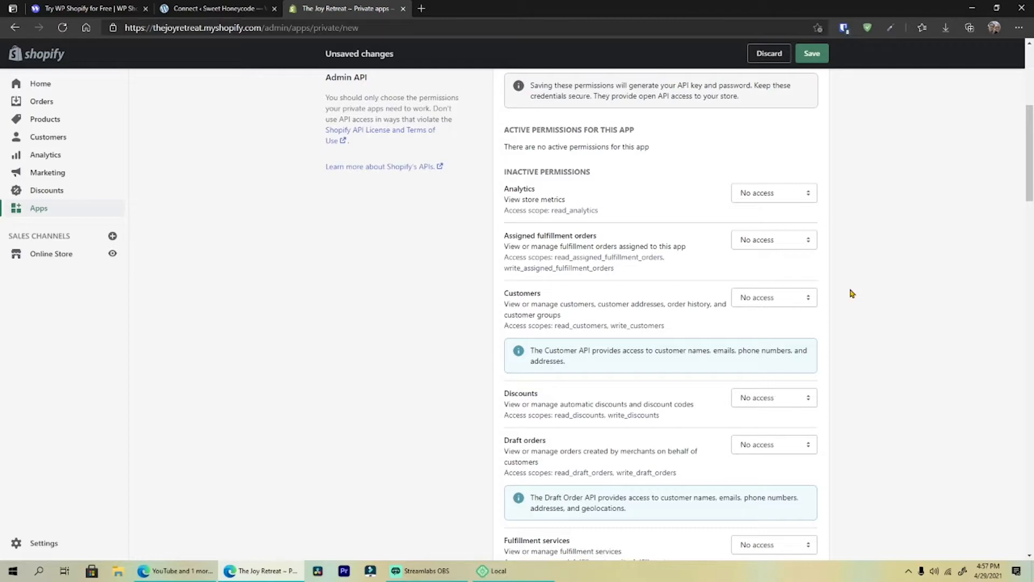
mouse_move(876, 316)
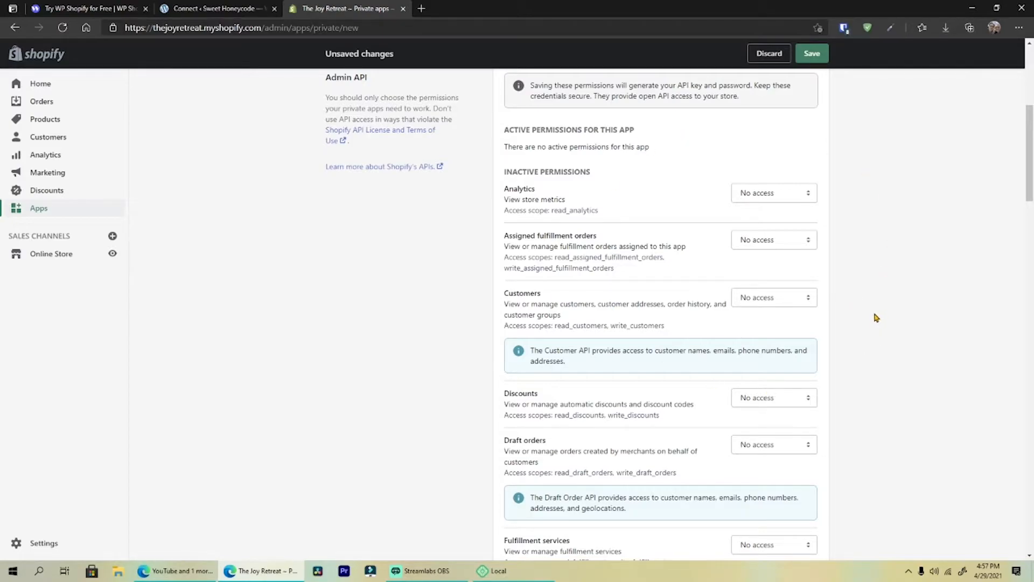
click(773, 298)
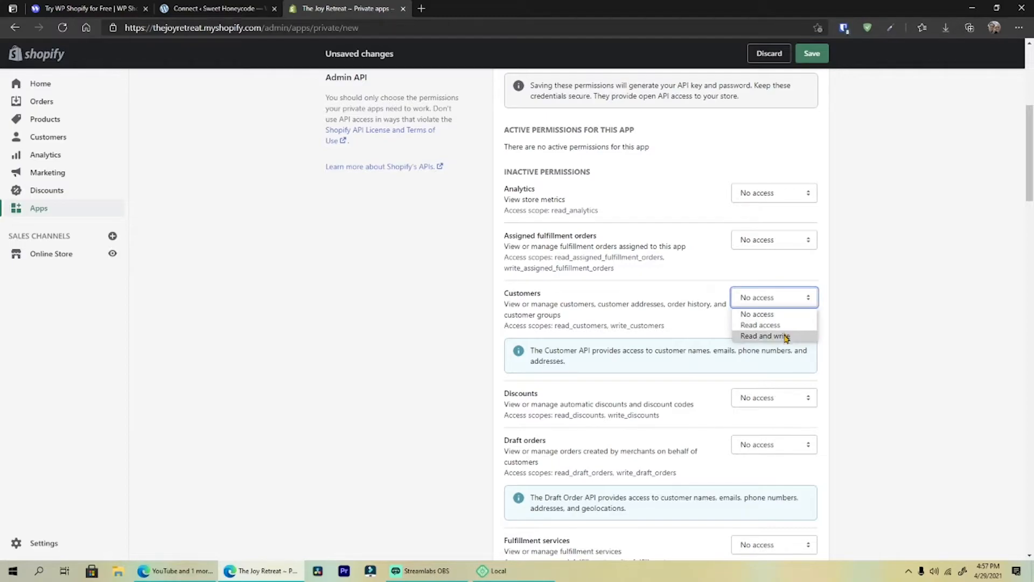
click(765, 336)
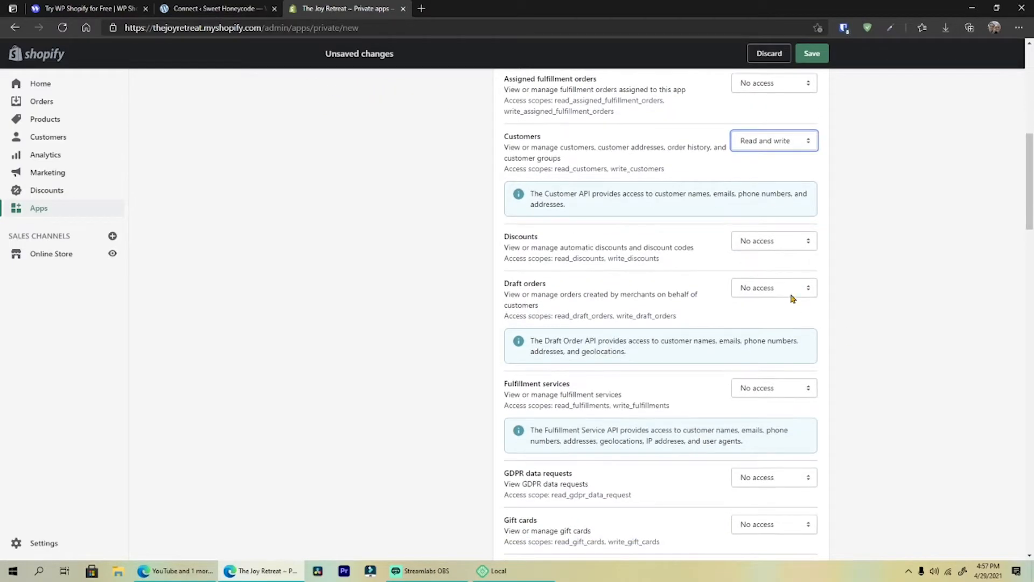
mouse_move(811, 277)
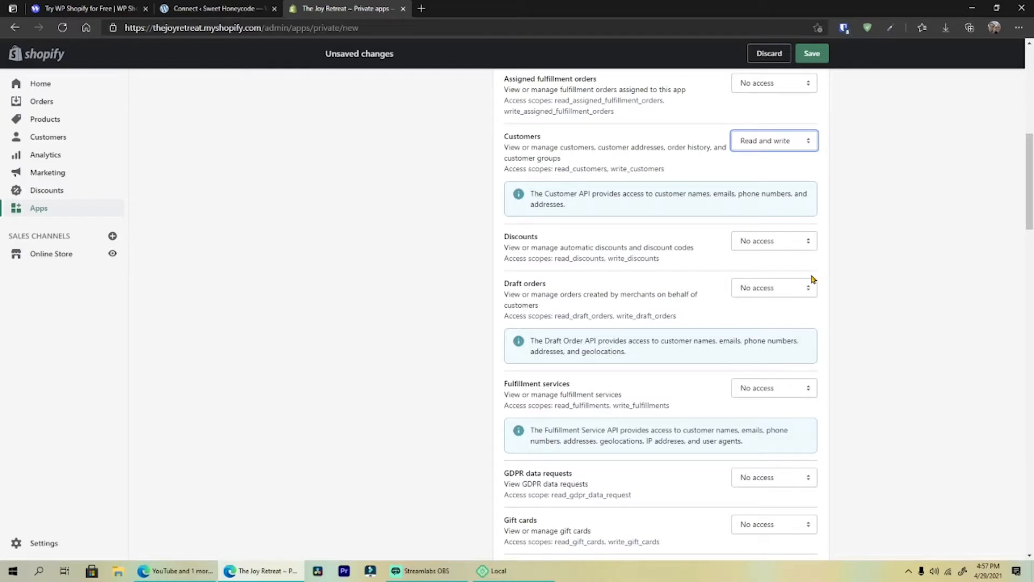
click(774, 286)
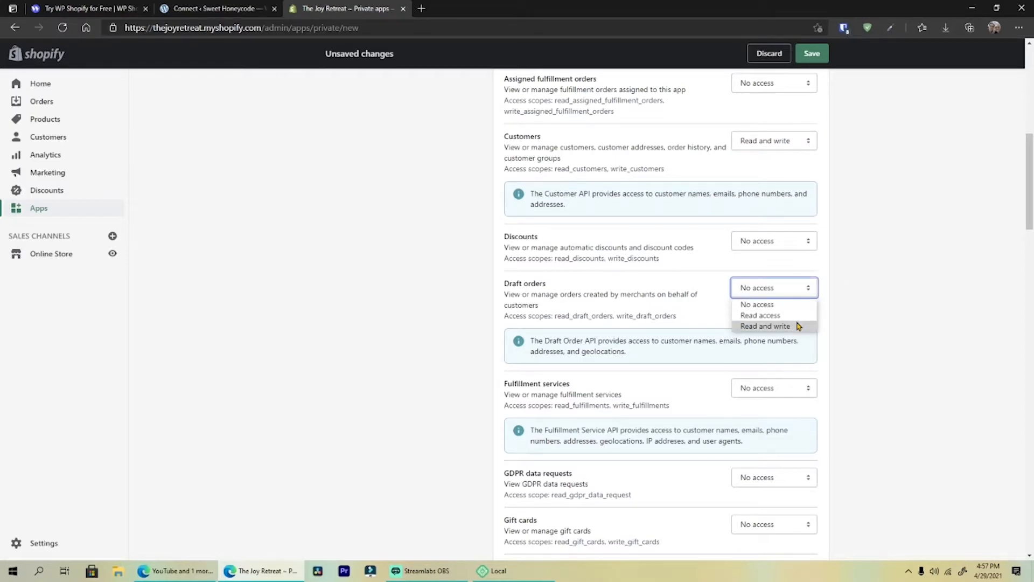
scroll(down, 3)
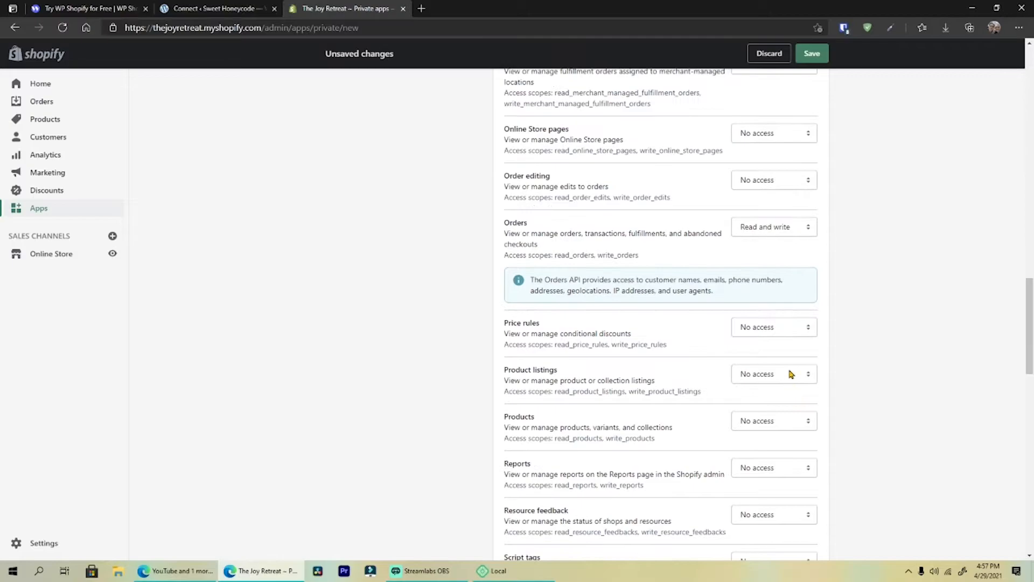
click(773, 420)
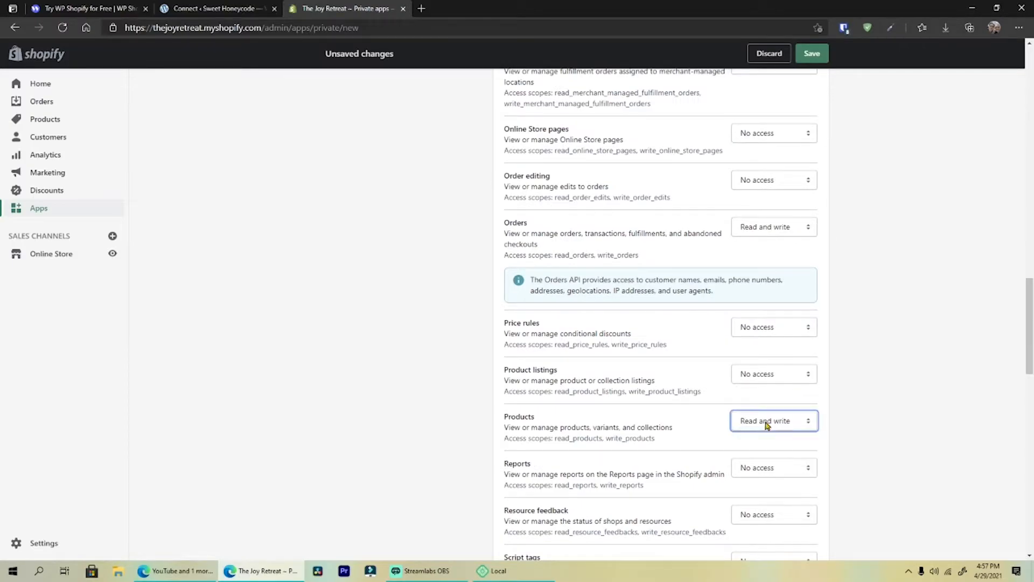
mouse_move(762, 220)
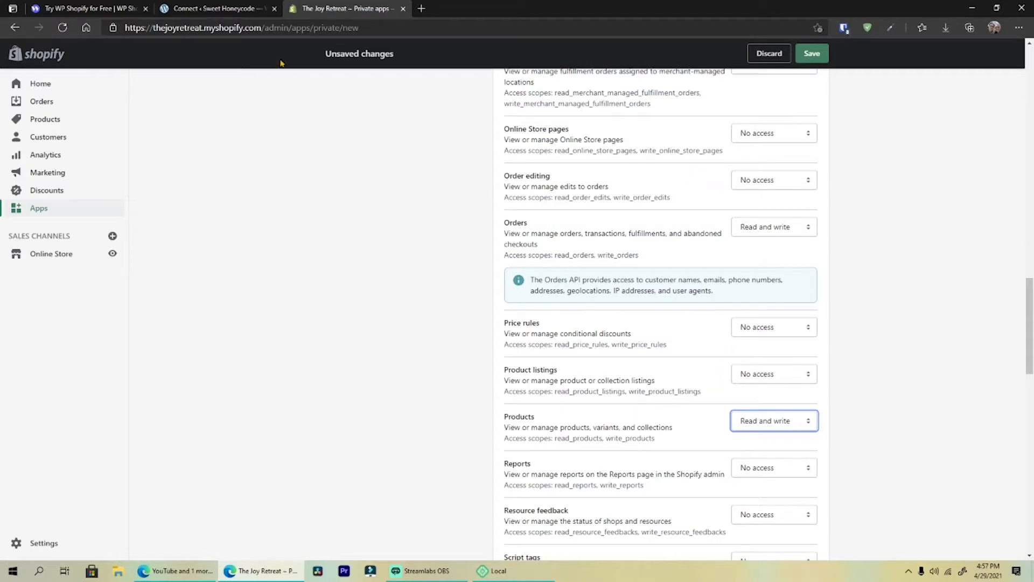
Switch to WordPress and land back on the WP Shopify Connect form.
click(215, 9)
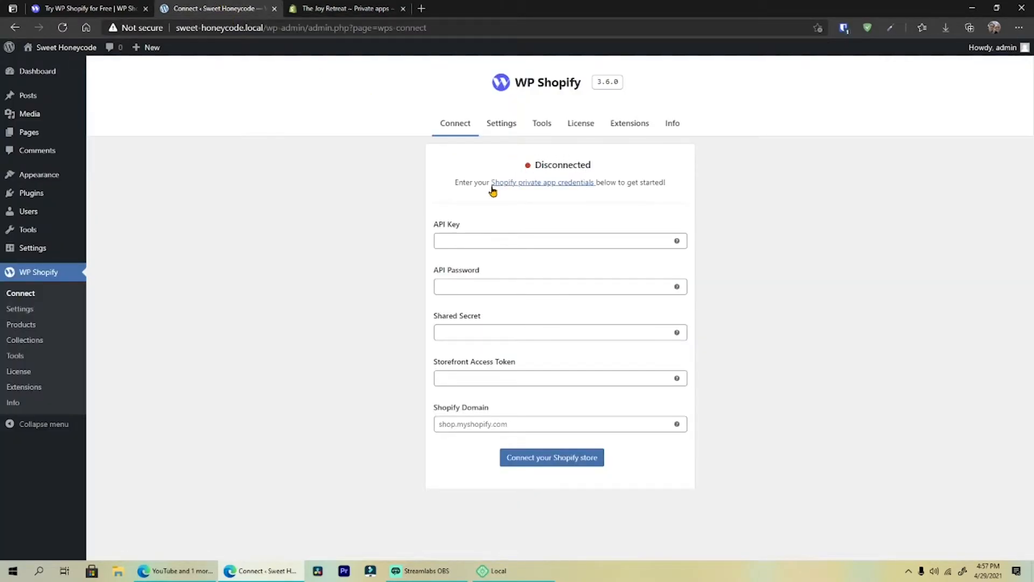
click(501, 122)
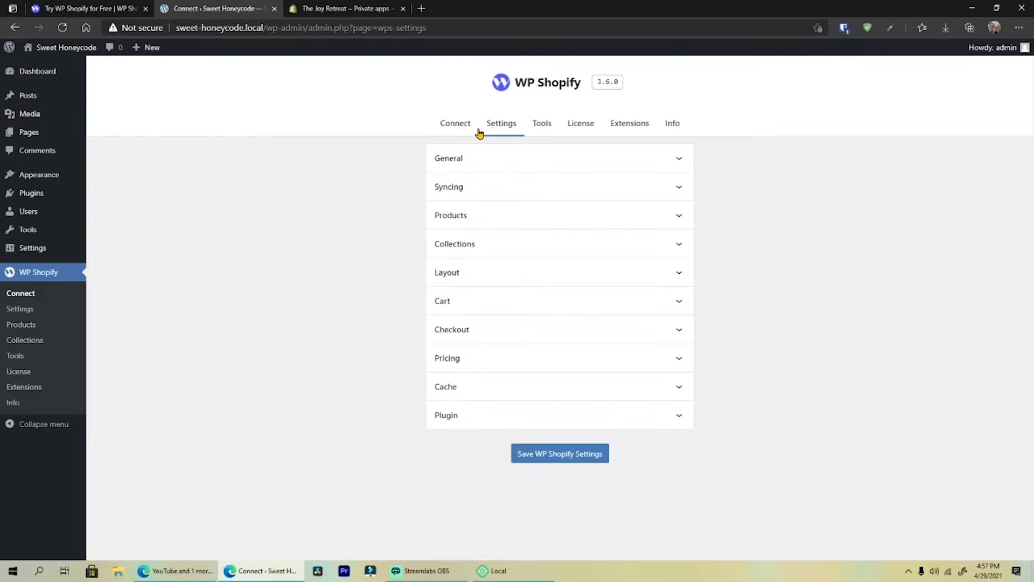
click(454, 123)
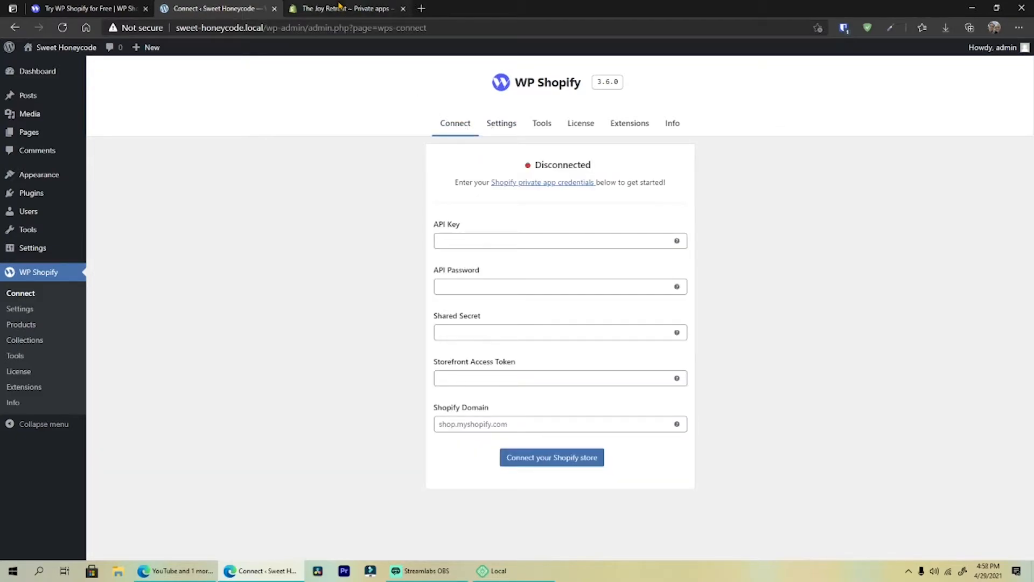
Enable Storefront API access for the app, including Read customer tags.
click(343, 8)
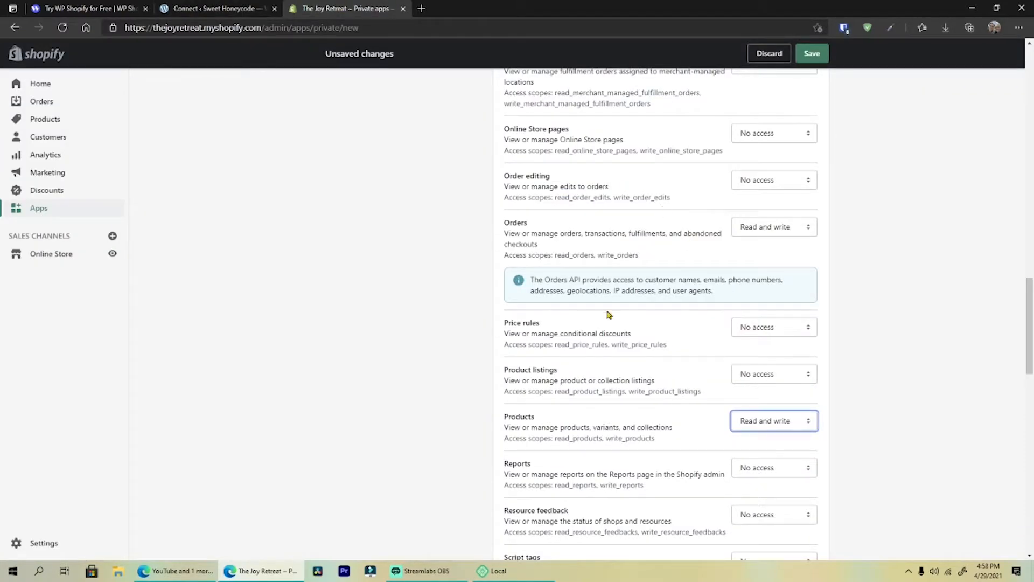
scroll(down, 3)
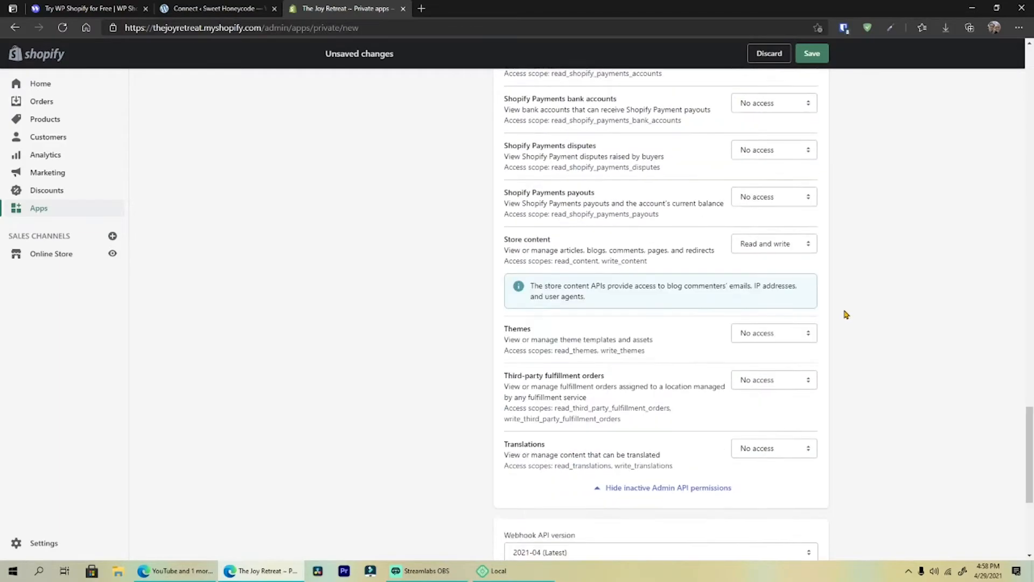
scroll(down, 3)
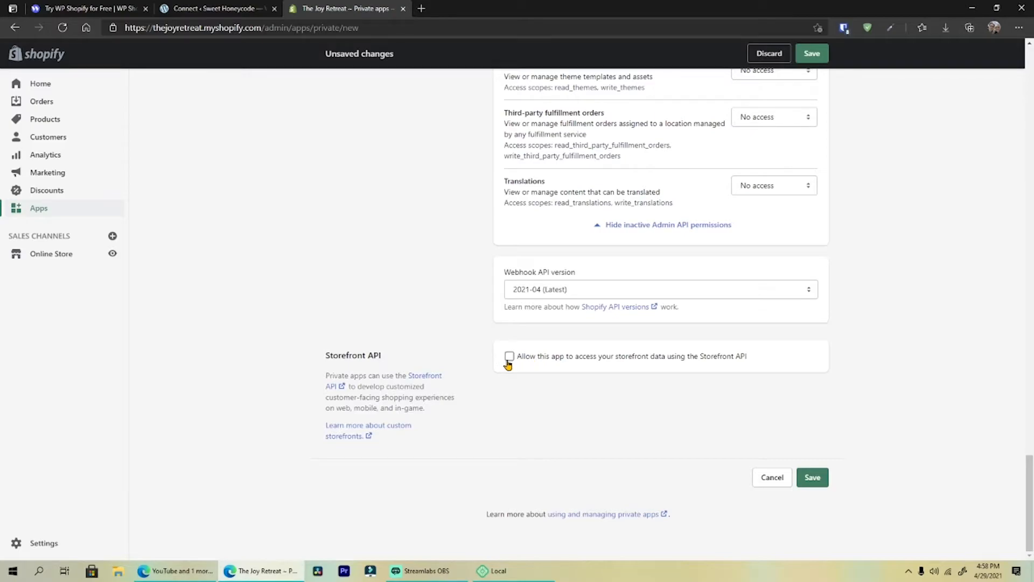
click(510, 356)
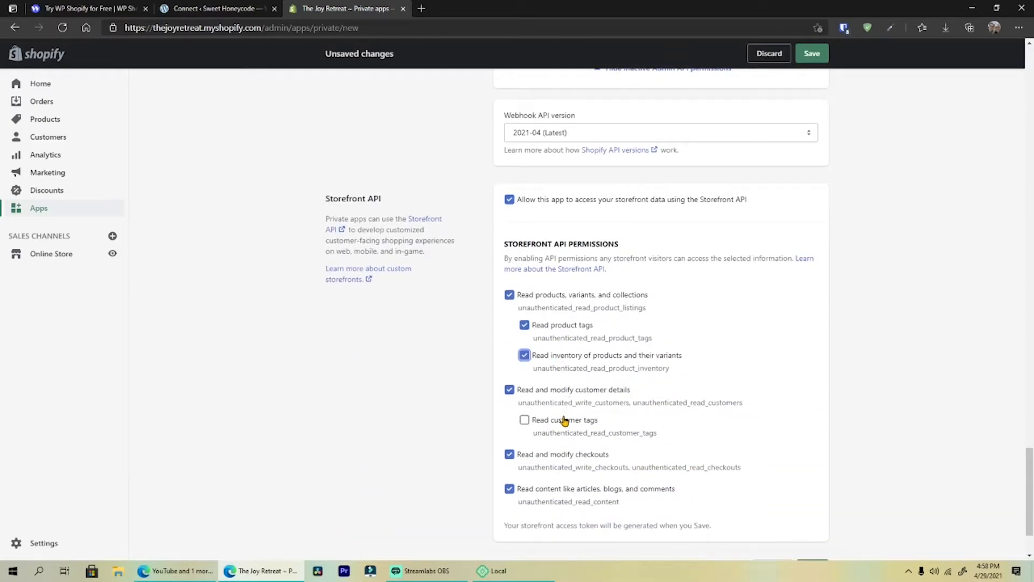
click(523, 419)
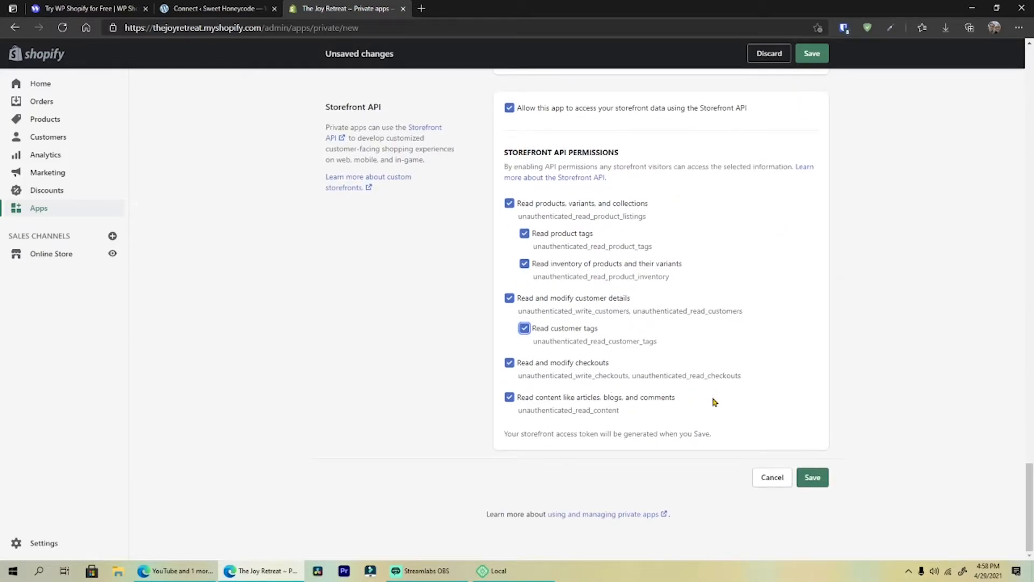
mouse_move(775, 410)
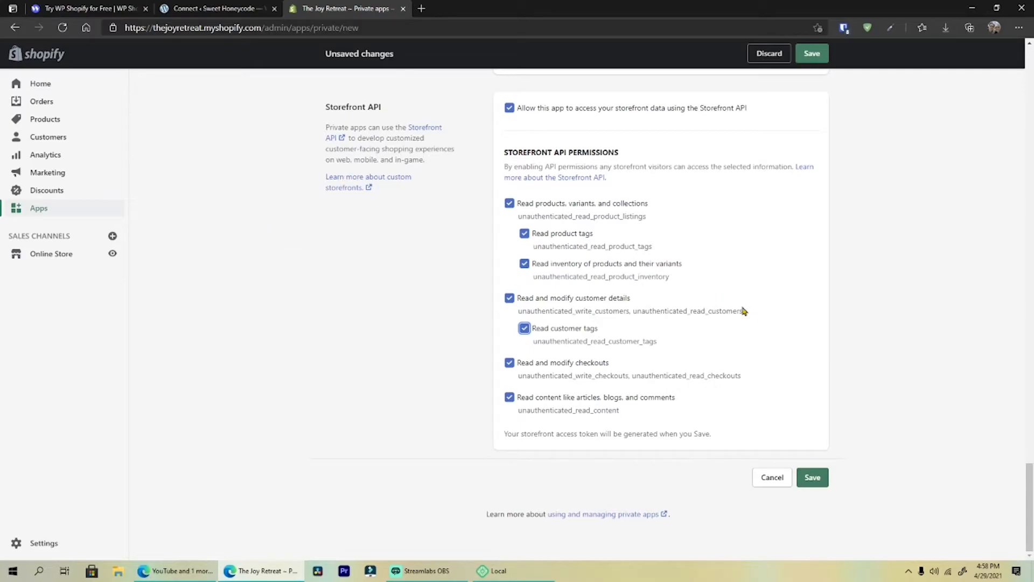
Save the WordPress private app and confirm Create app.
click(811, 477)
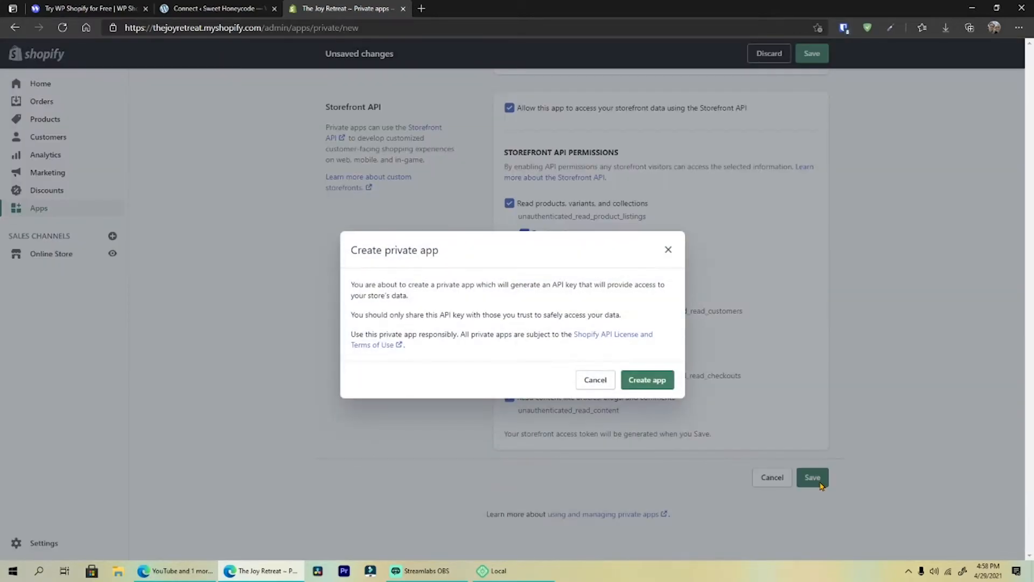
click(646, 379)
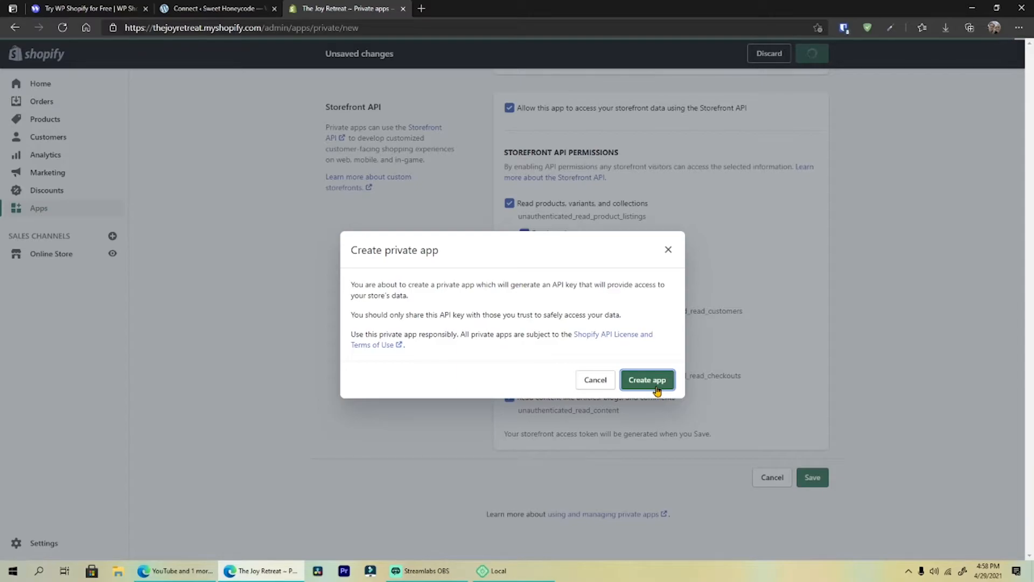
Confirm app creation and bring its Admin API key, password and shared secret into view.
click(646, 379)
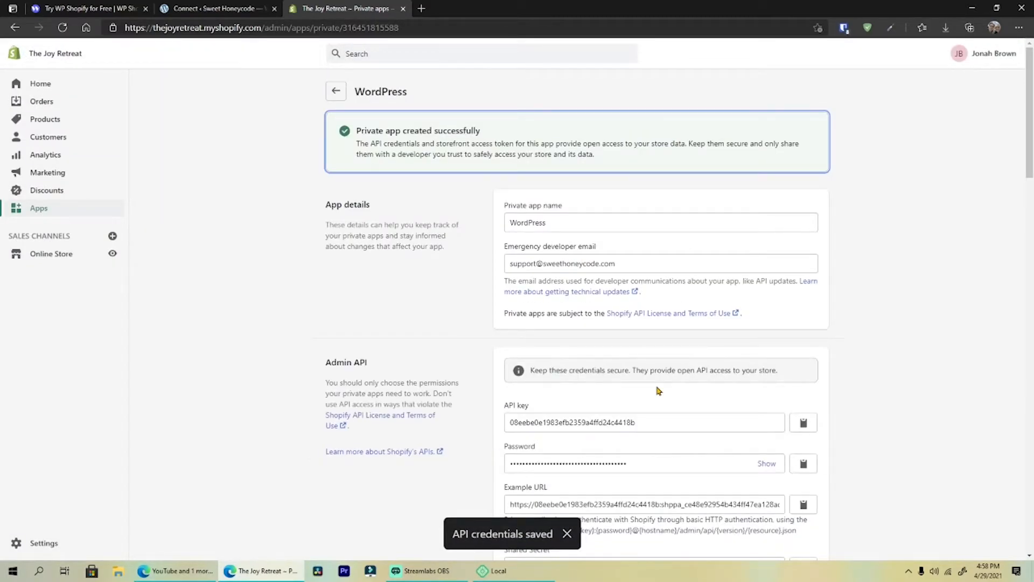
mouse_move(443, 348)
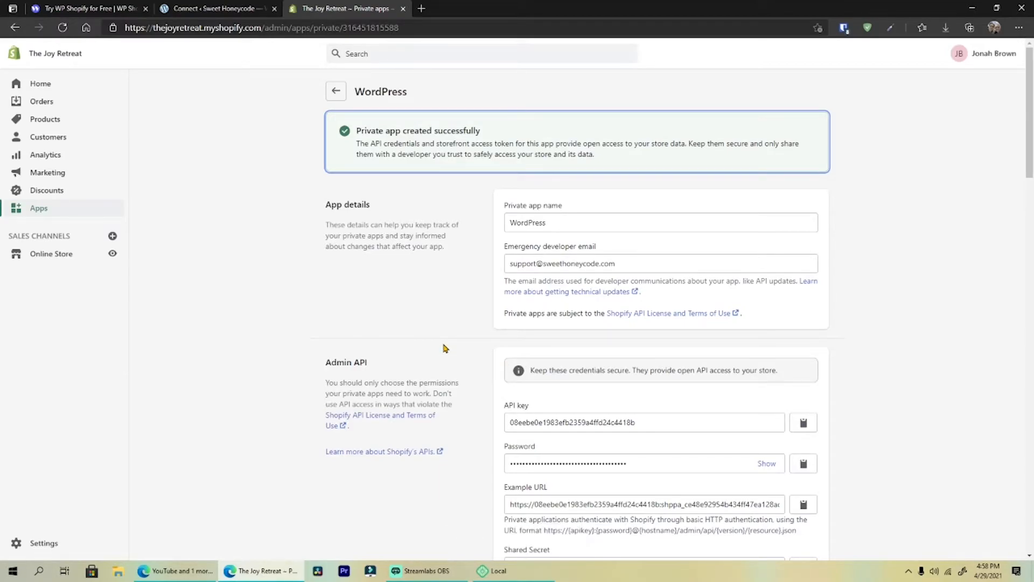
scroll(down, 3)
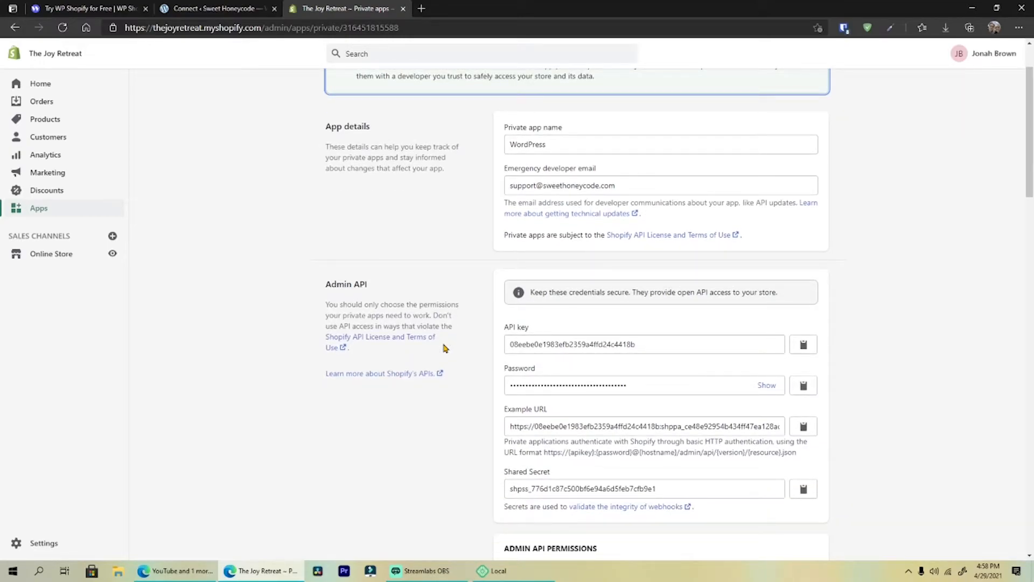
mouse_move(428, 342)
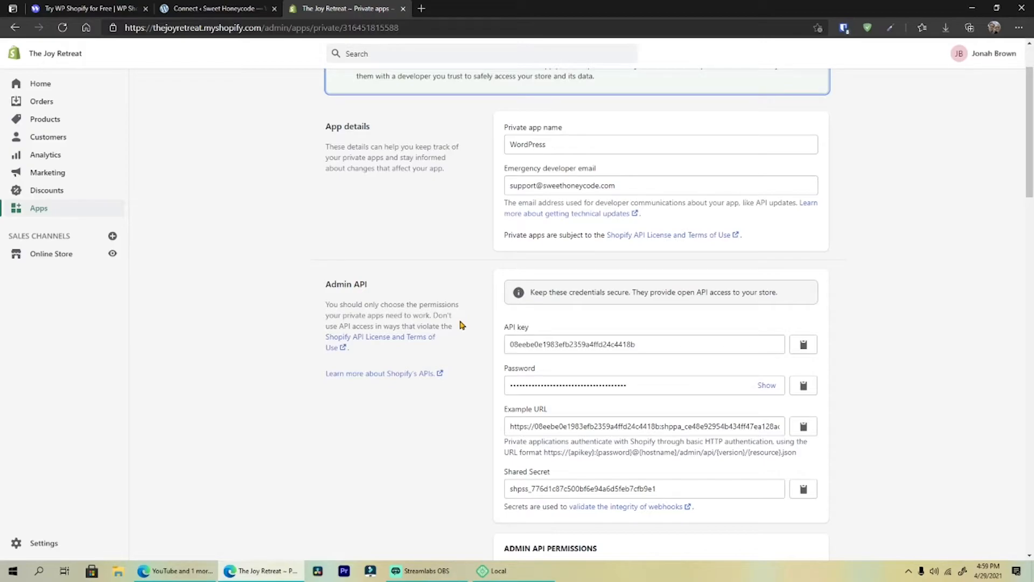
scroll(down, 3)
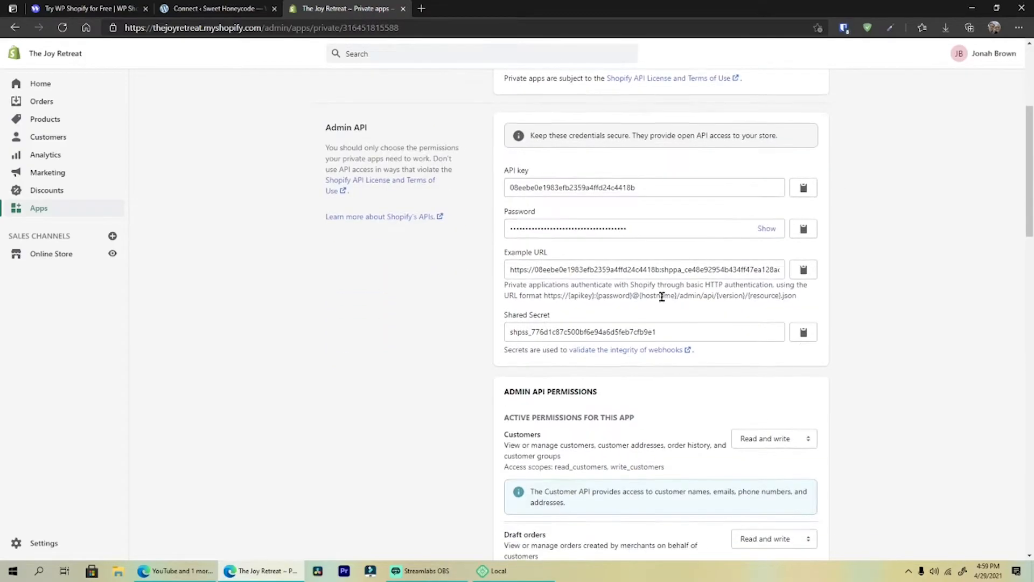
mouse_move(785, 171)
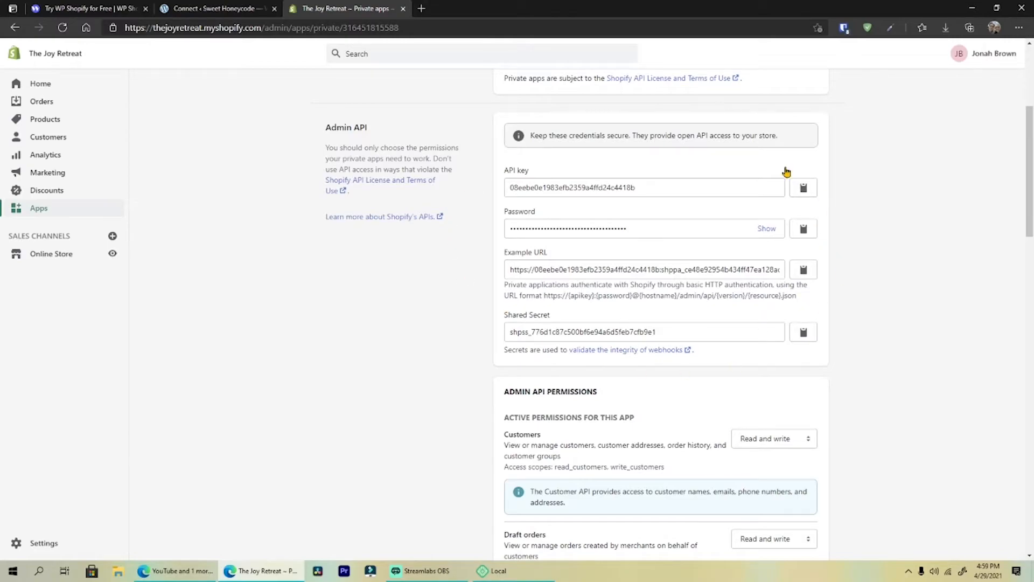
mouse_move(880, 249)
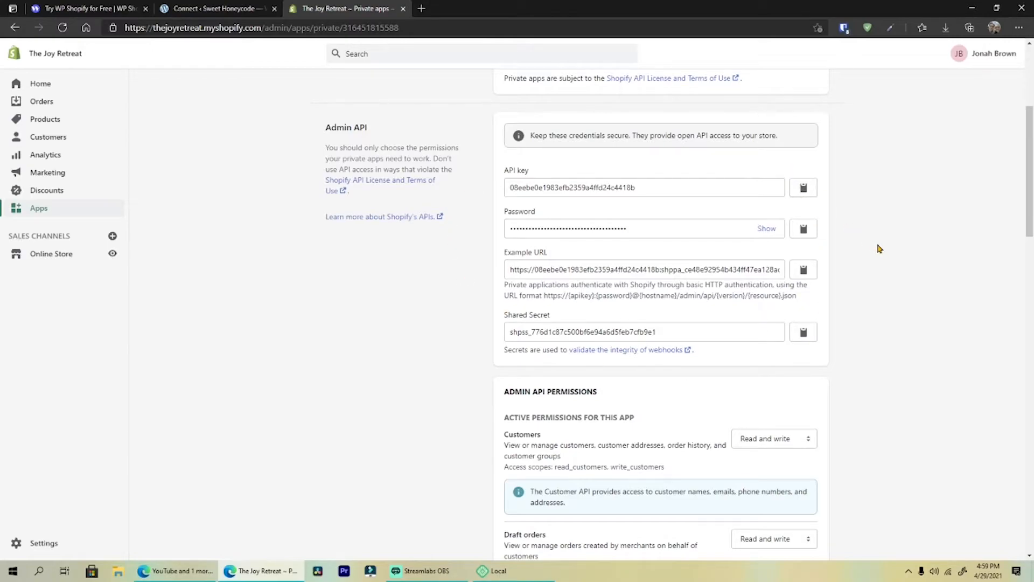
mouse_move(885, 239)
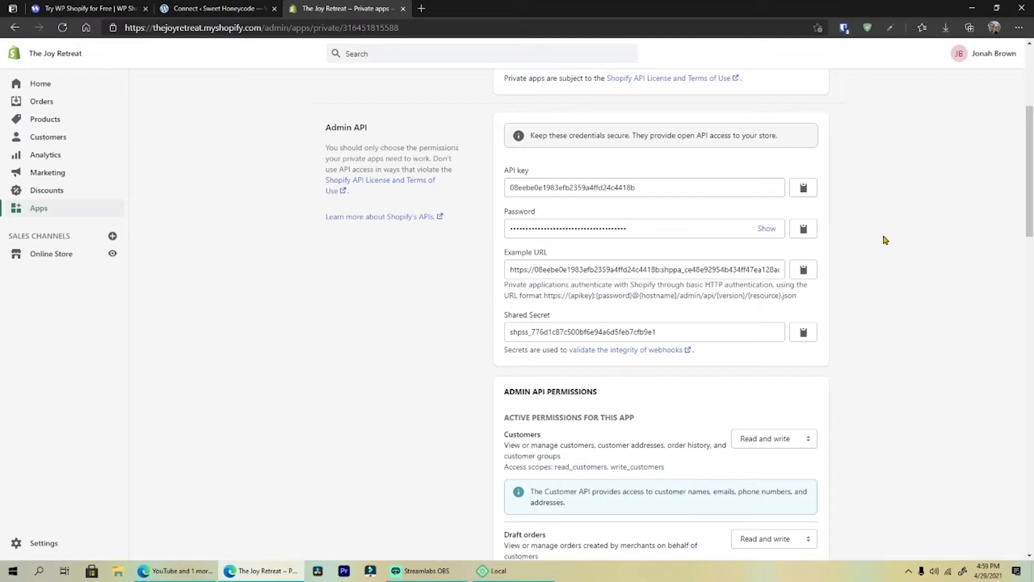
mouse_move(516, 178)
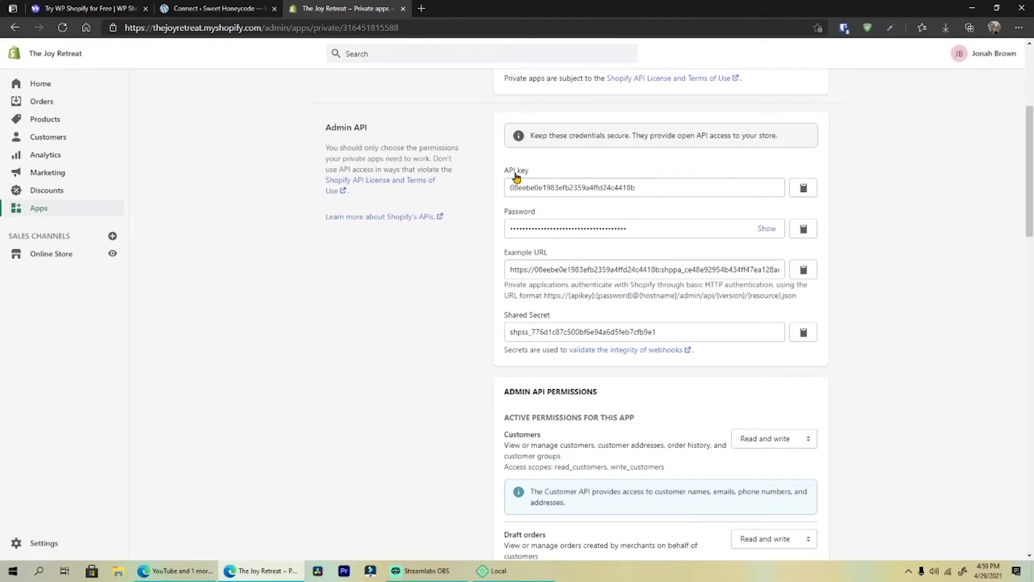
click(214, 7)
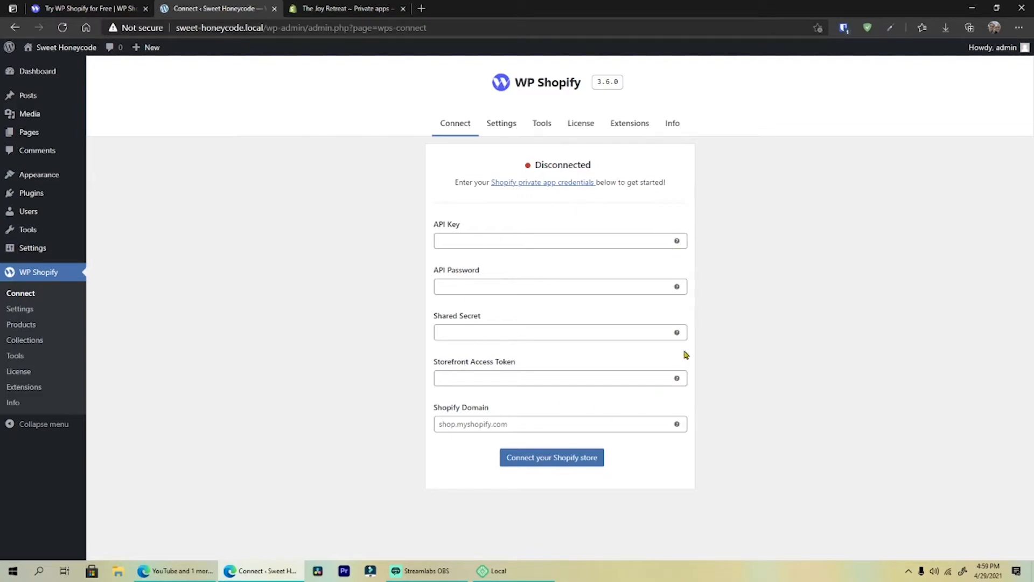
Put thejoyretreat.myshopify.com into the Shopify Domain field and copy the API key.
click(550, 457)
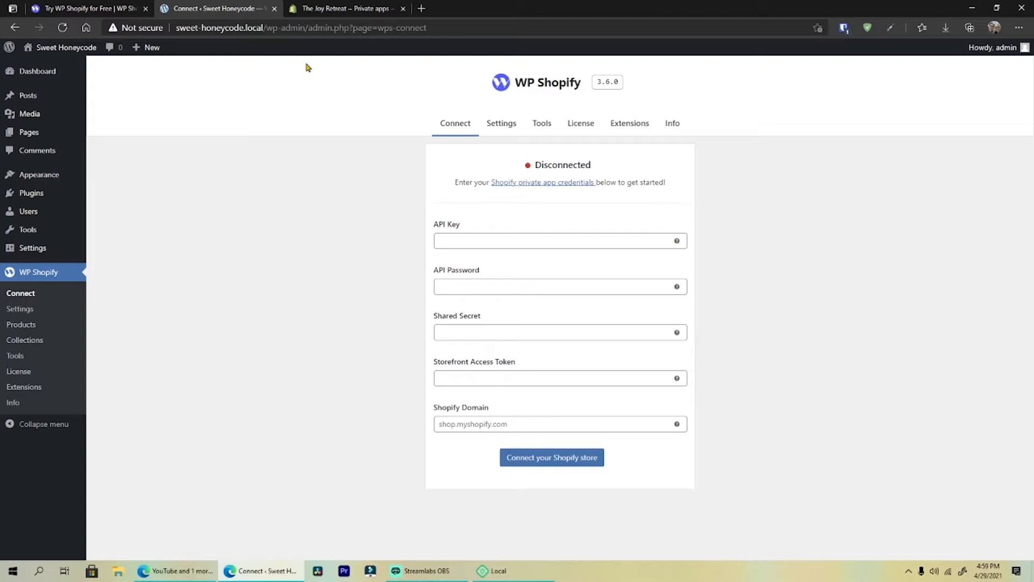
click(342, 8)
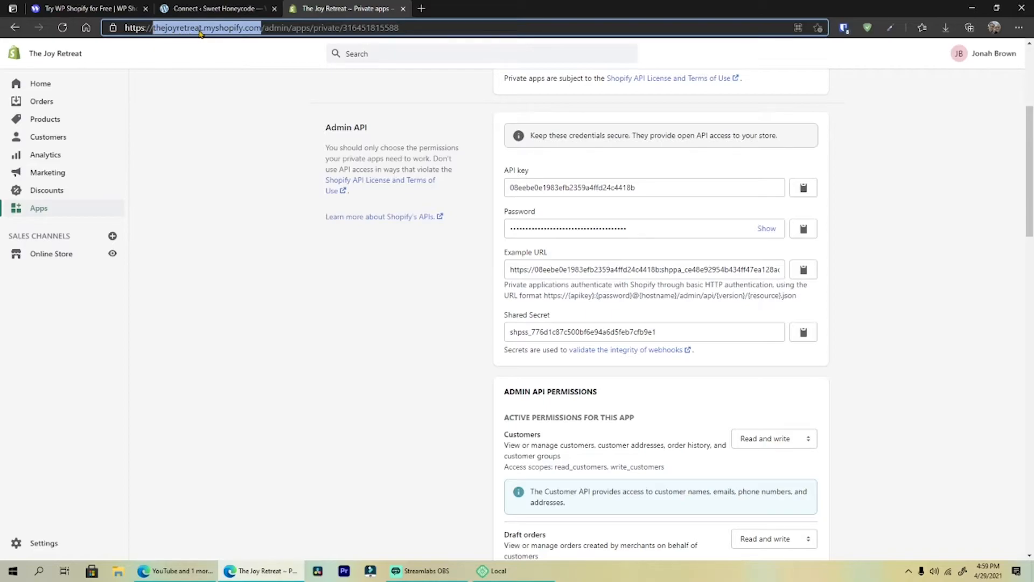
mouse_move(172, 33)
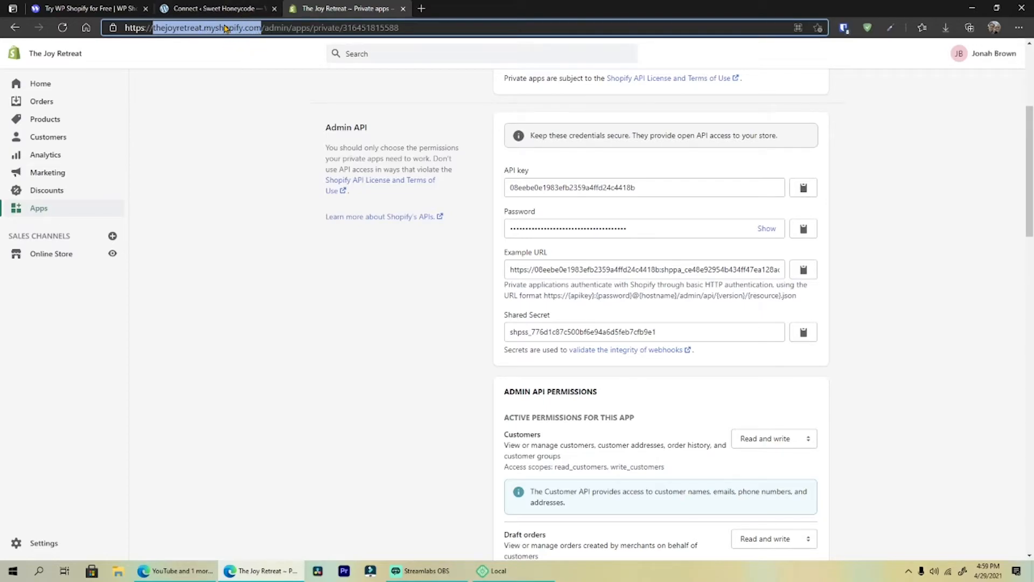
click(218, 8)
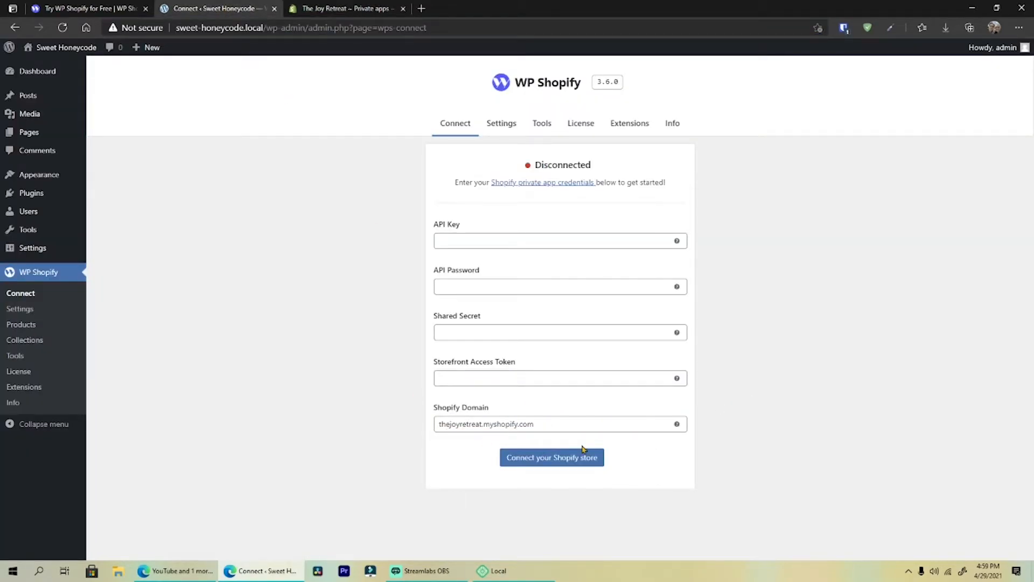
click(343, 9)
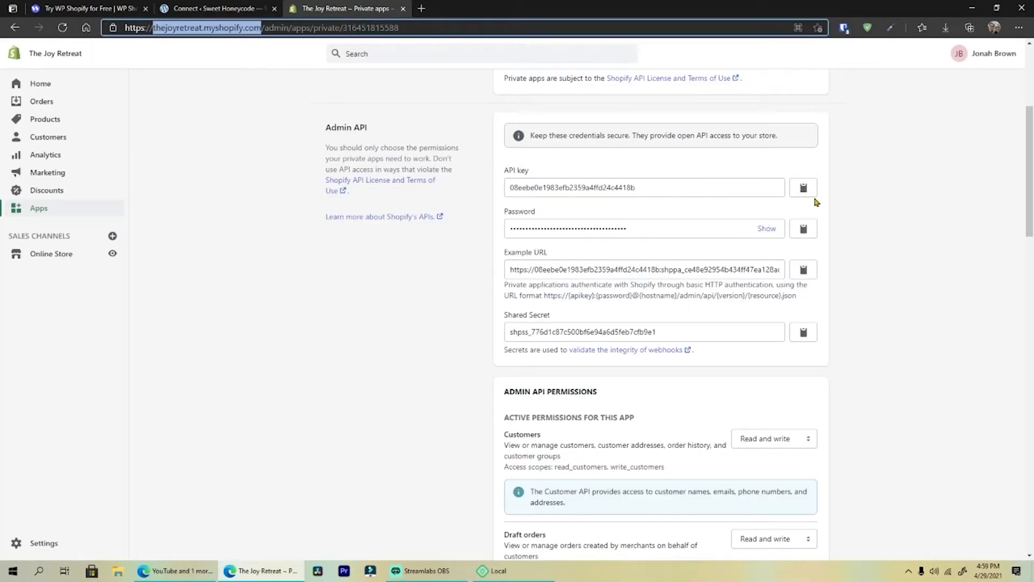
click(803, 188)
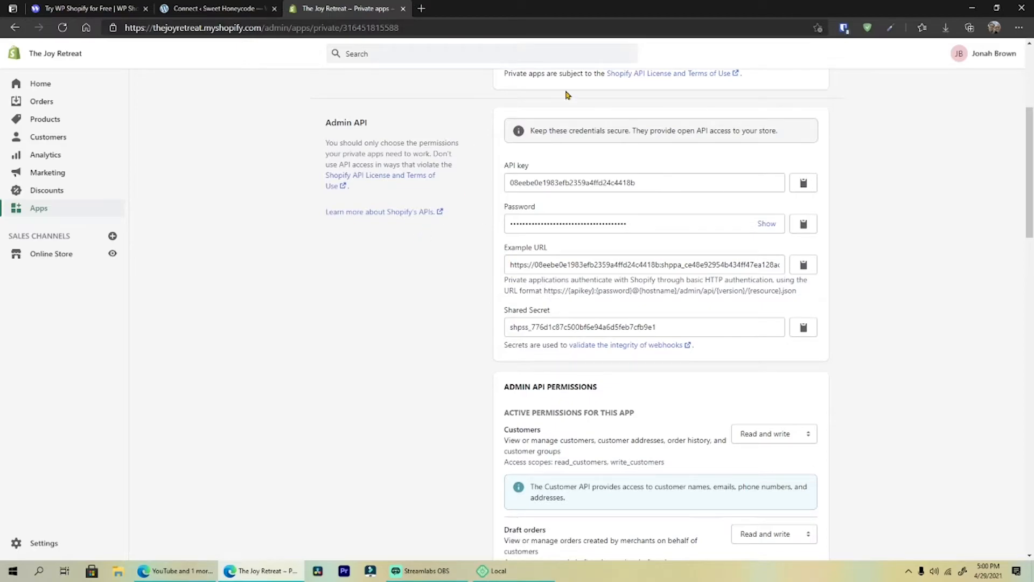
Scroll past the Admin API permissions to the Storefront API section and copy the Storefront access token.
scroll(down, 3)
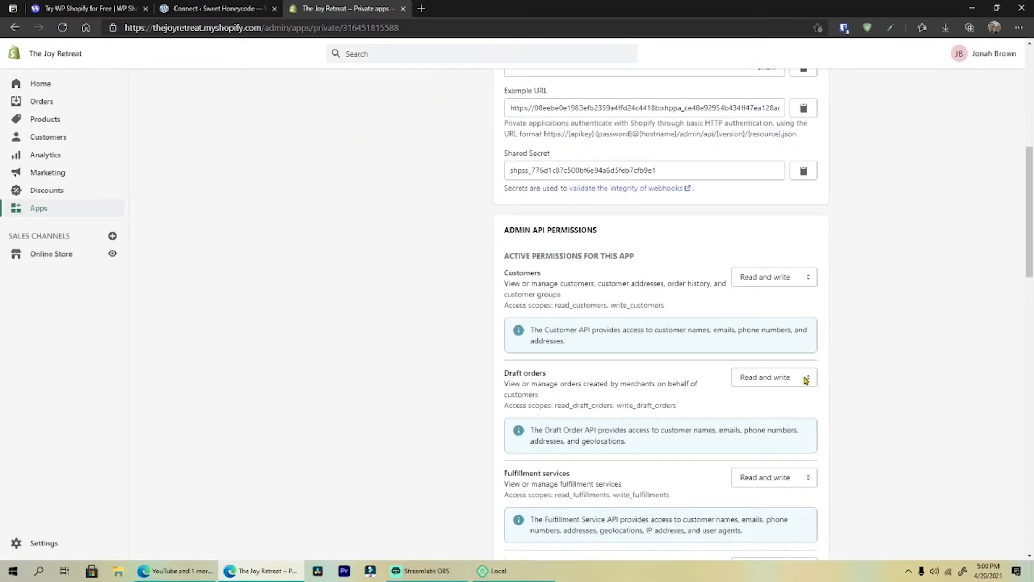
mouse_move(847, 269)
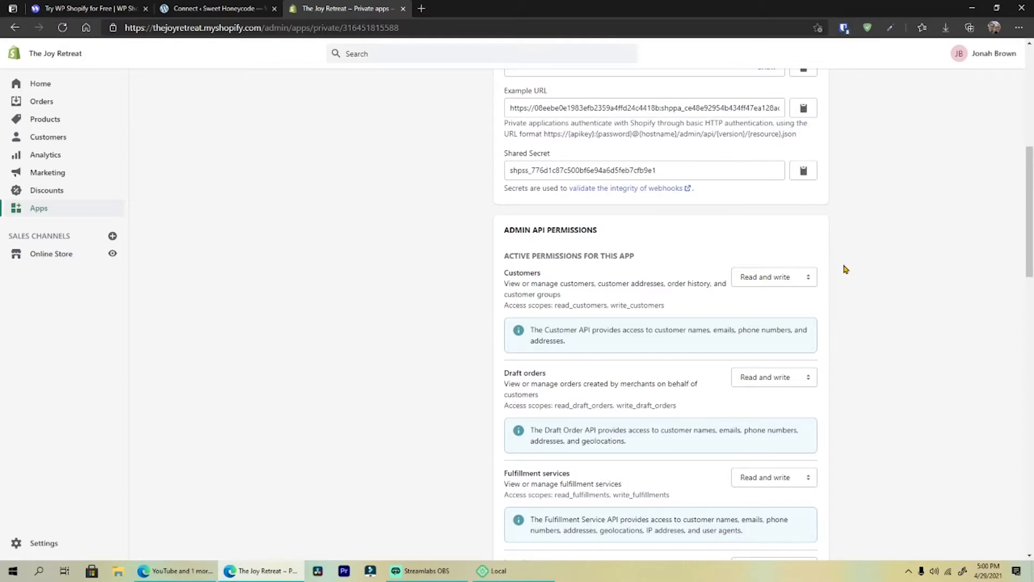
scroll(down, 3)
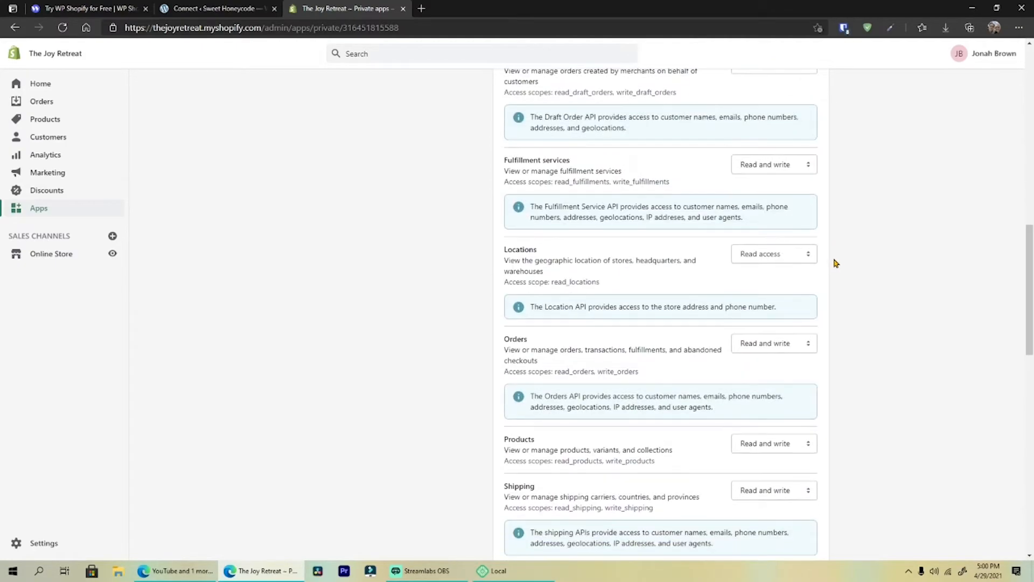
scroll(down, 3)
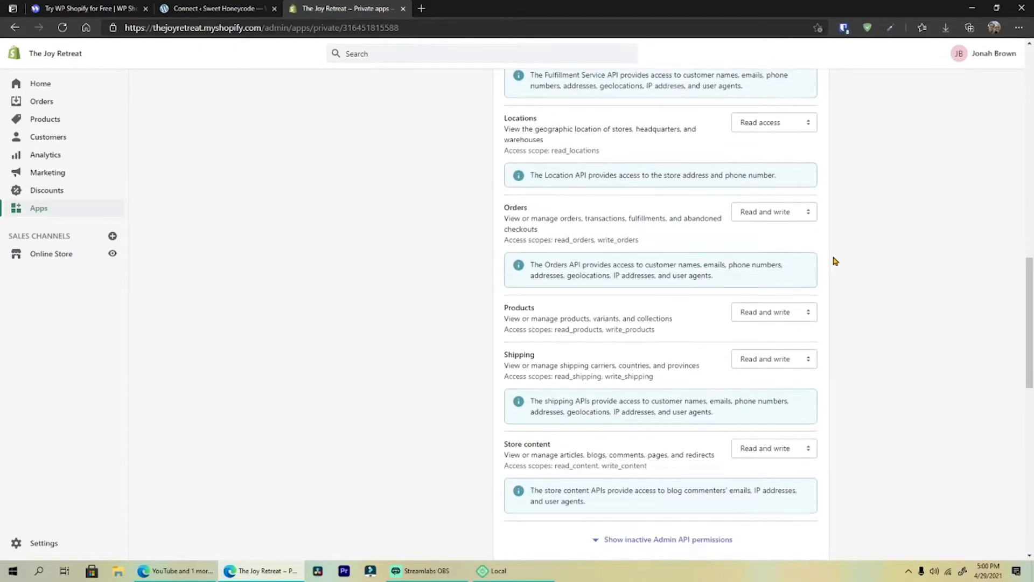
scroll(down, 3)
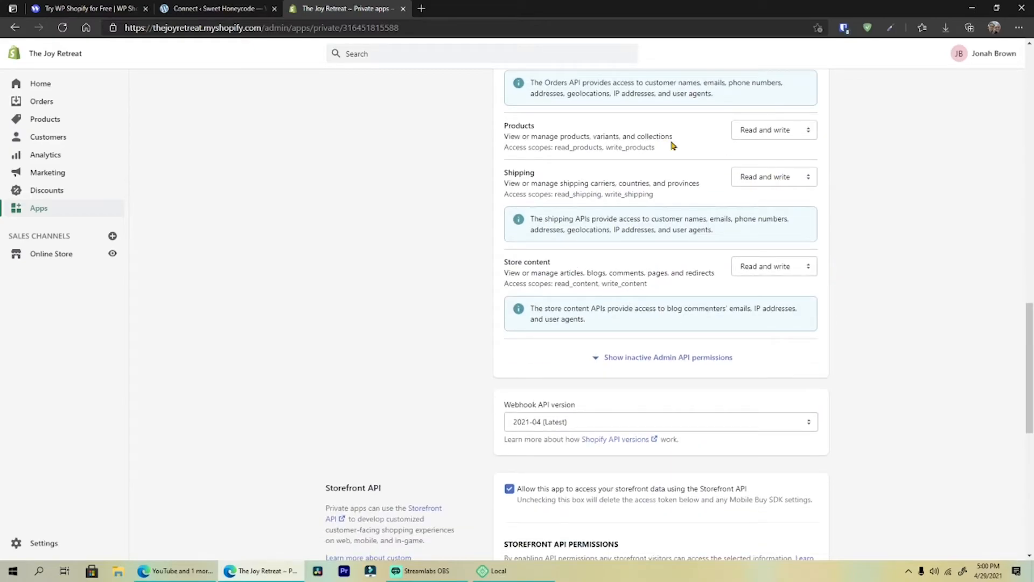
scroll(down, 3)
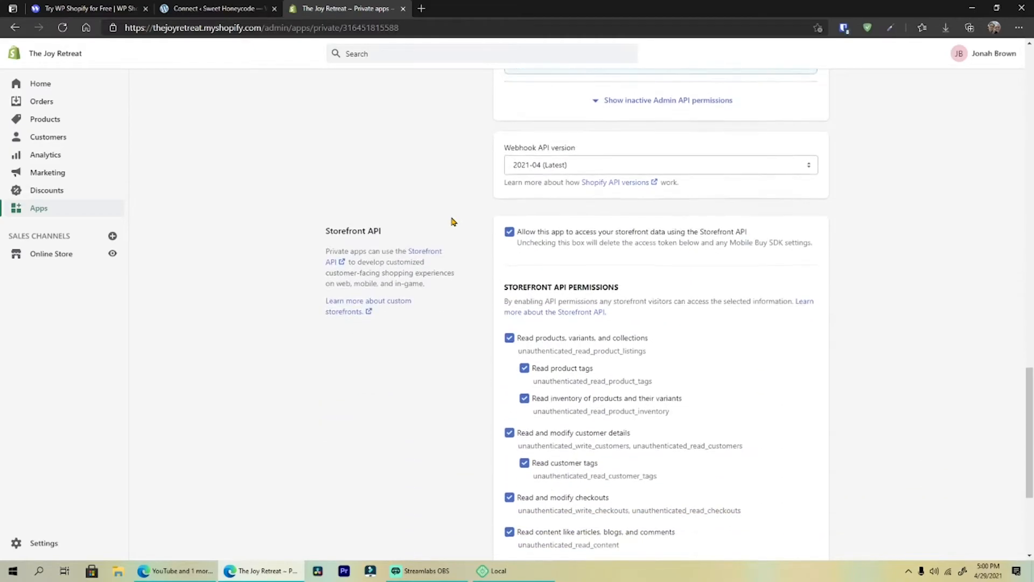
scroll(down, 3)
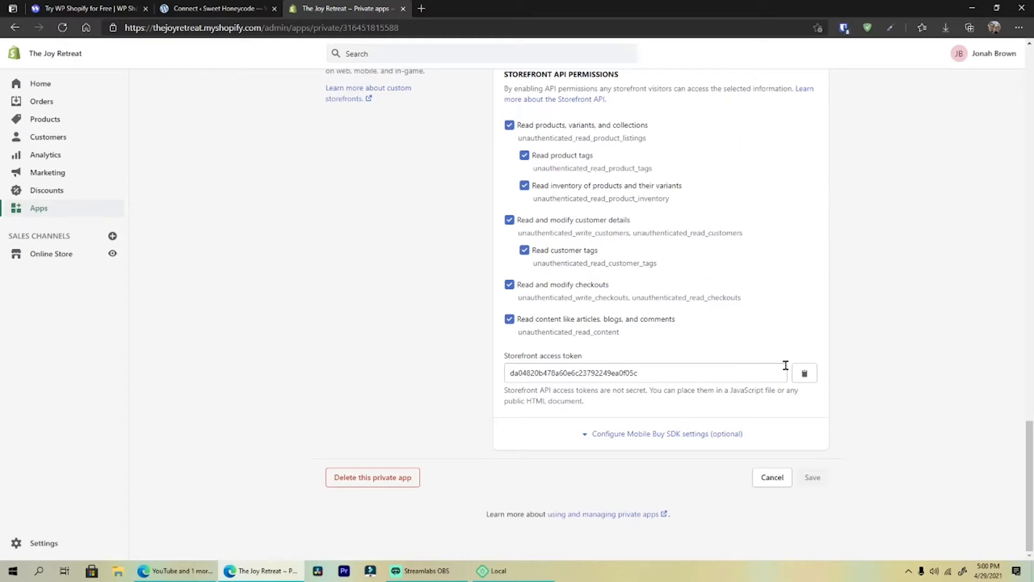
click(217, 8)
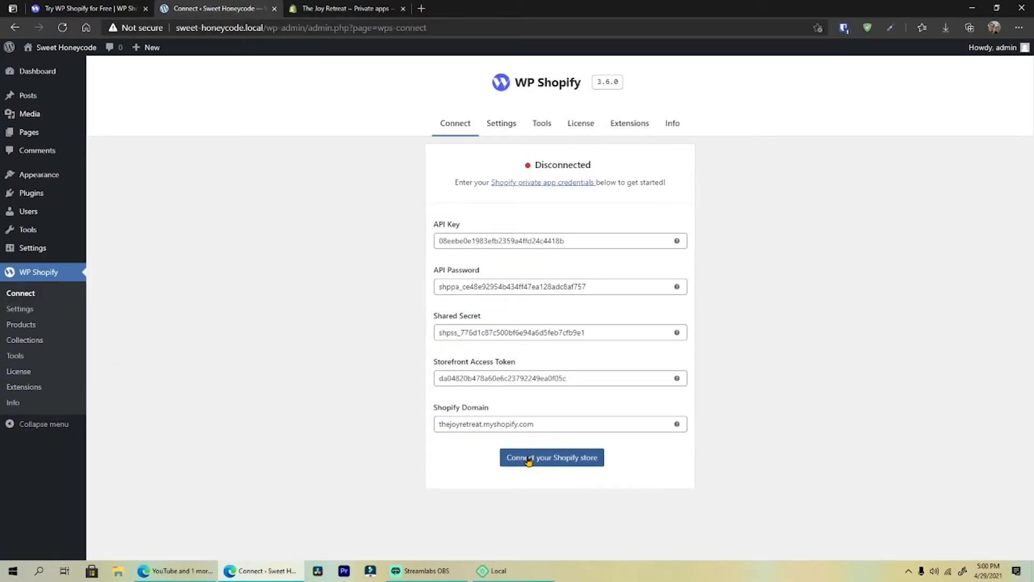
Submit the filled-in credentials to connect the Shopify store to WP Shopify.
click(552, 457)
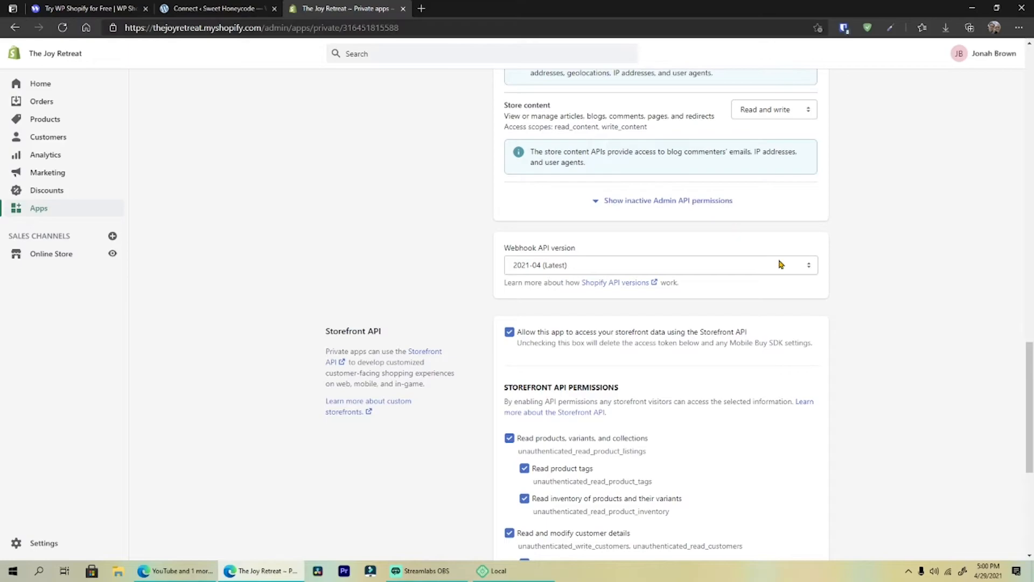
Grant the private app 'Read and write' access to Product listings.
scroll(up, 3)
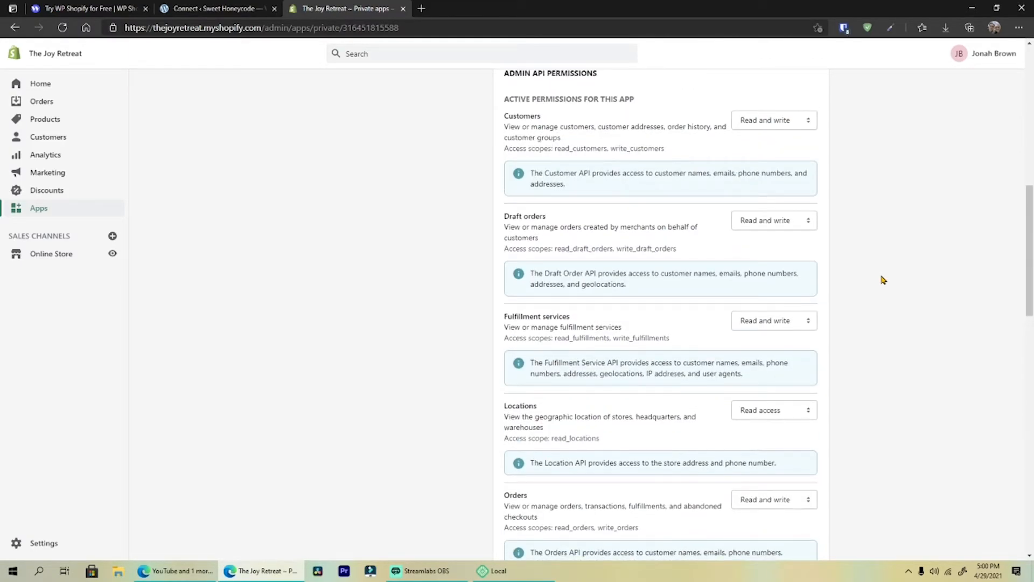
scroll(down, 3)
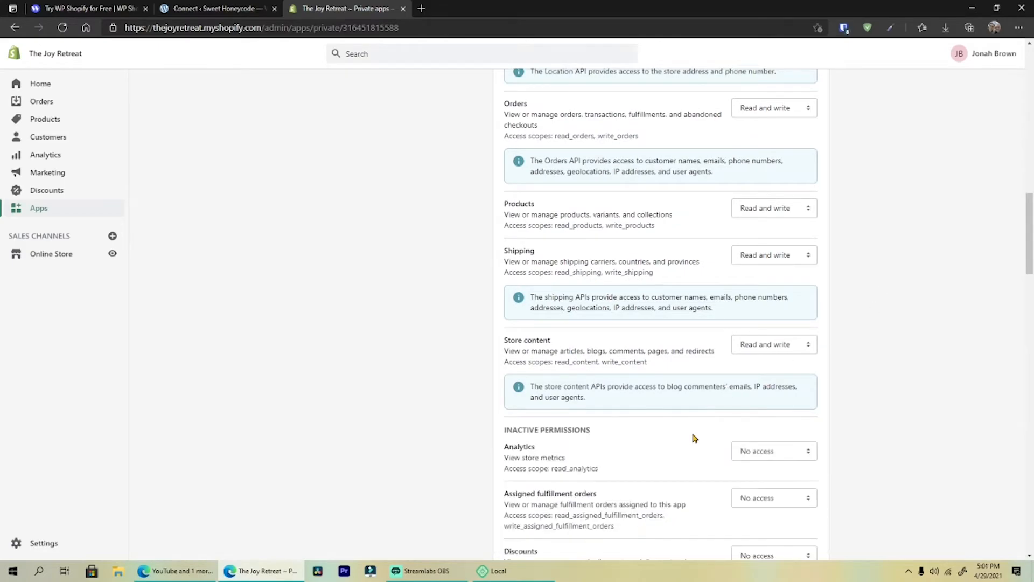
scroll(down, 3)
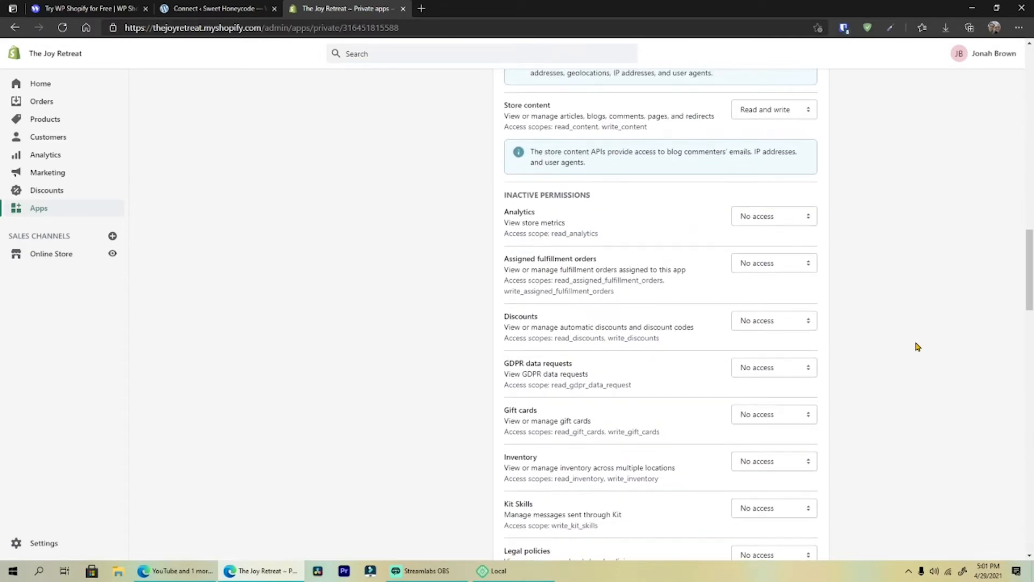
scroll(down, 3)
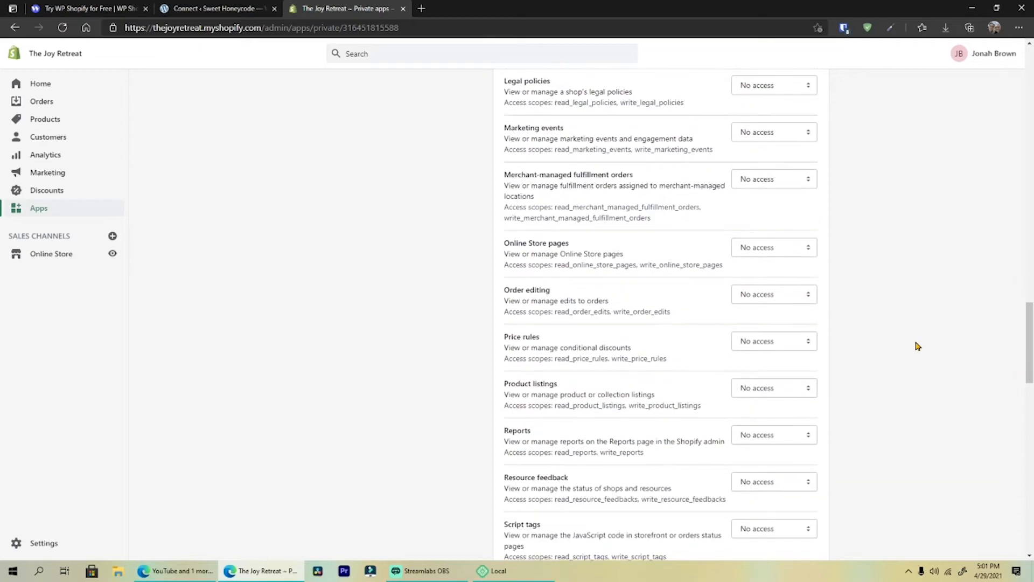
click(774, 387)
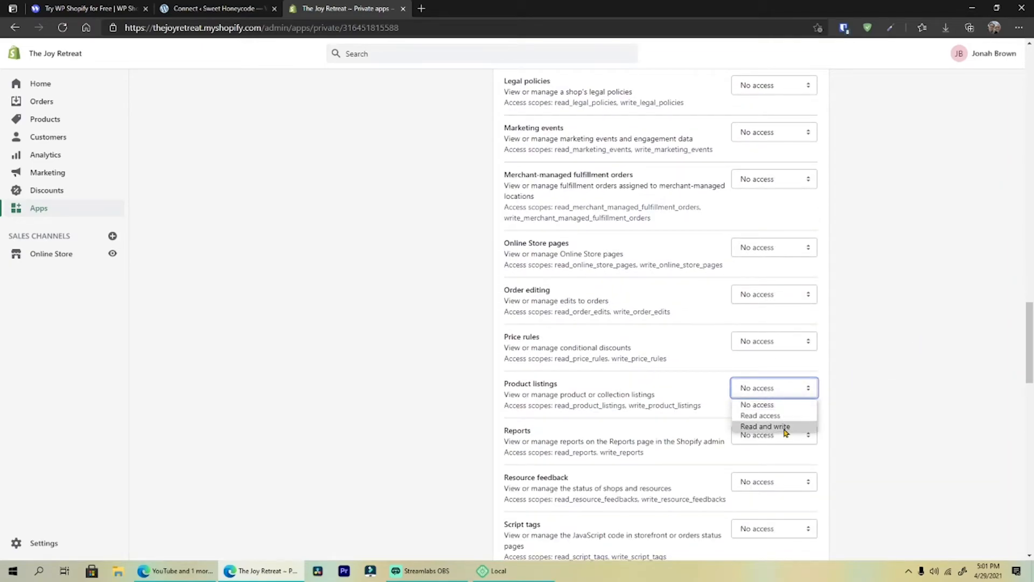
click(764, 426)
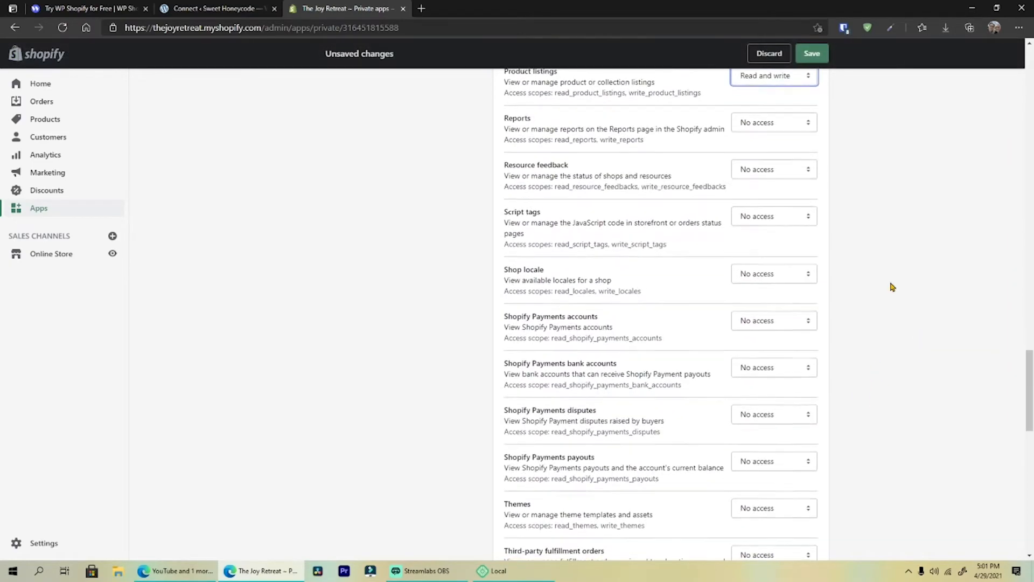
Save the permission change, confirm editing the private app and dismiss the Bitwarden prompt.
click(812, 54)
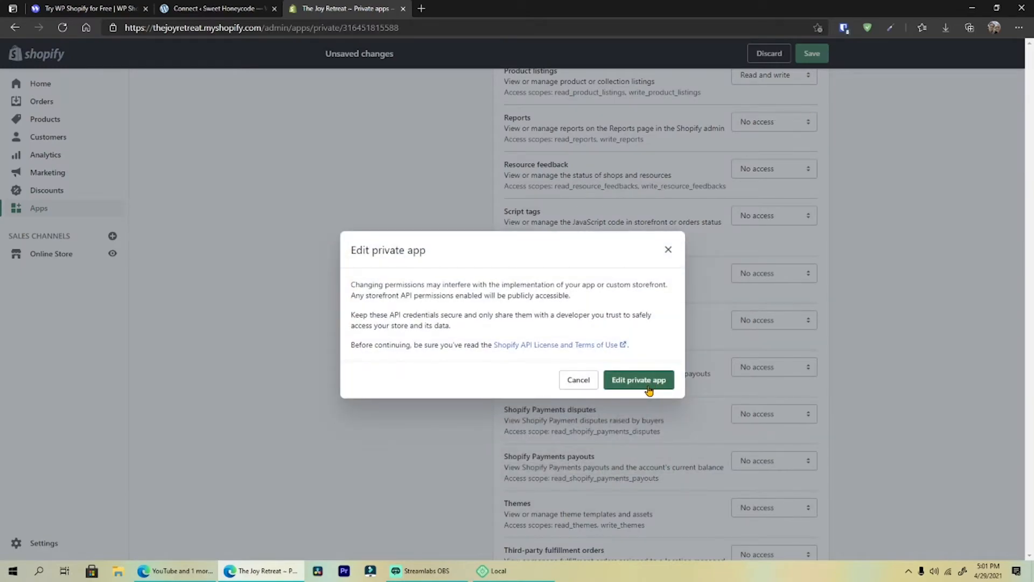
click(637, 379)
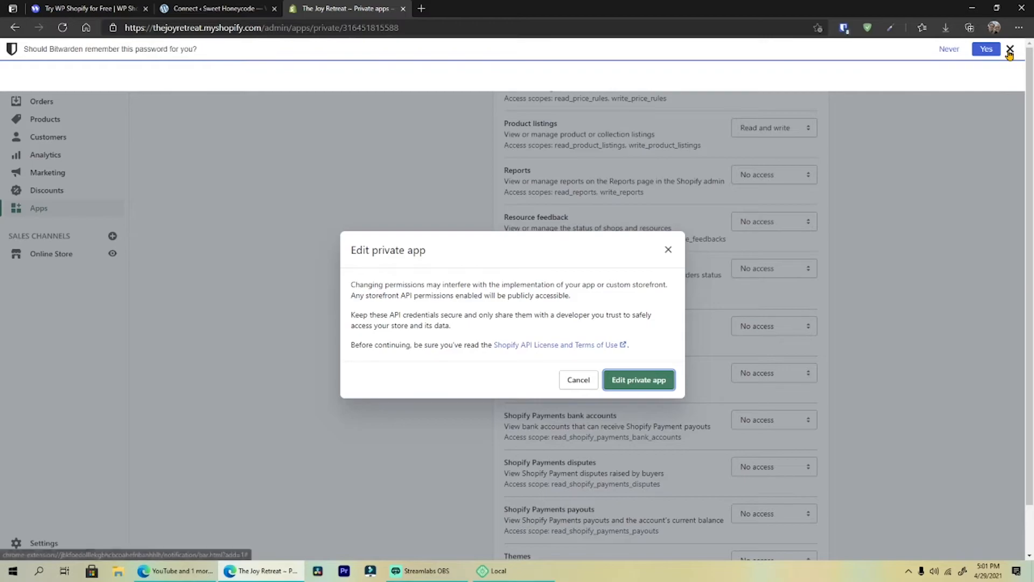
click(215, 8)
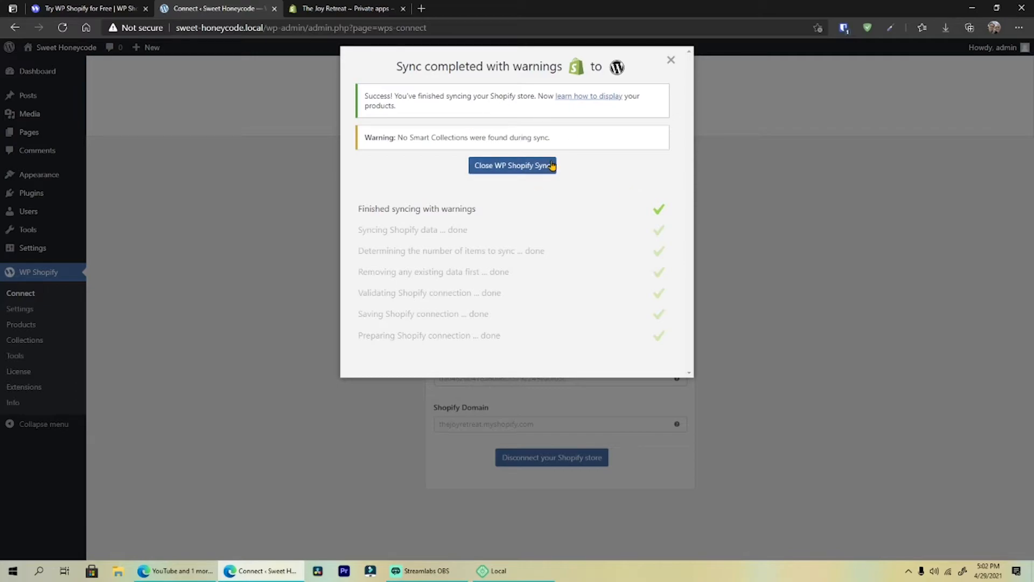
Close the WP Shopify Sync results to return to the Connected credentials page.
click(512, 166)
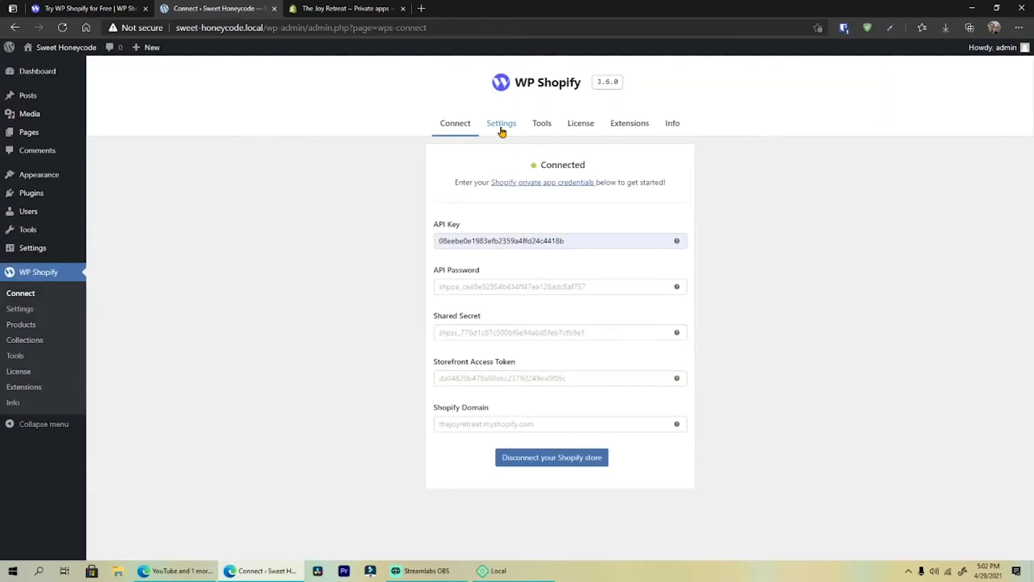
Bring up WP Shopify Settings and expand the General section.
click(501, 122)
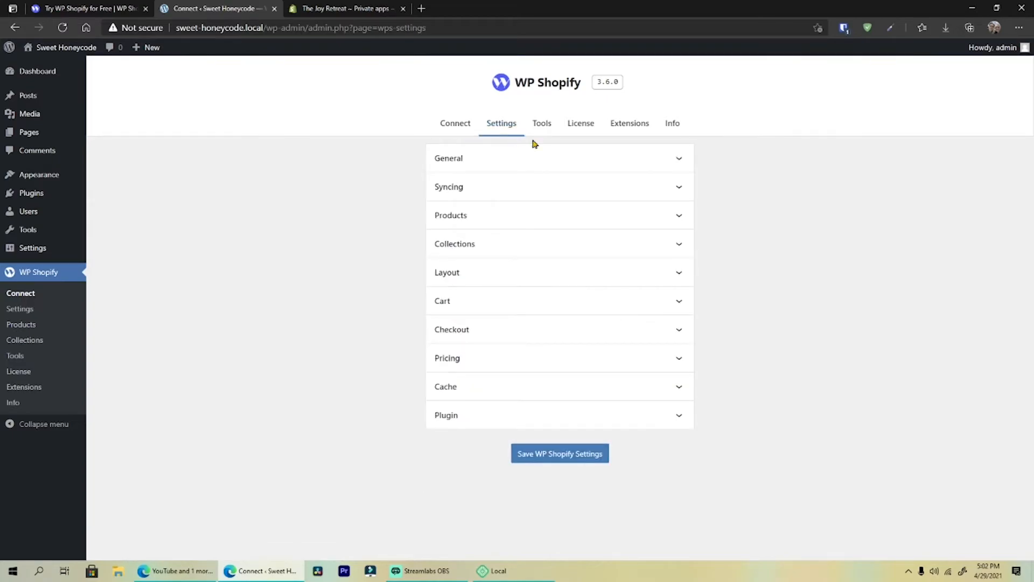
click(448, 158)
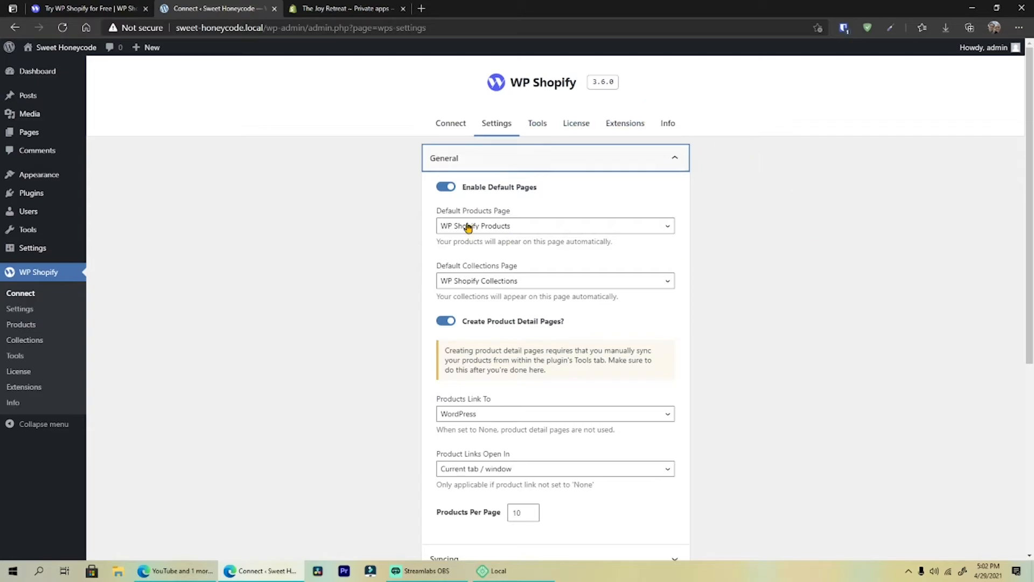
scroll(down, 3)
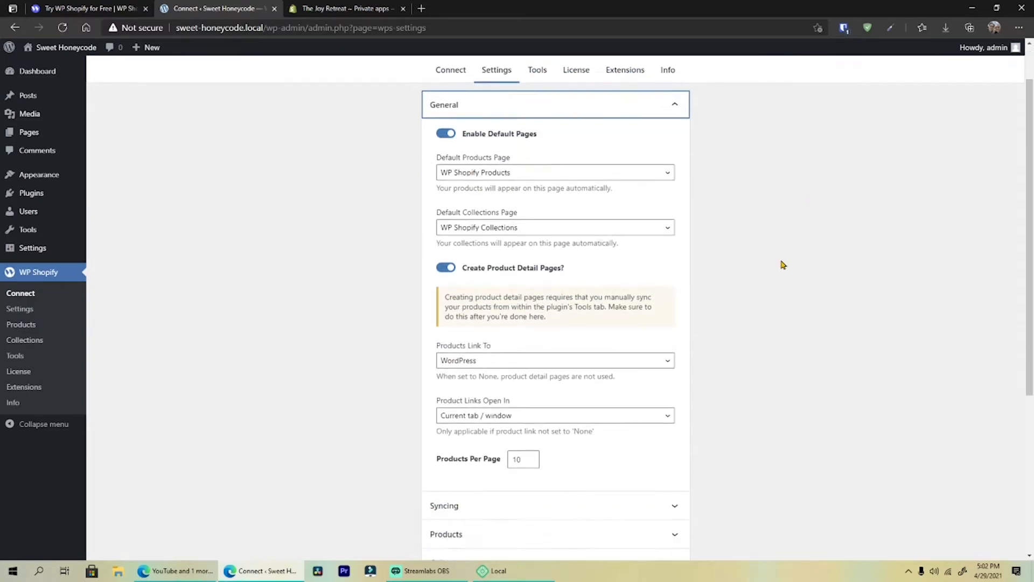
scroll(down, 3)
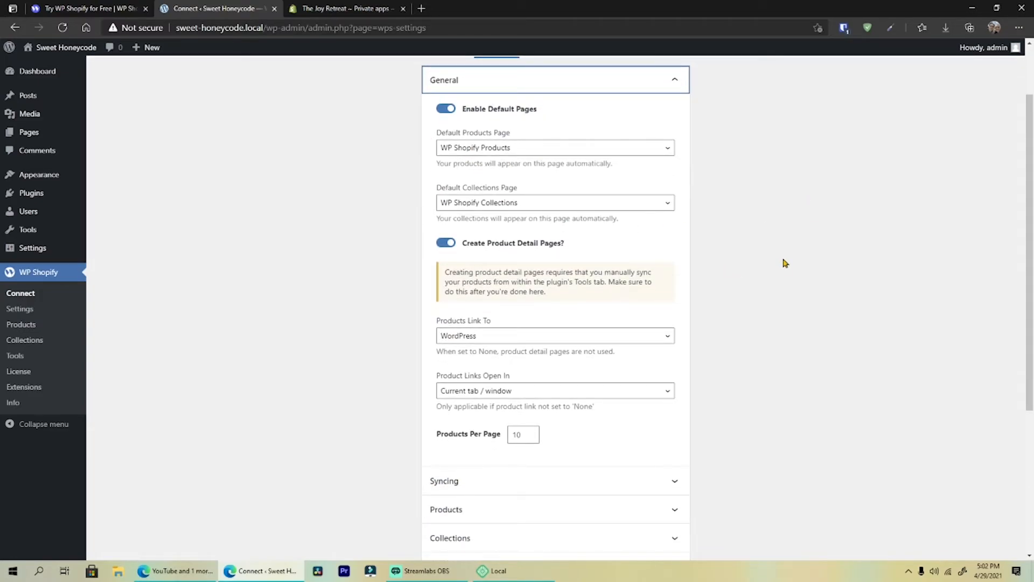
mouse_move(754, 295)
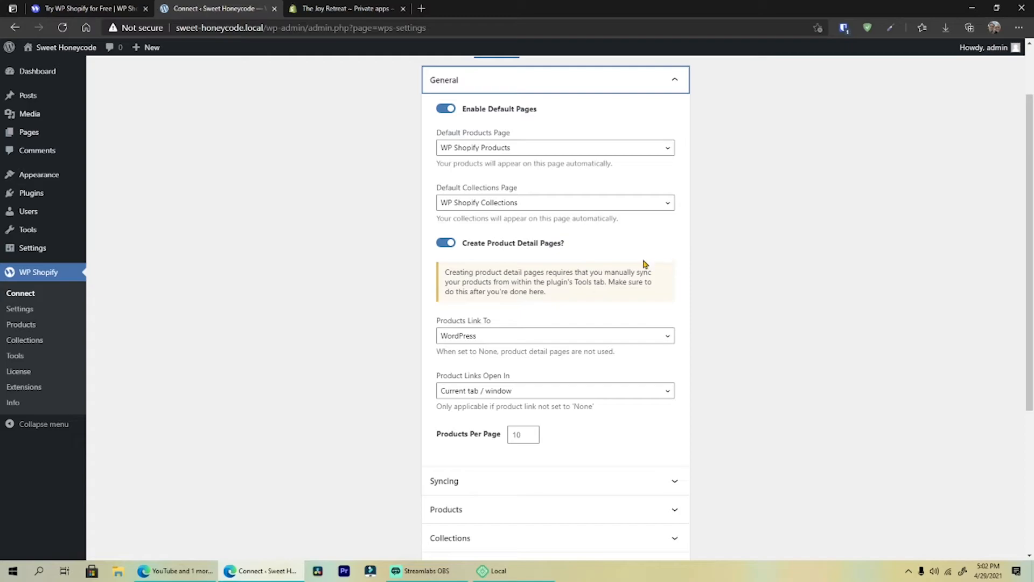
Toggle Create Product Detail Pages off and back on, leaving it enabled.
click(444, 243)
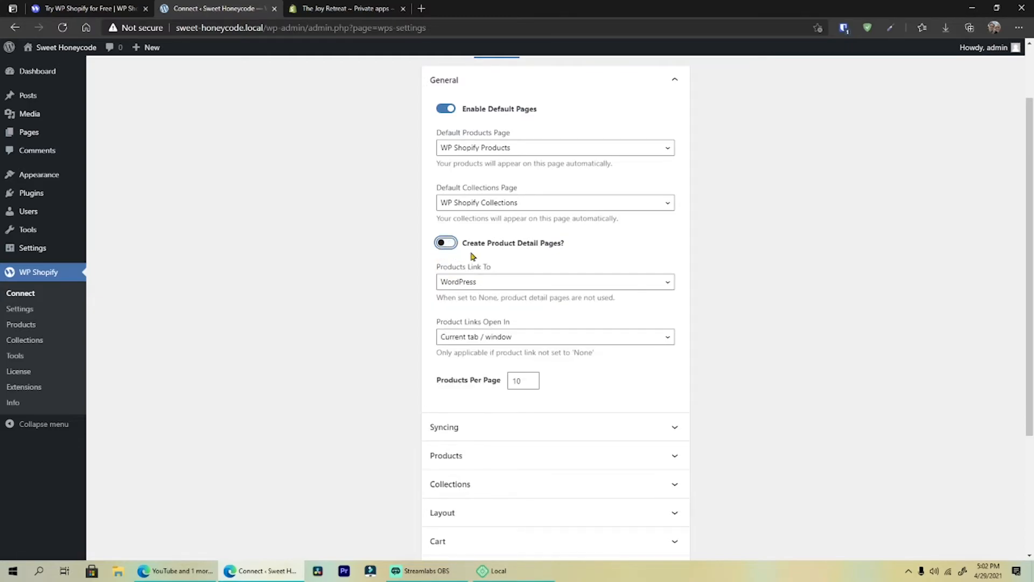
click(445, 242)
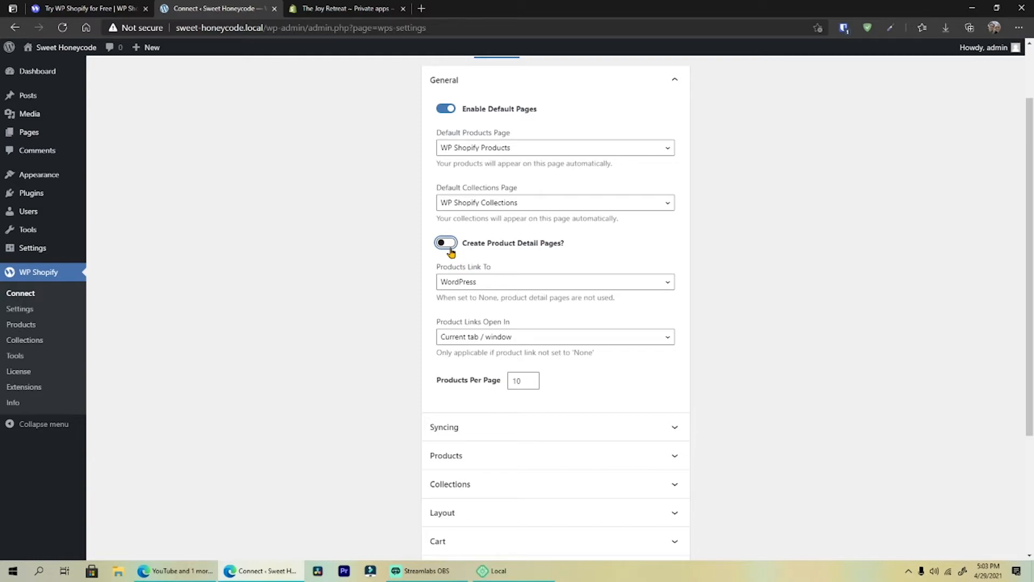
click(445, 242)
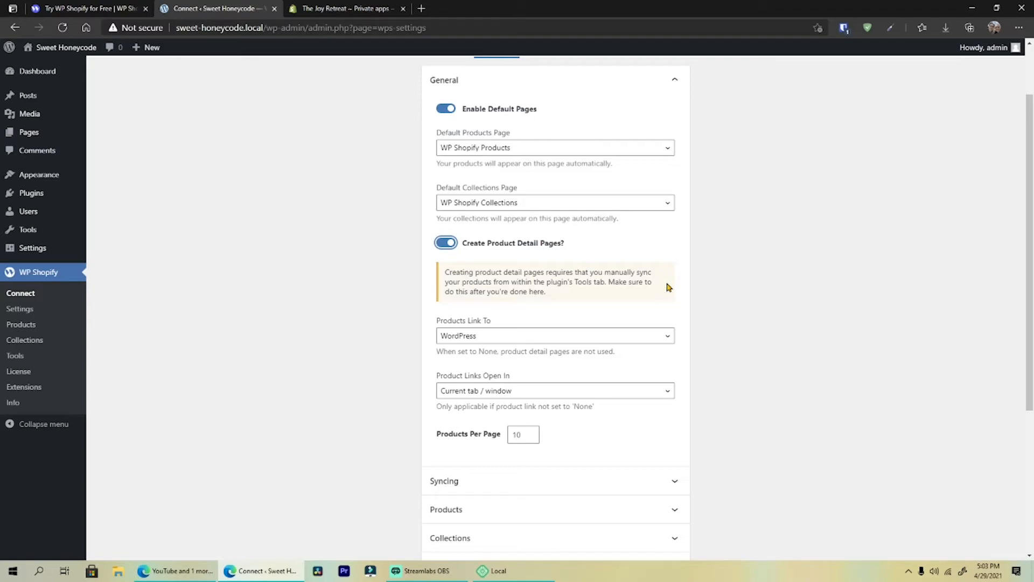
mouse_move(670, 280)
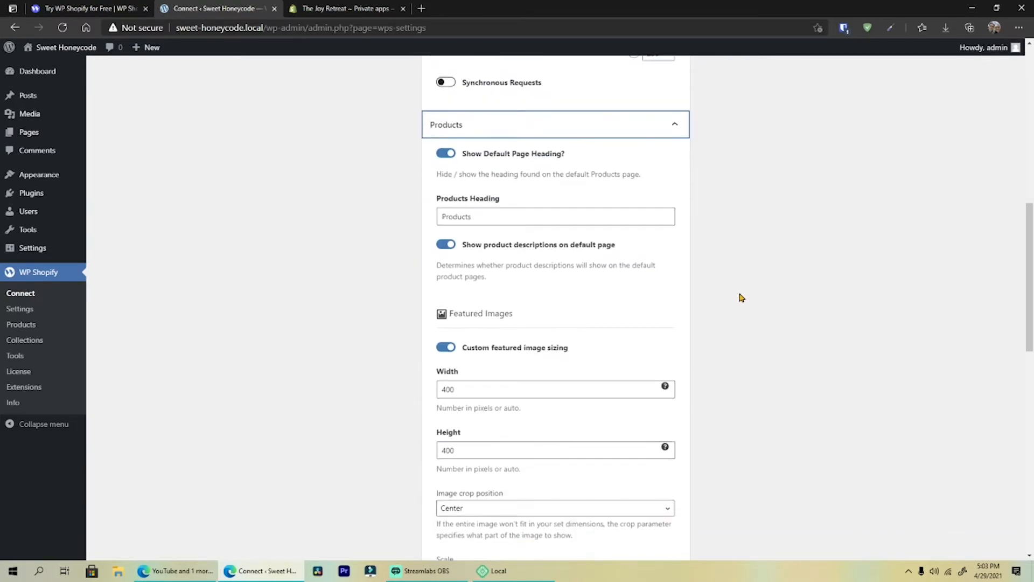
Expand and review the Layout and Cart settings sections.
scroll(down, 3)
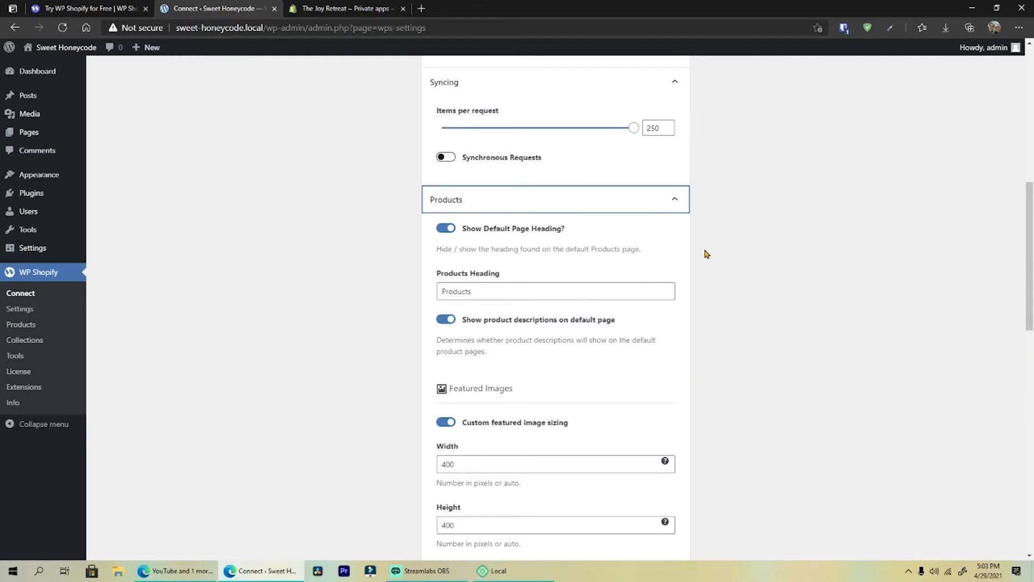
scroll(down, 3)
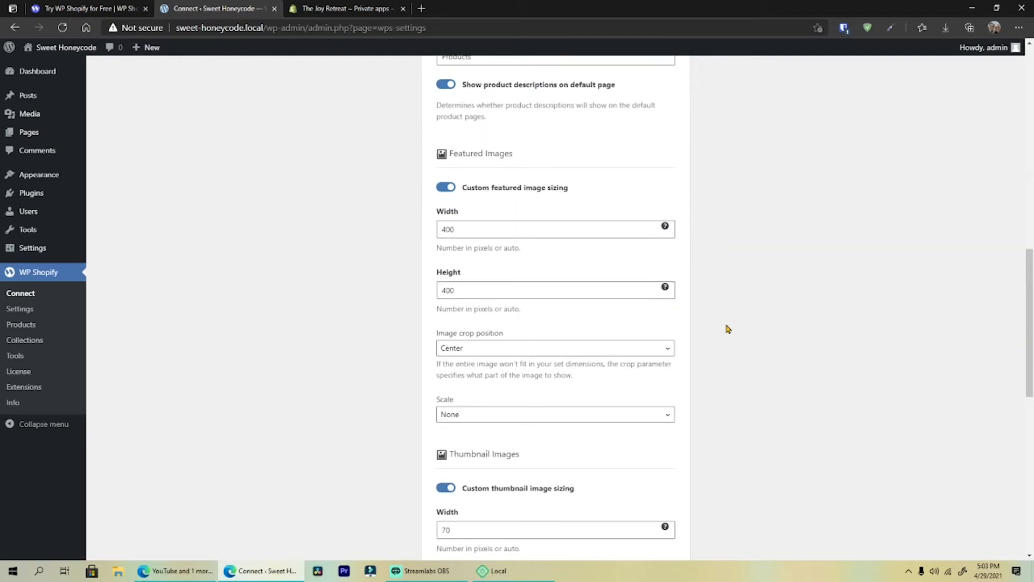
scroll(down, 3)
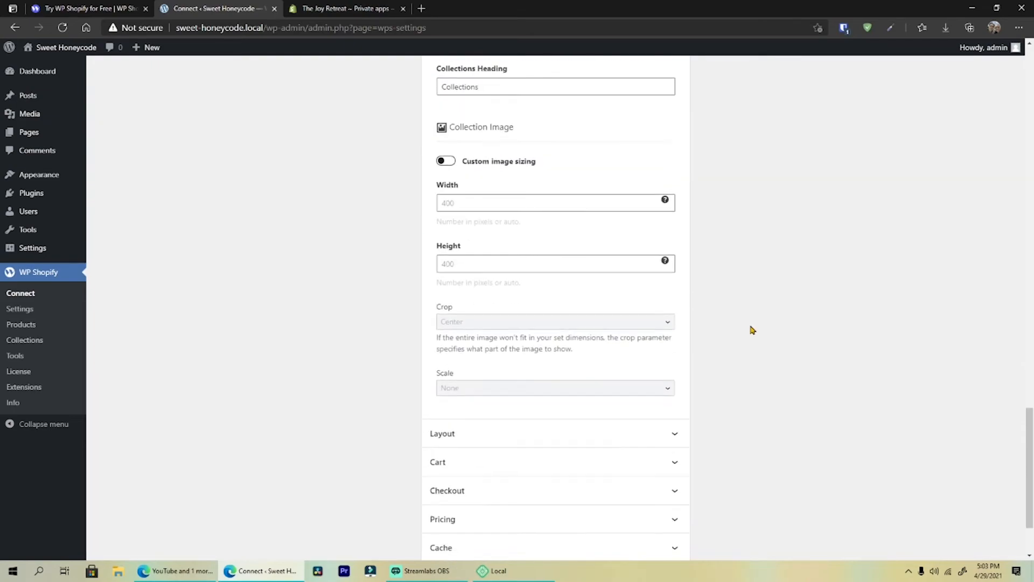
click(553, 433)
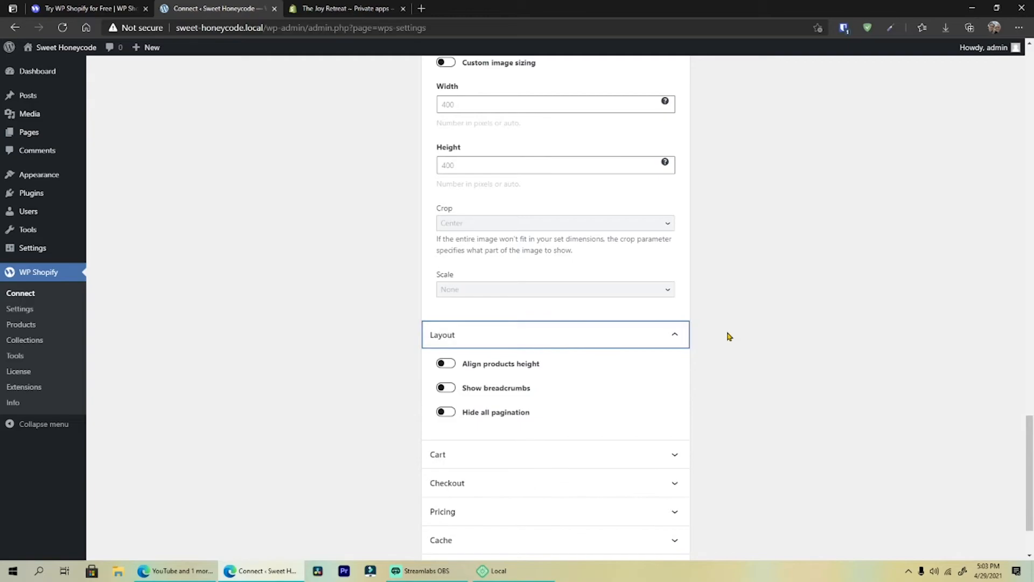
scroll(down, 3)
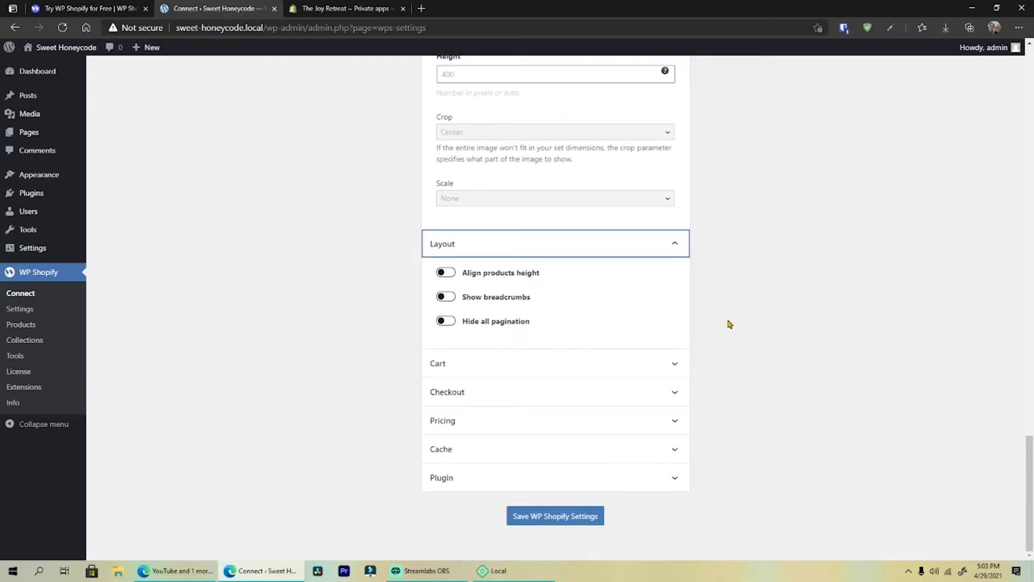
click(555, 363)
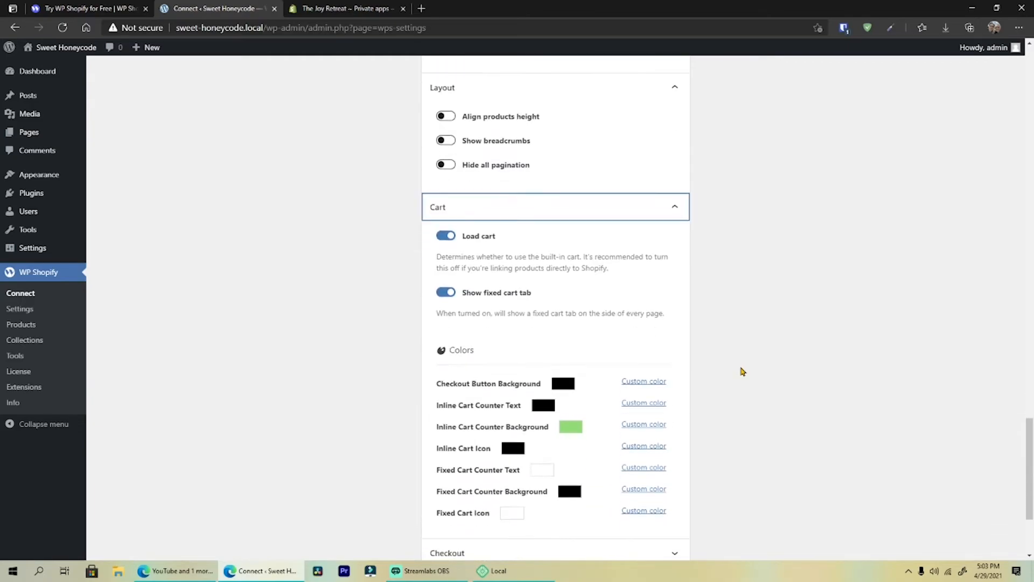
scroll(down, 3)
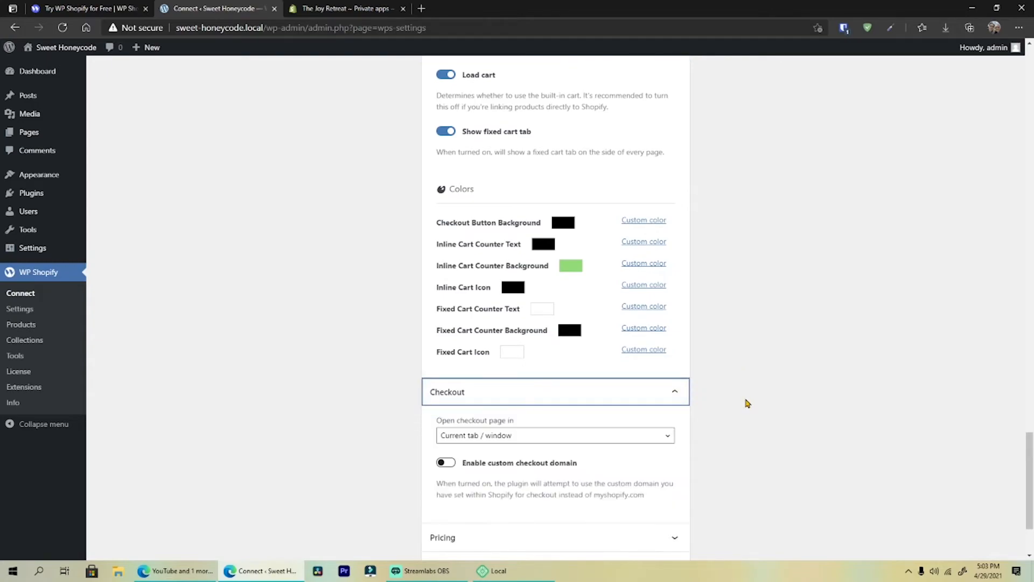
scroll(down, 3)
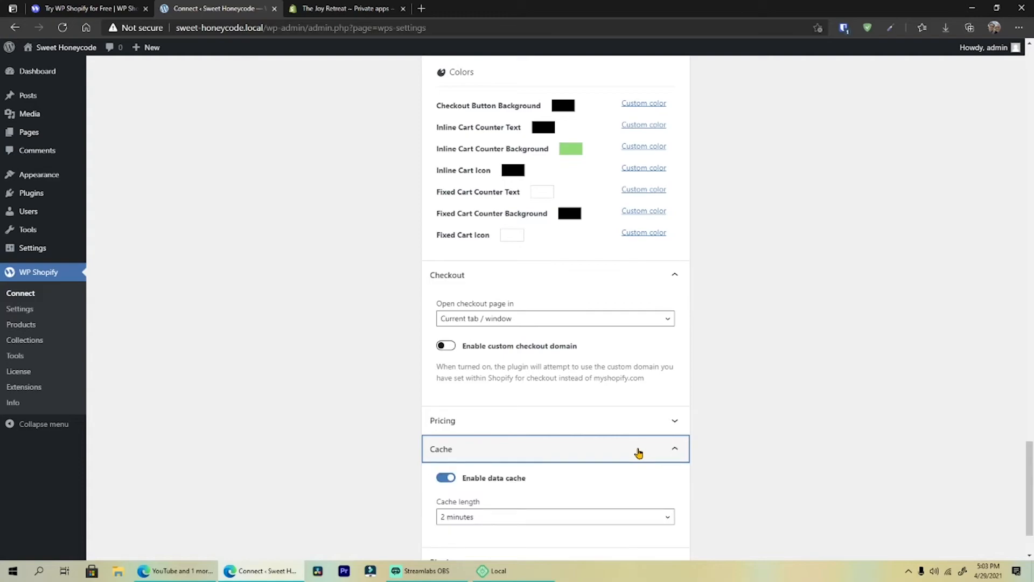
Save the WP Shopify settings.
click(555, 515)
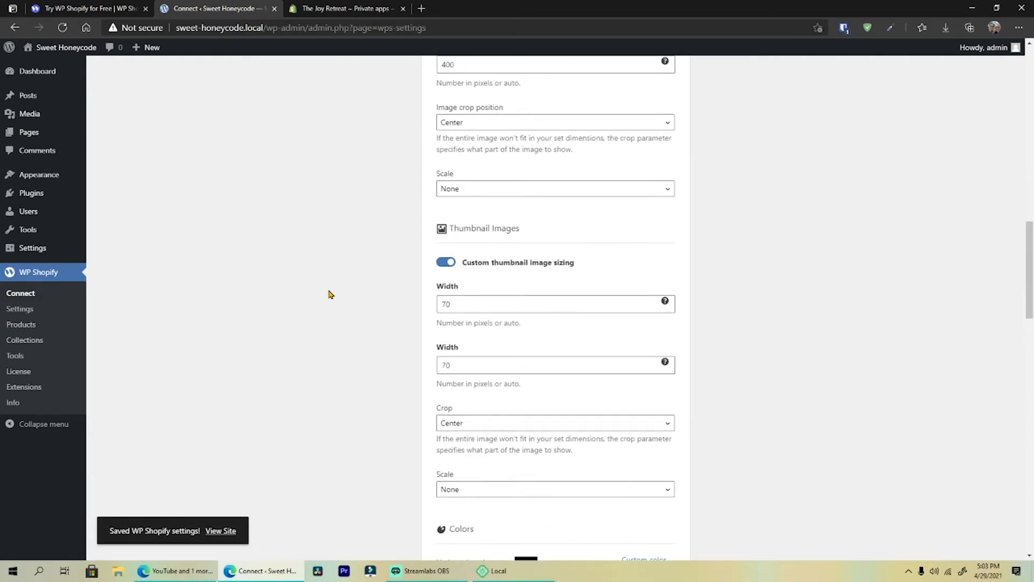
scroll(up, 3)
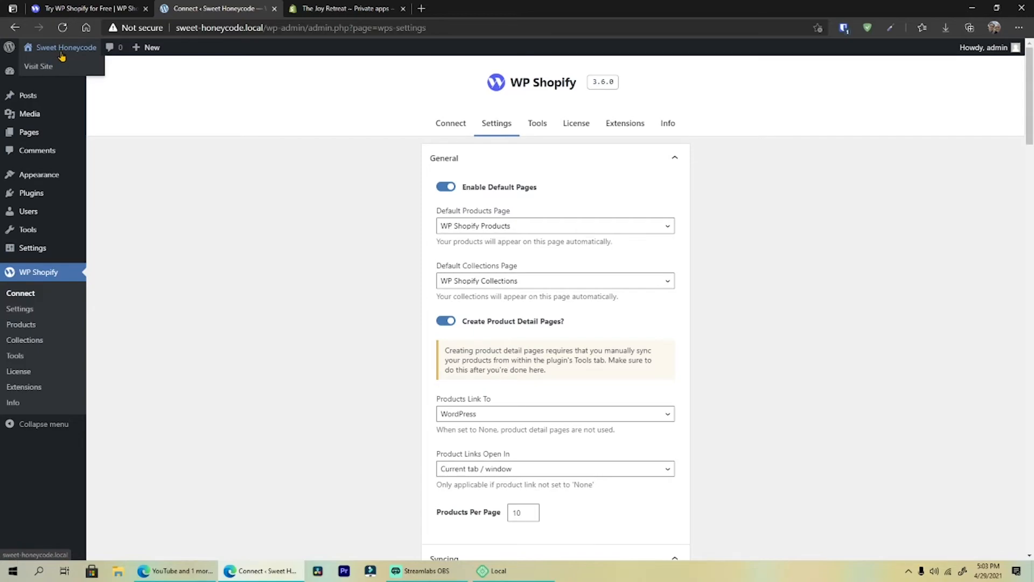
Visit the Sweet Honeycode site's WP Shopify Collections page, then the Products page listing Your First Course.
click(38, 67)
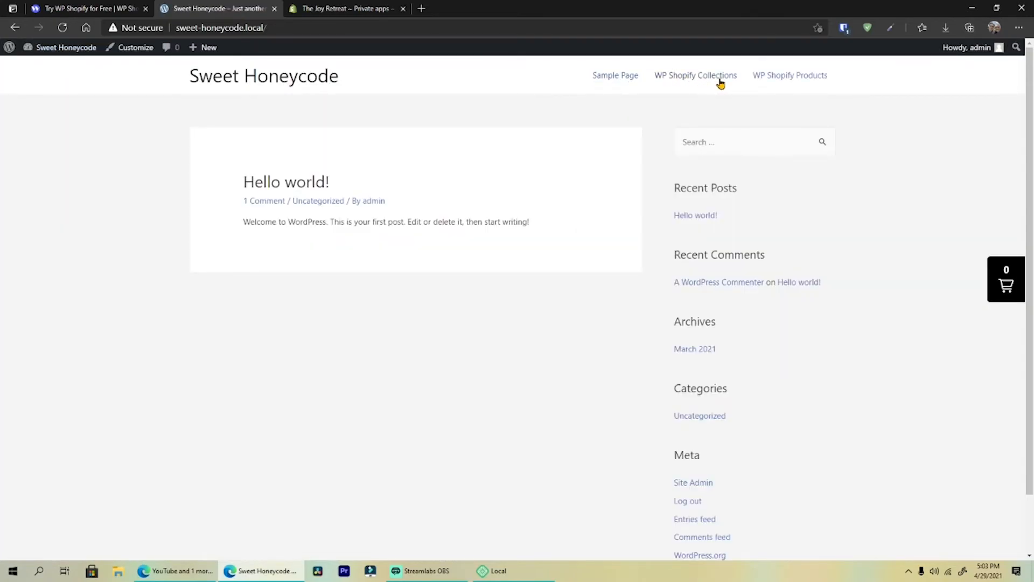
mouse_move(699, 83)
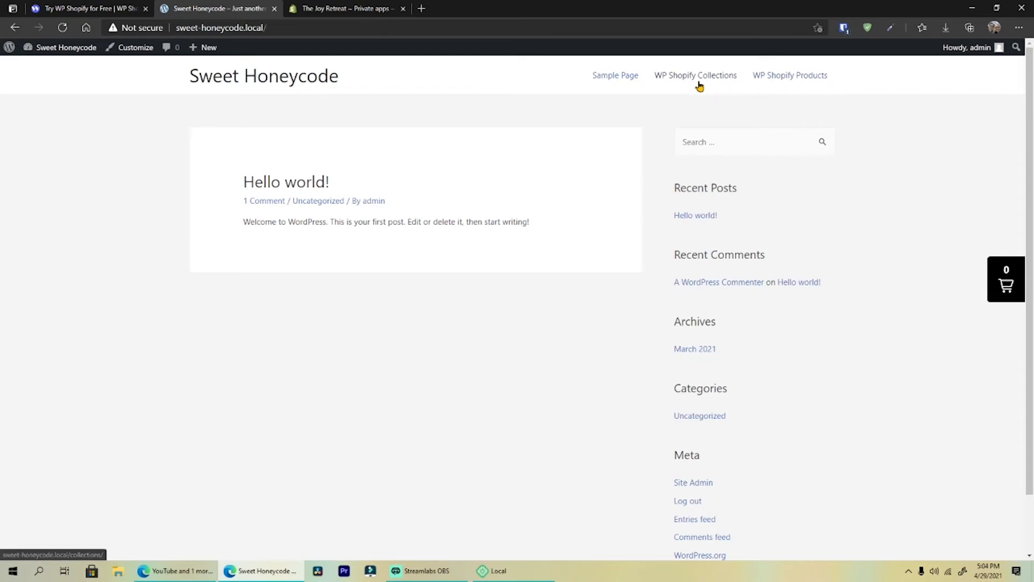
mouse_move(813, 222)
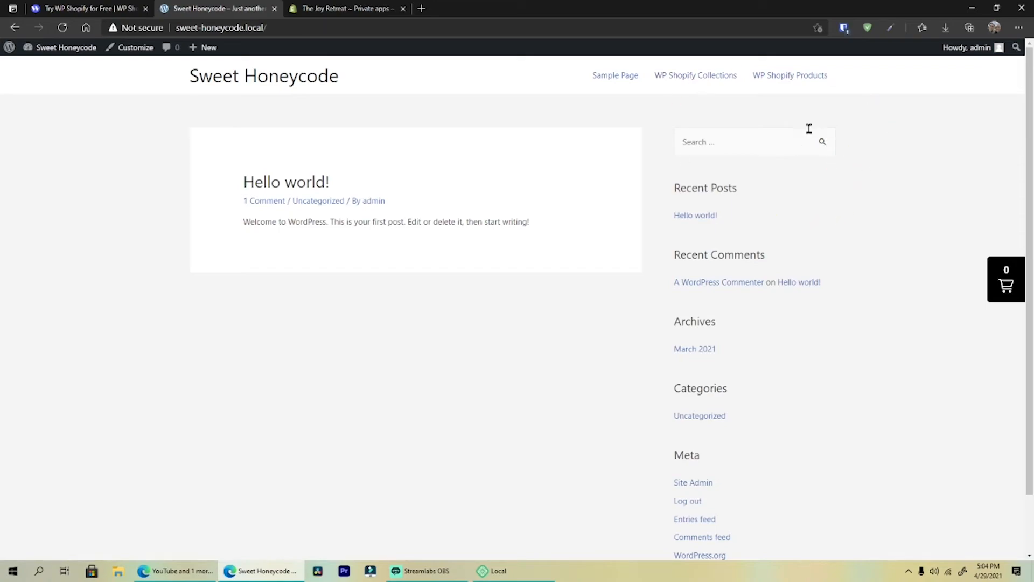
click(695, 75)
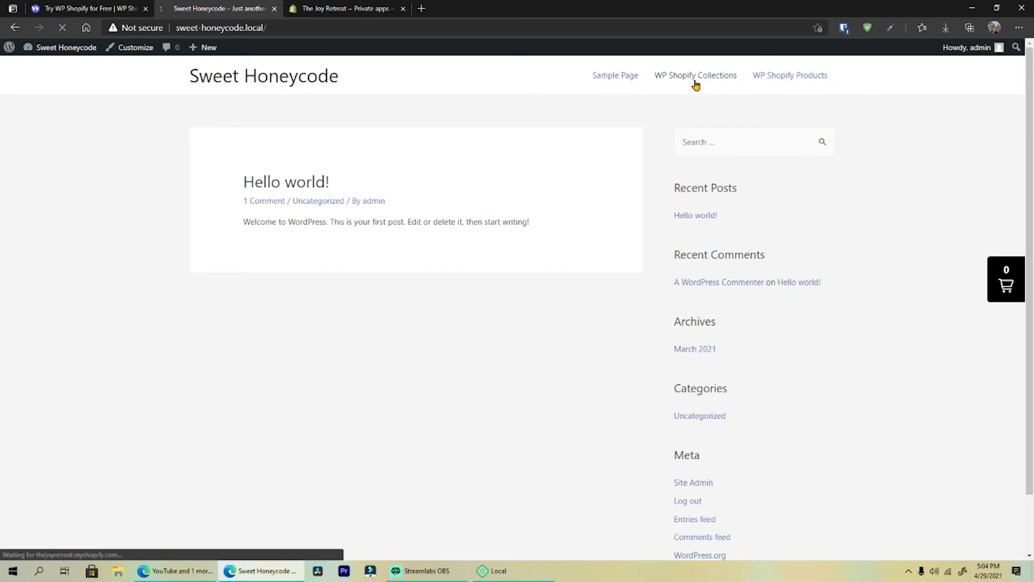
click(694, 76)
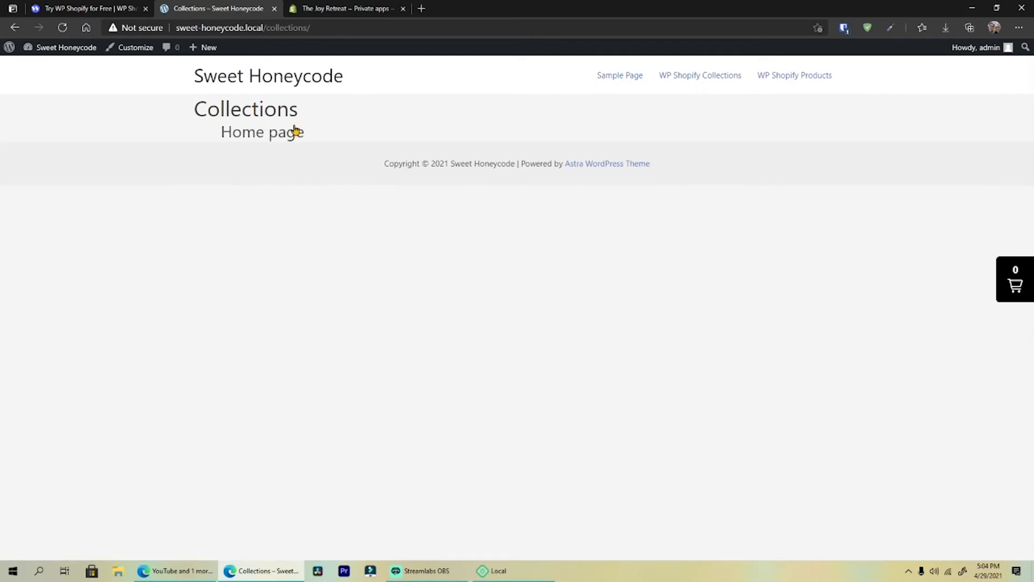
mouse_move(795, 76)
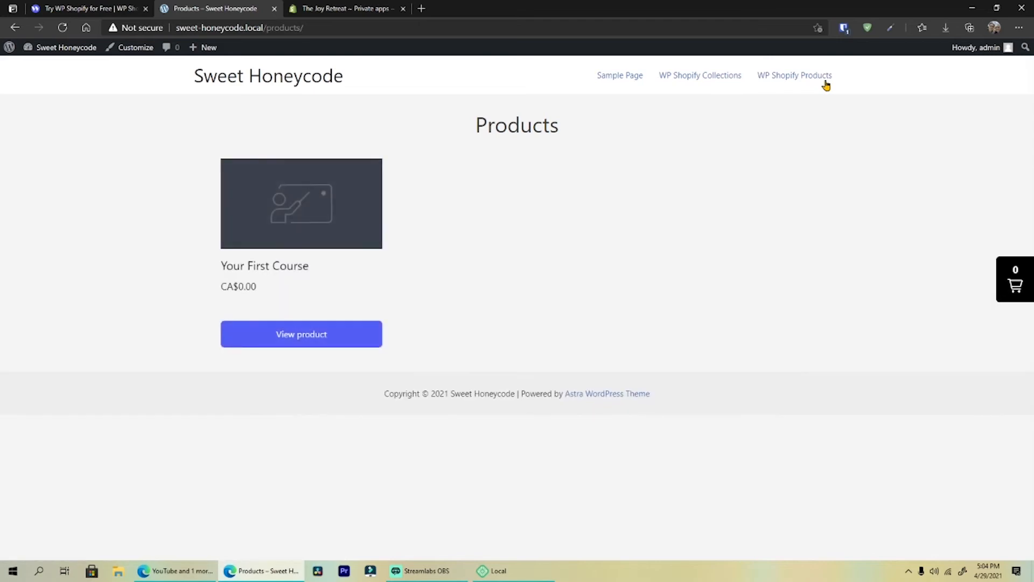
mouse_move(941, 211)
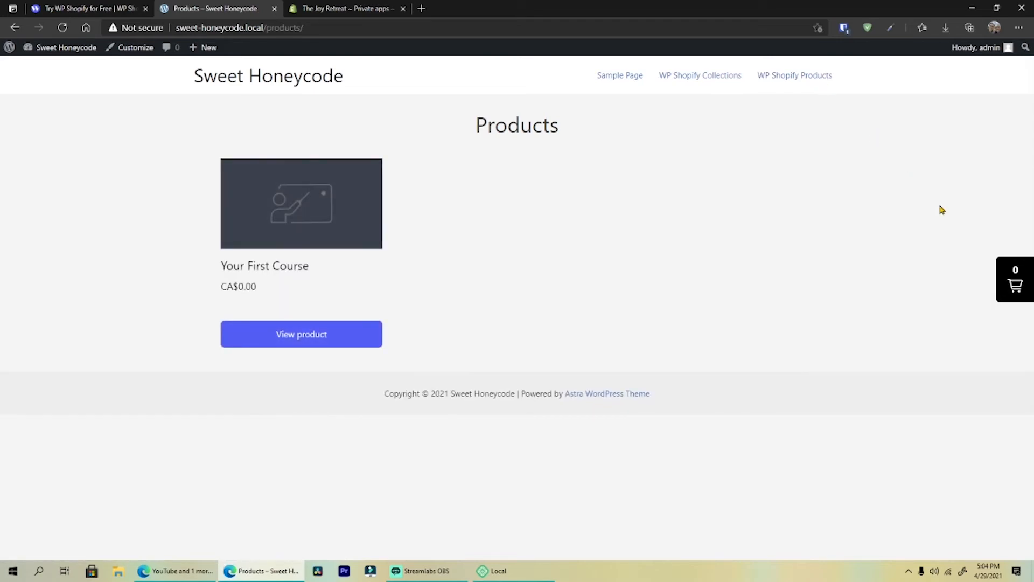
mouse_move(977, 268)
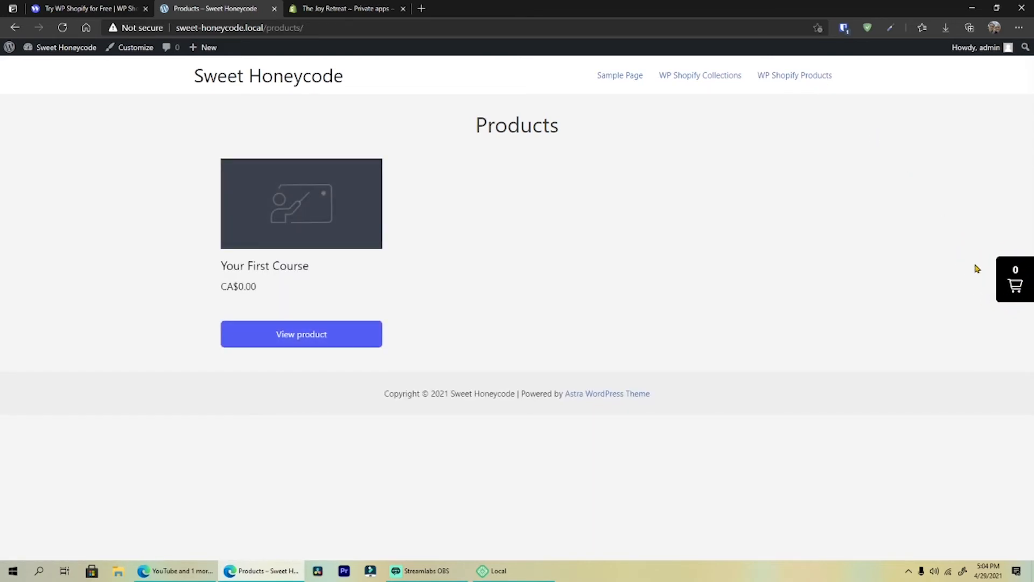
click(1015, 285)
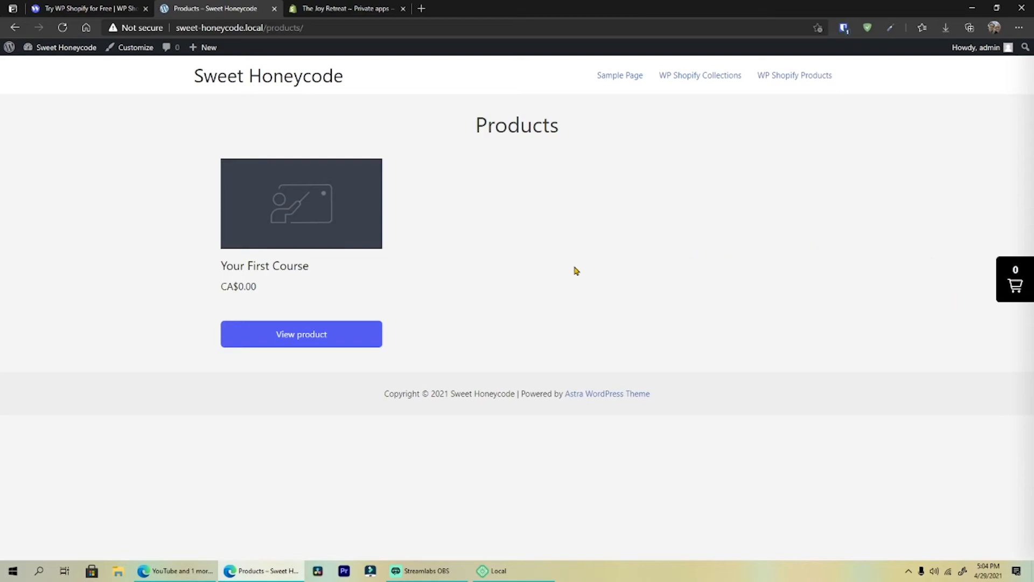
mouse_move(196, 168)
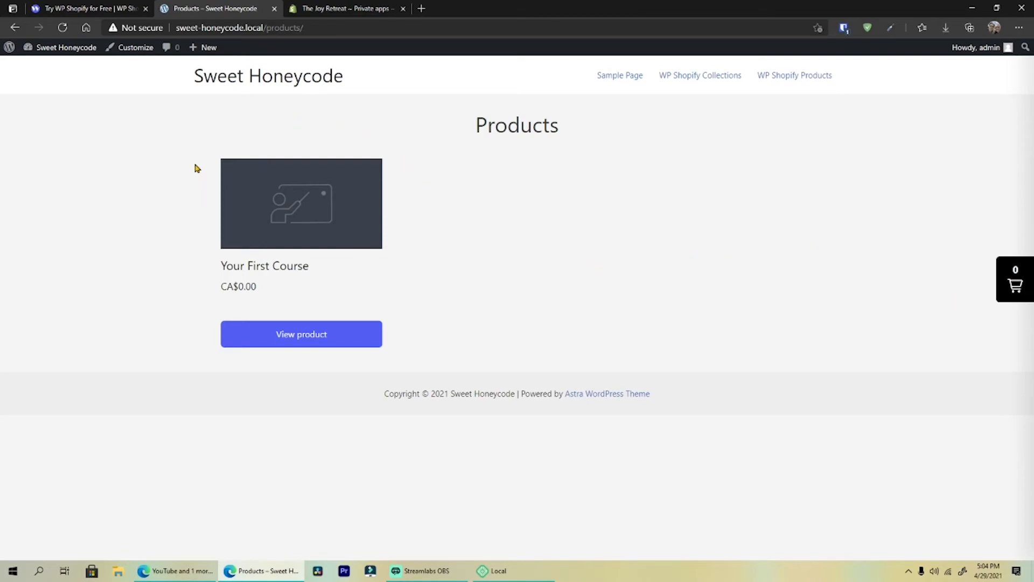
mouse_move(450, 346)
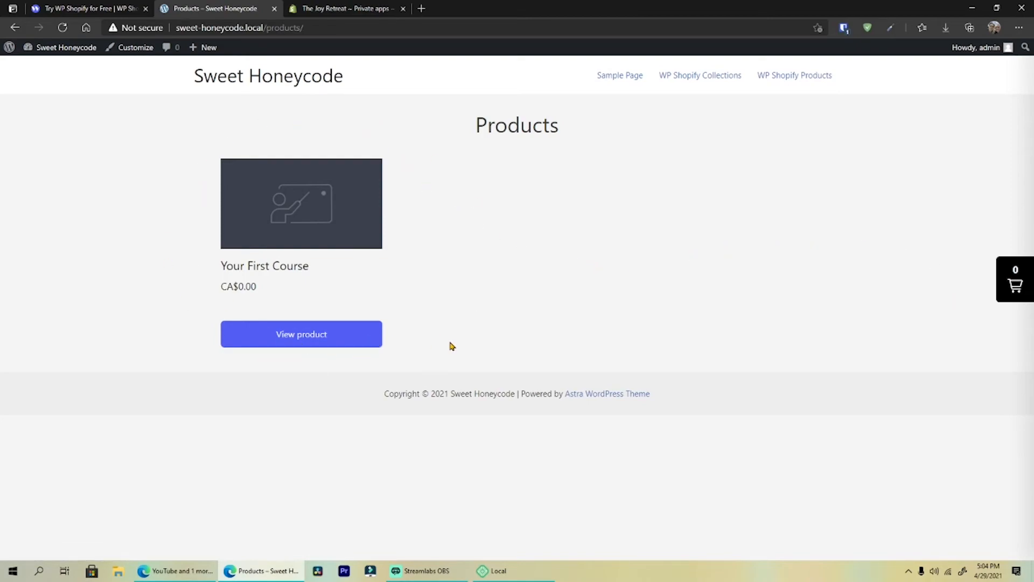
mouse_move(434, 311)
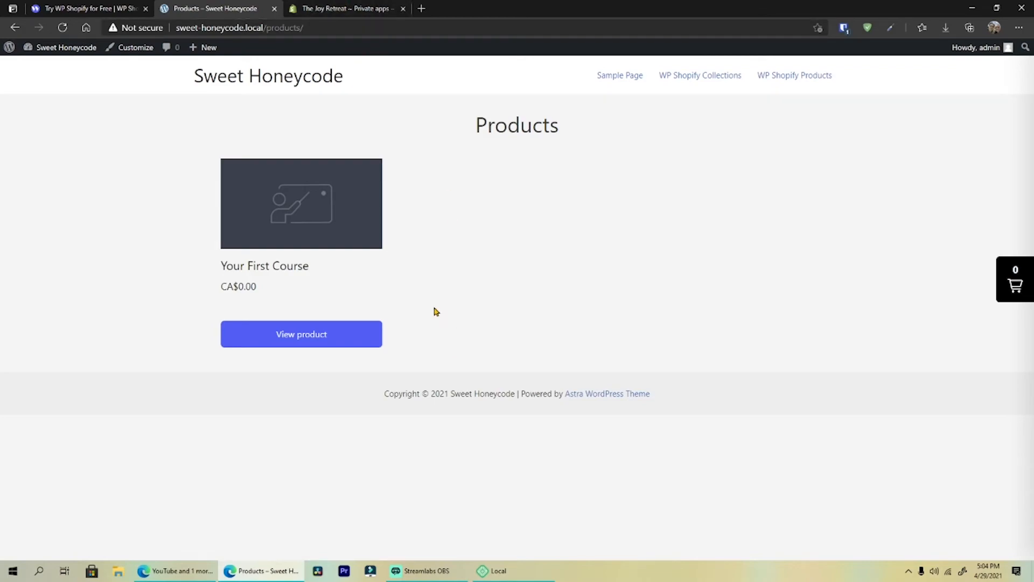
mouse_move(352, 339)
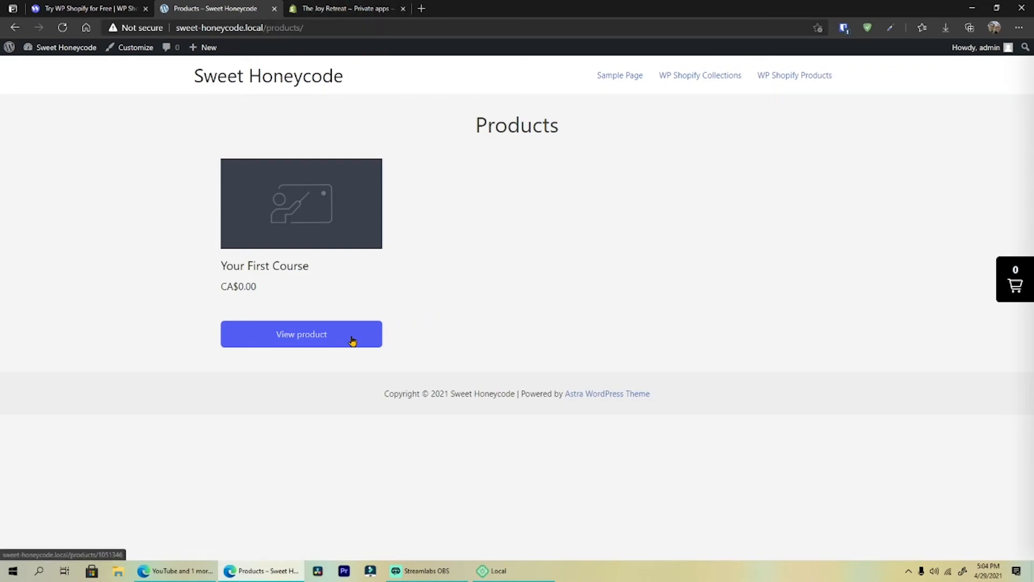
Add Your First Course to the cart from its product page and proceed to Shopify checkout.
click(300, 334)
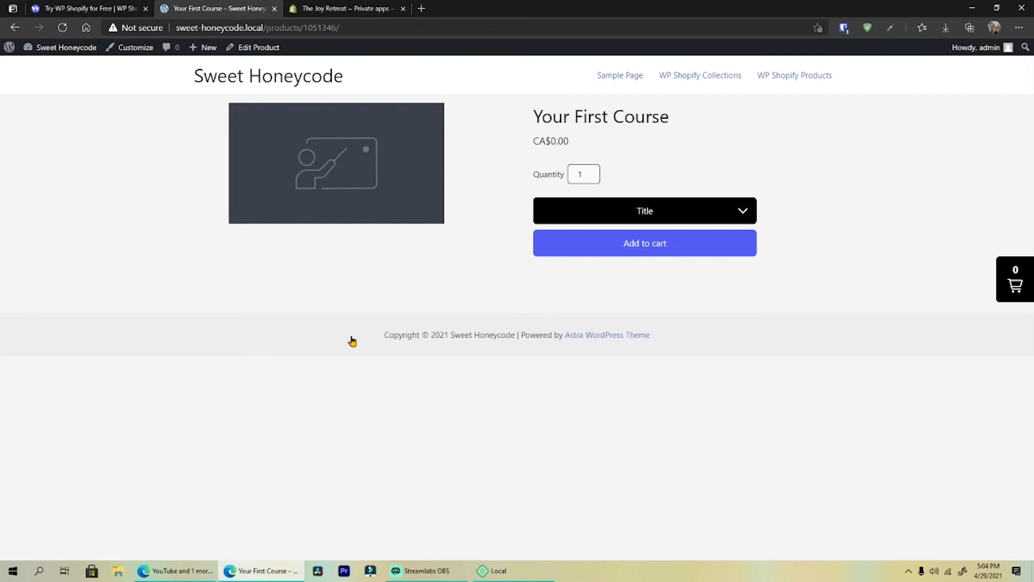
mouse_move(186, 151)
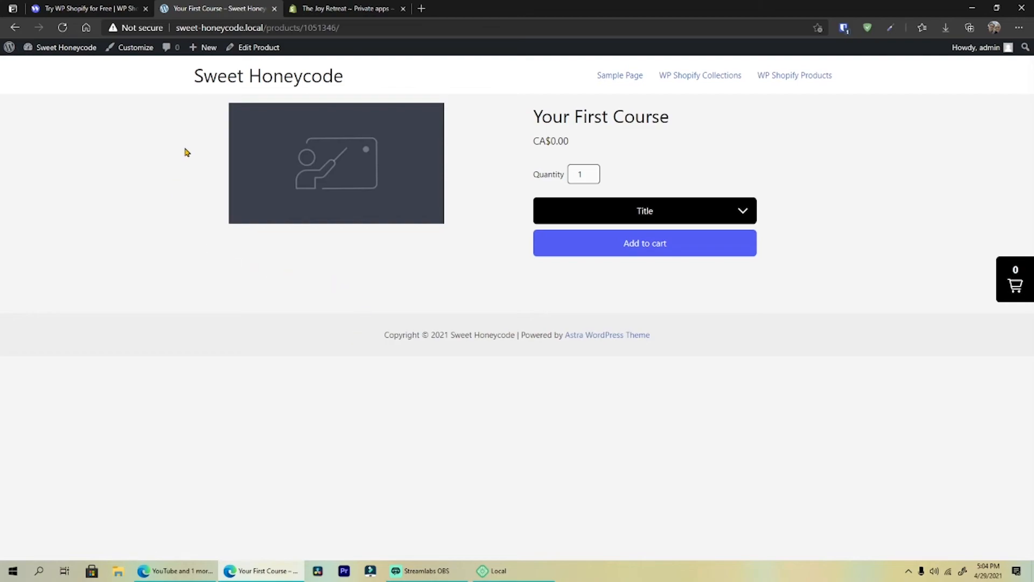
mouse_move(427, 164)
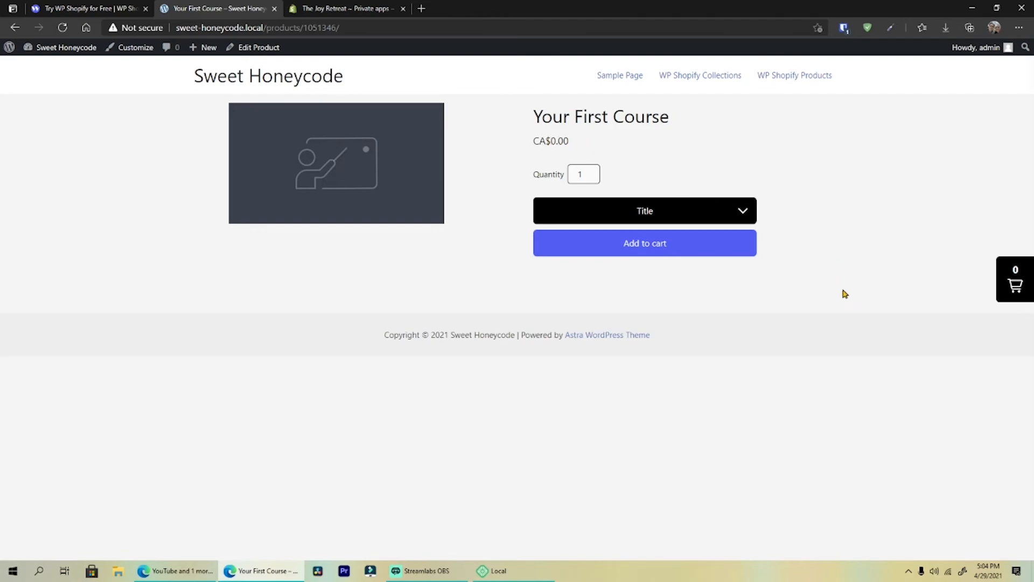
mouse_move(518, 150)
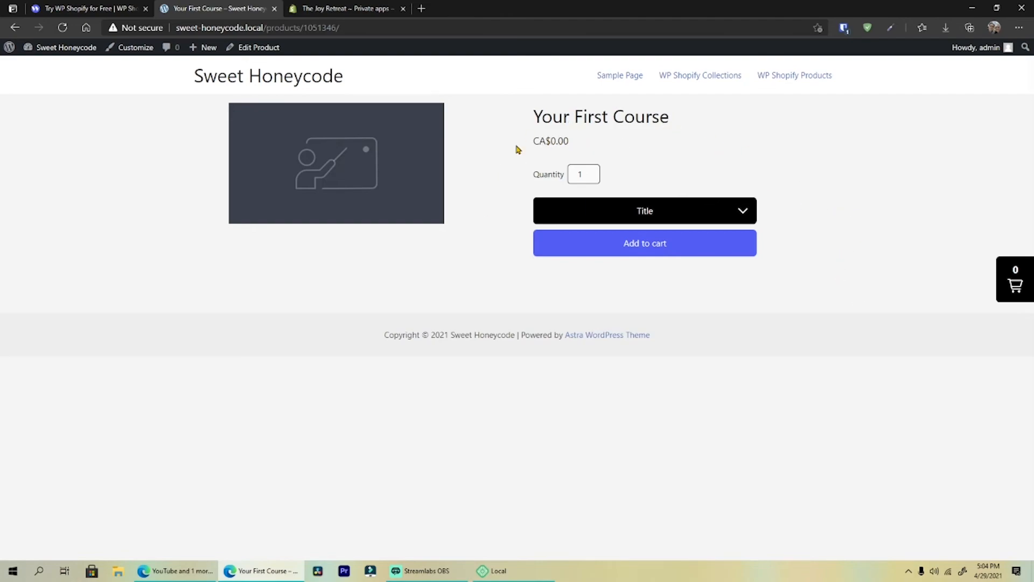
mouse_move(775, 219)
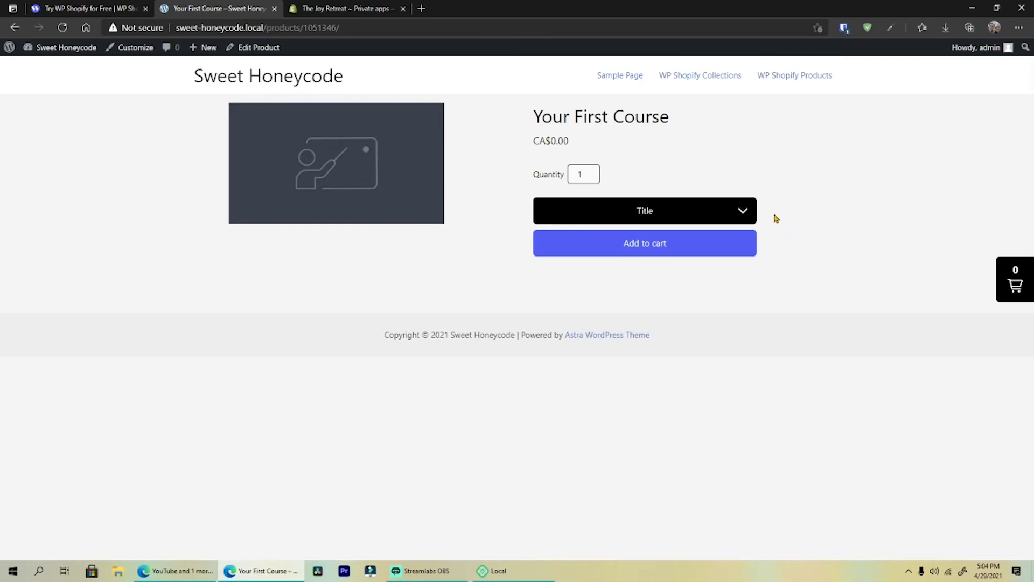
click(644, 211)
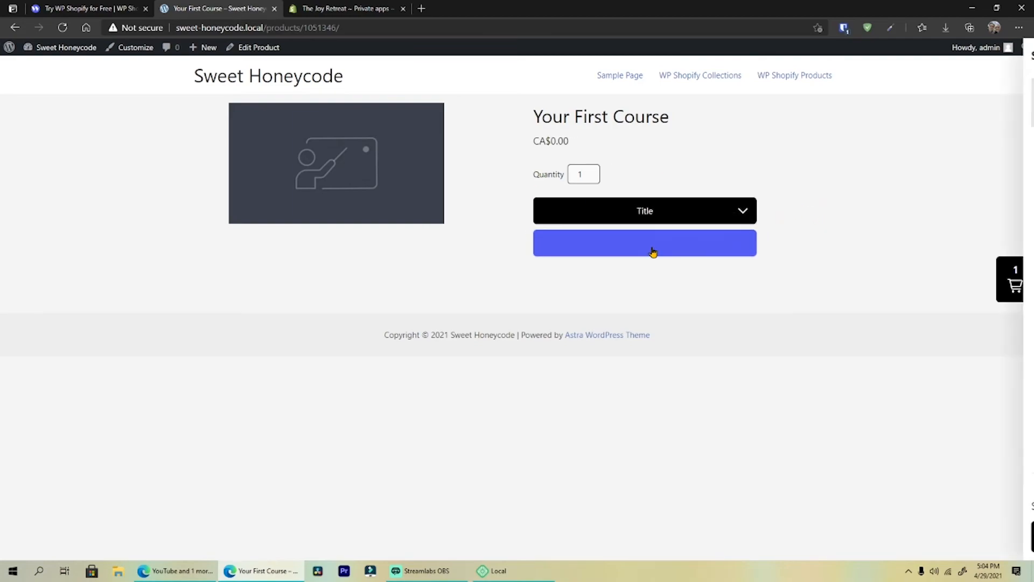
click(644, 242)
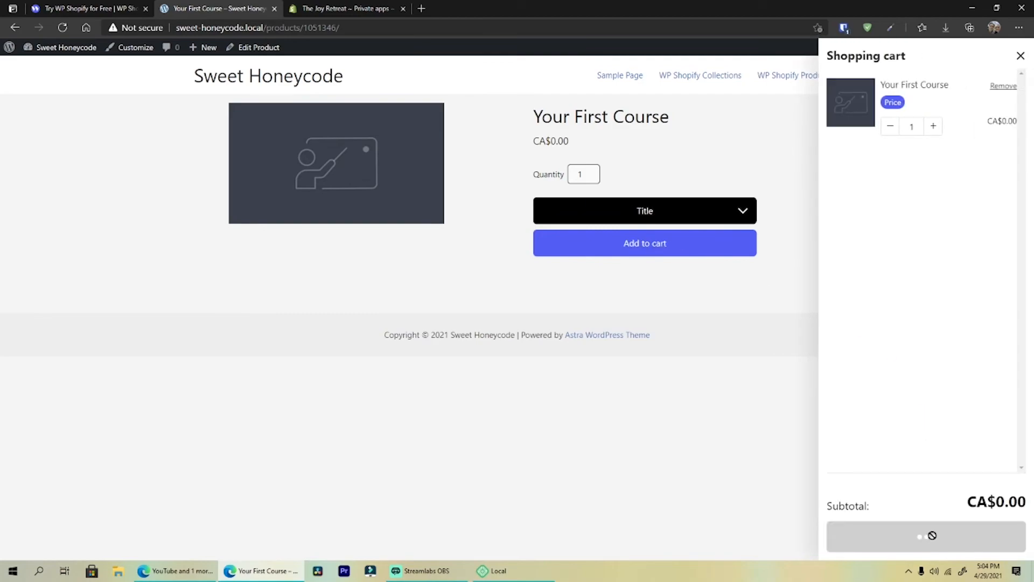
click(923, 535)
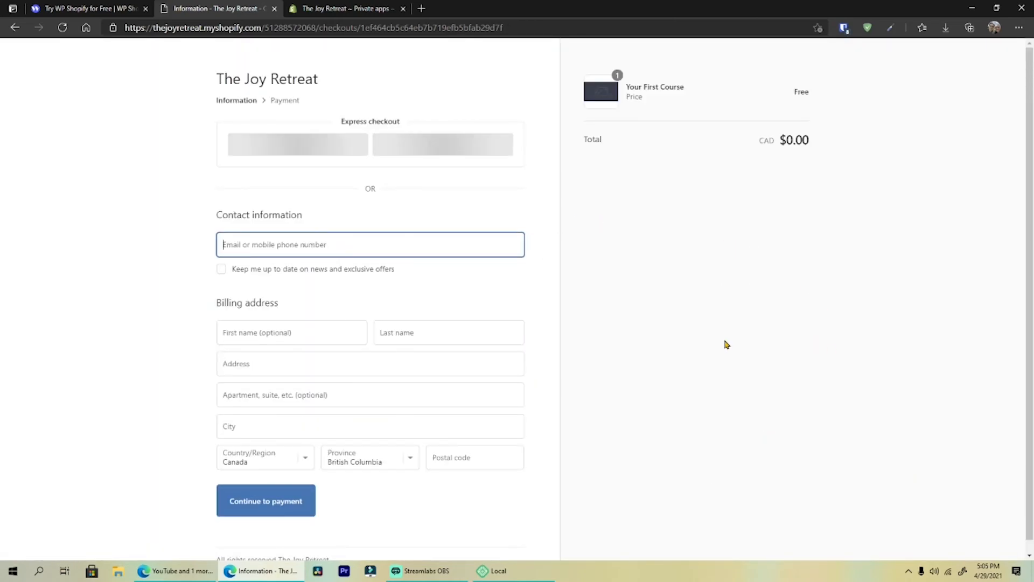
mouse_move(710, 381)
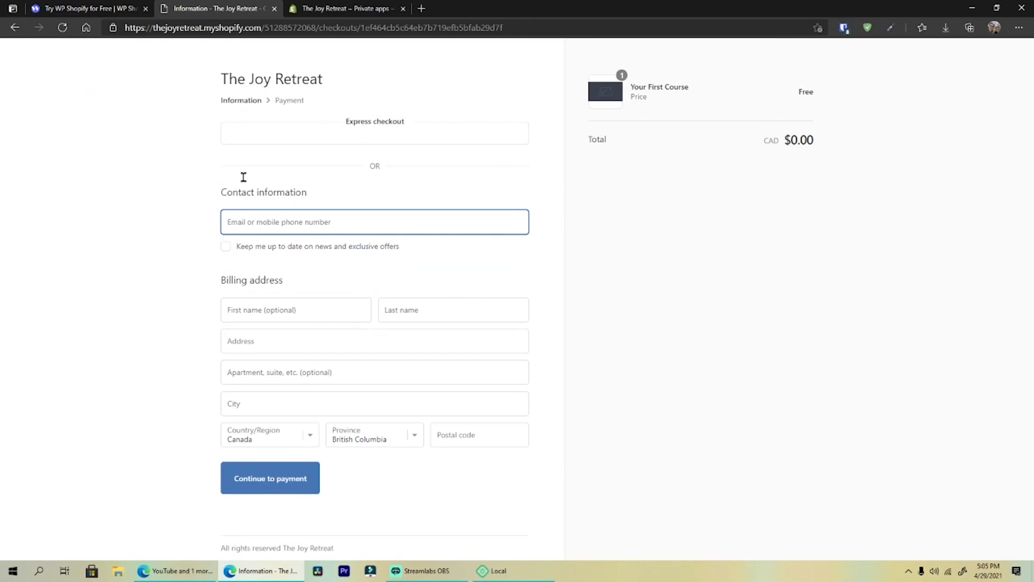
Go back from the Shopify checkout to the Your First Course product page.
click(217, 8)
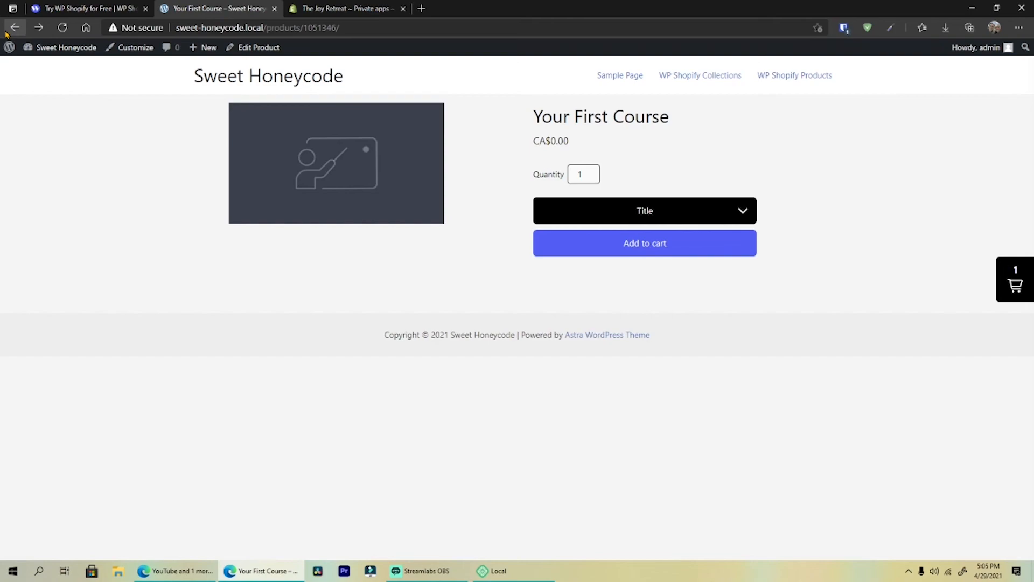
Switch to the wpshop.io tab showing the WP Shopify home page.
click(89, 7)
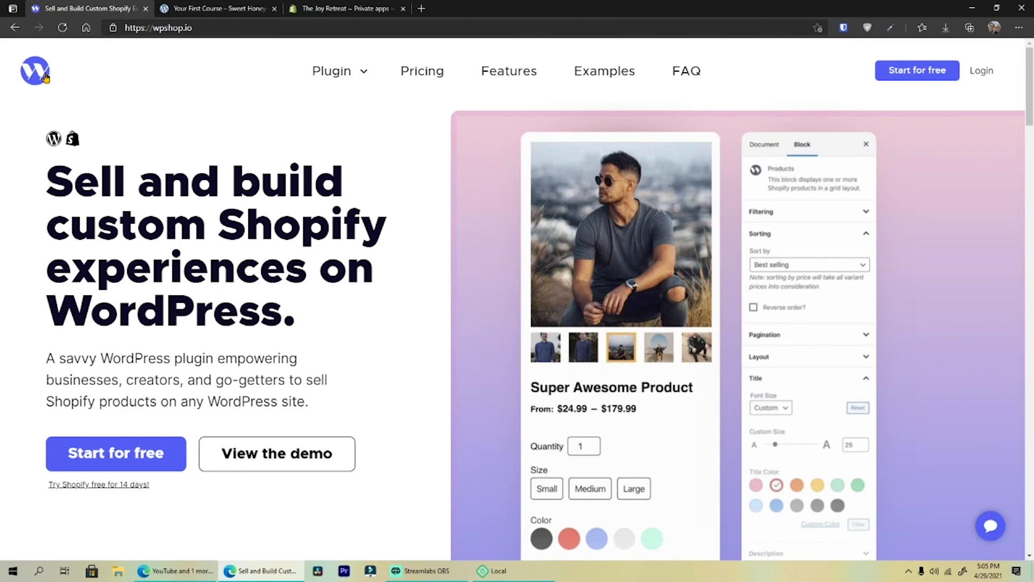
mouse_move(84, 118)
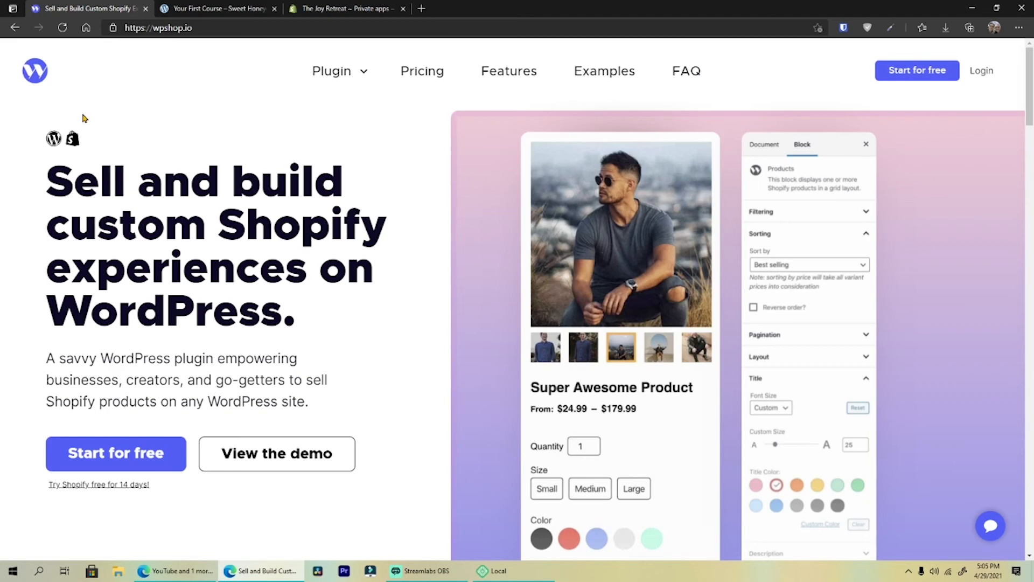
mouse_move(86, 117)
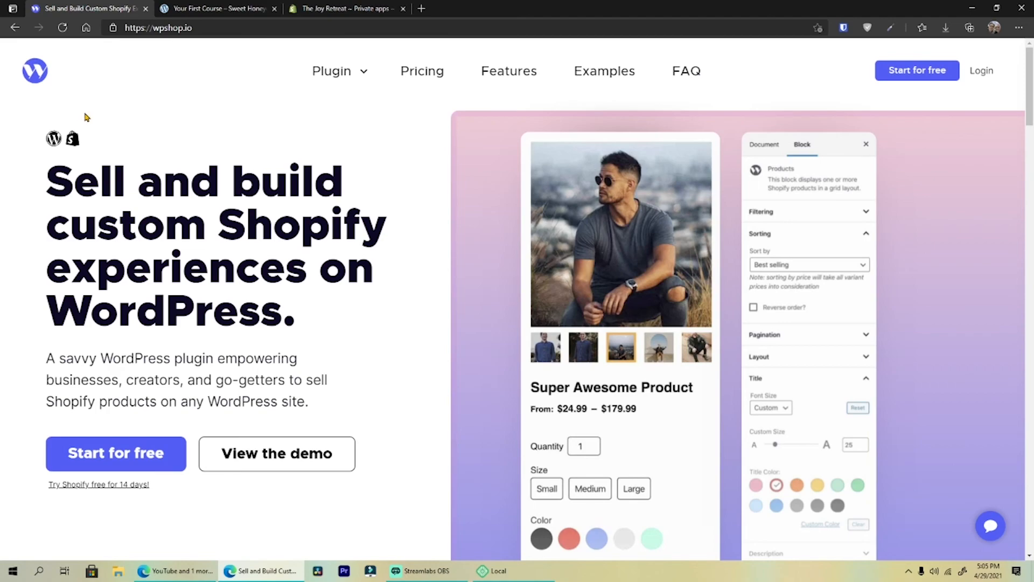
mouse_move(200, 130)
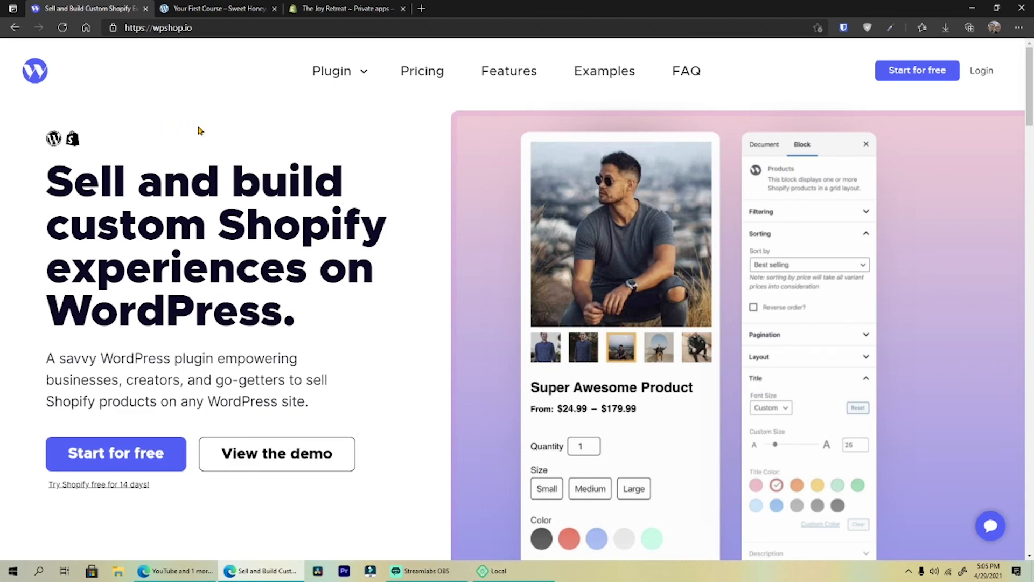
mouse_move(217, 139)
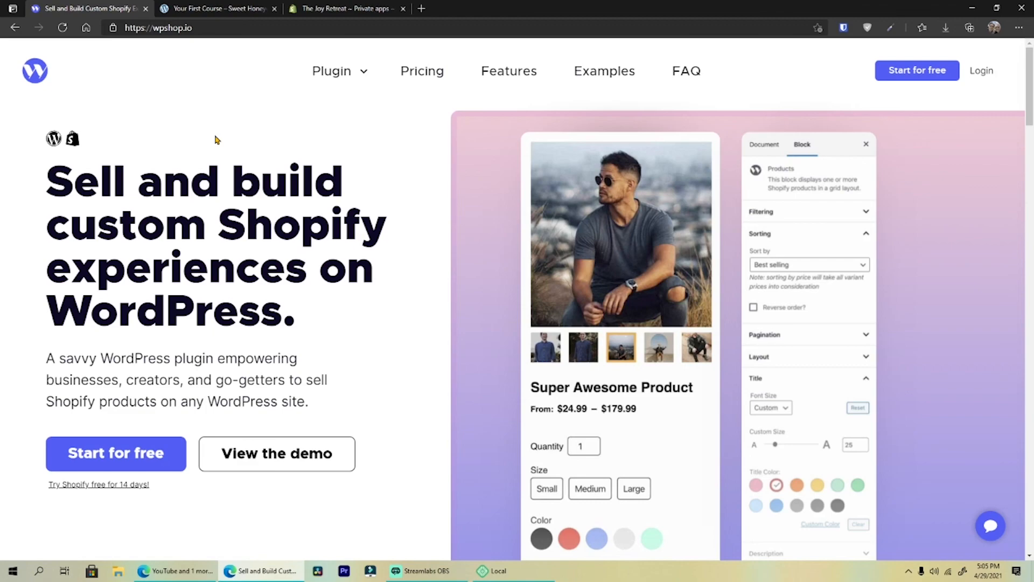
mouse_move(302, 150)
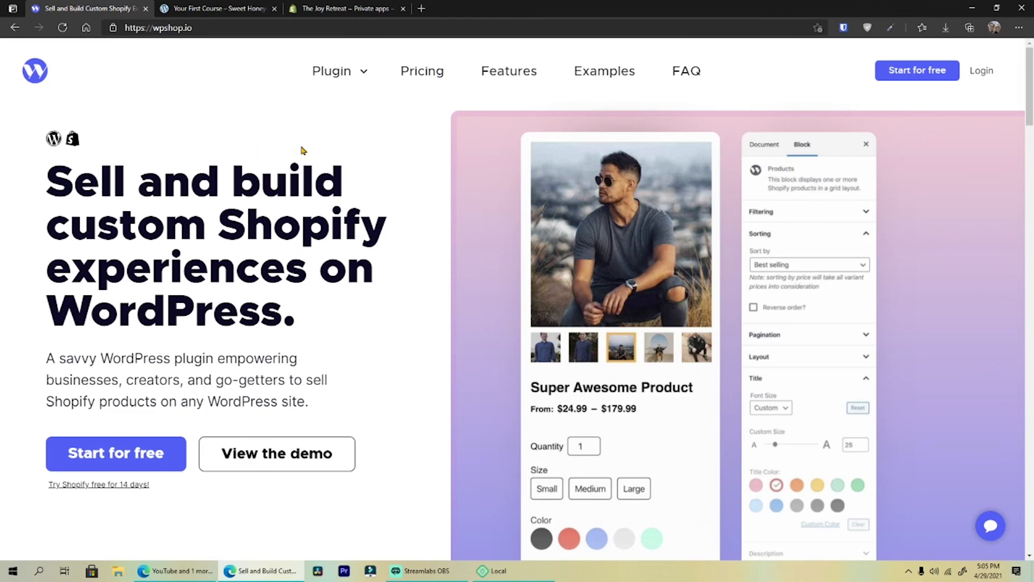
mouse_move(503, 431)
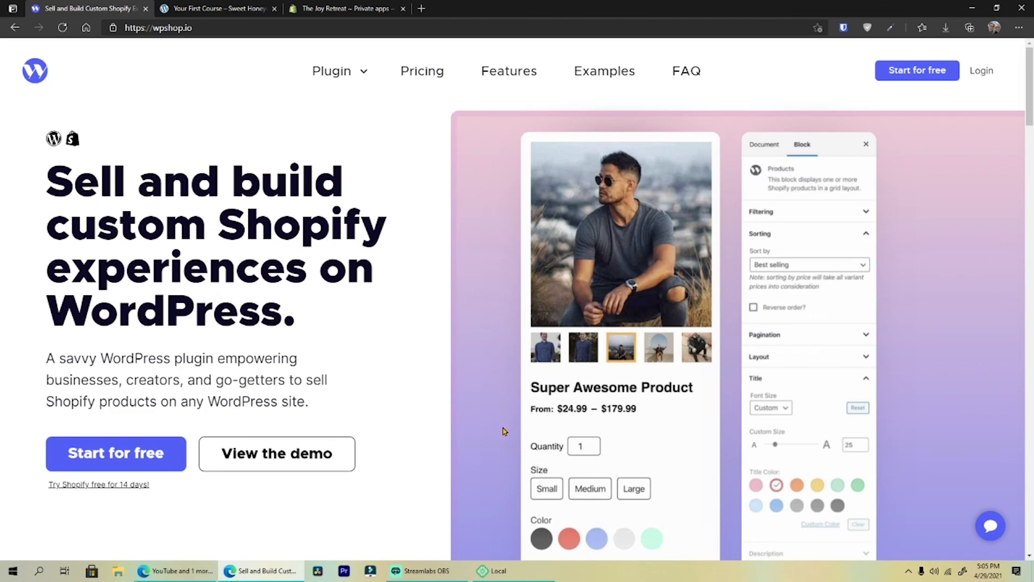